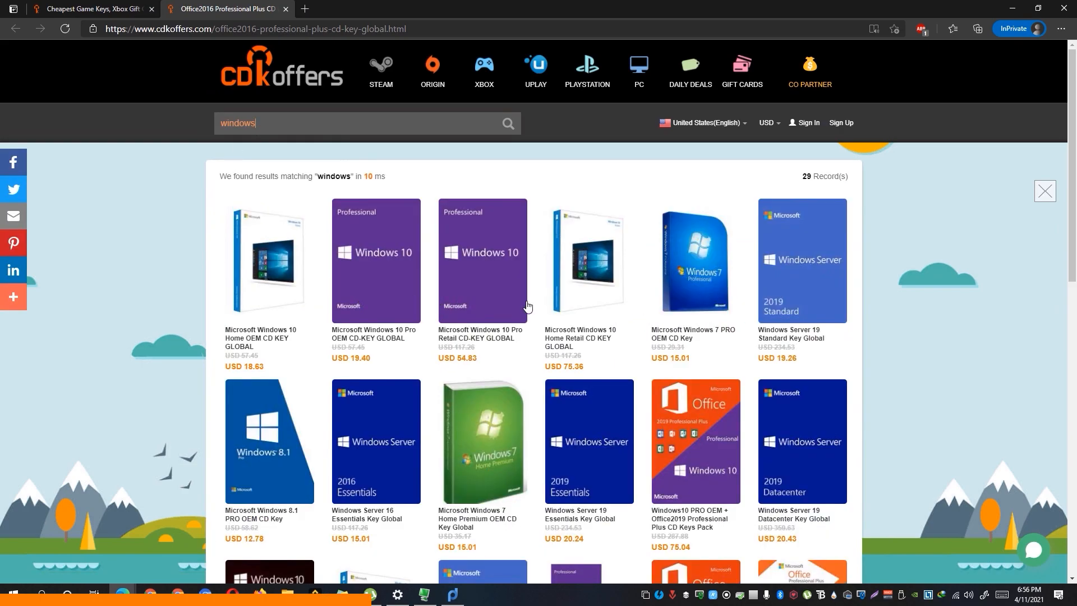
pyautogui.moveTo(862, 355)
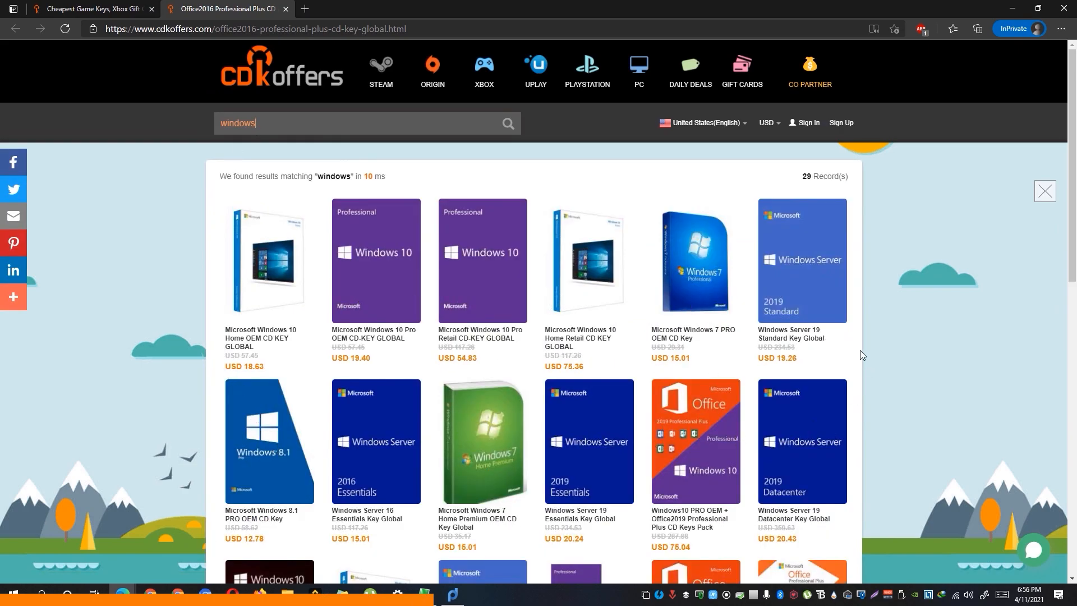
# Buy the Microsoft Windows 10 Pro OEM CD-KEY GLOBAL on CDKoffers and pick a payment method.
pyautogui.click(376, 260)
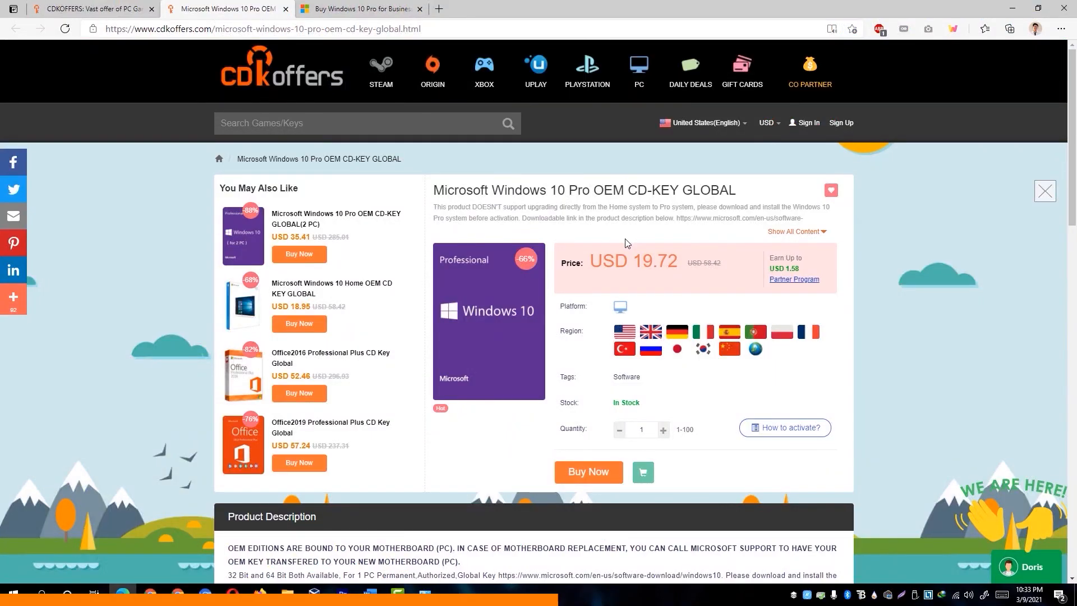
pyautogui.moveTo(768, 365)
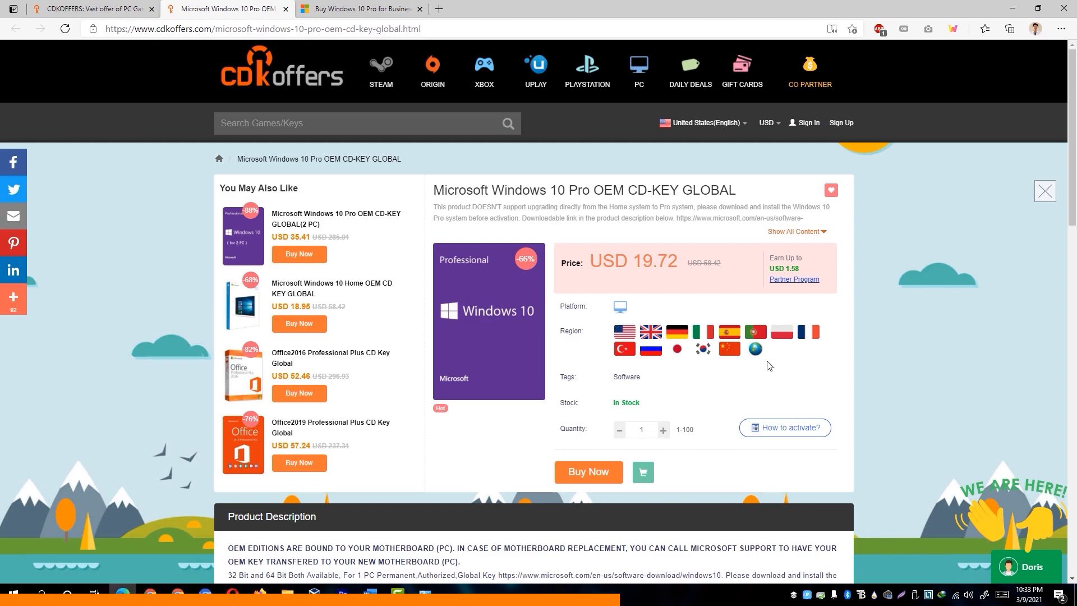
pyautogui.click(587, 472)
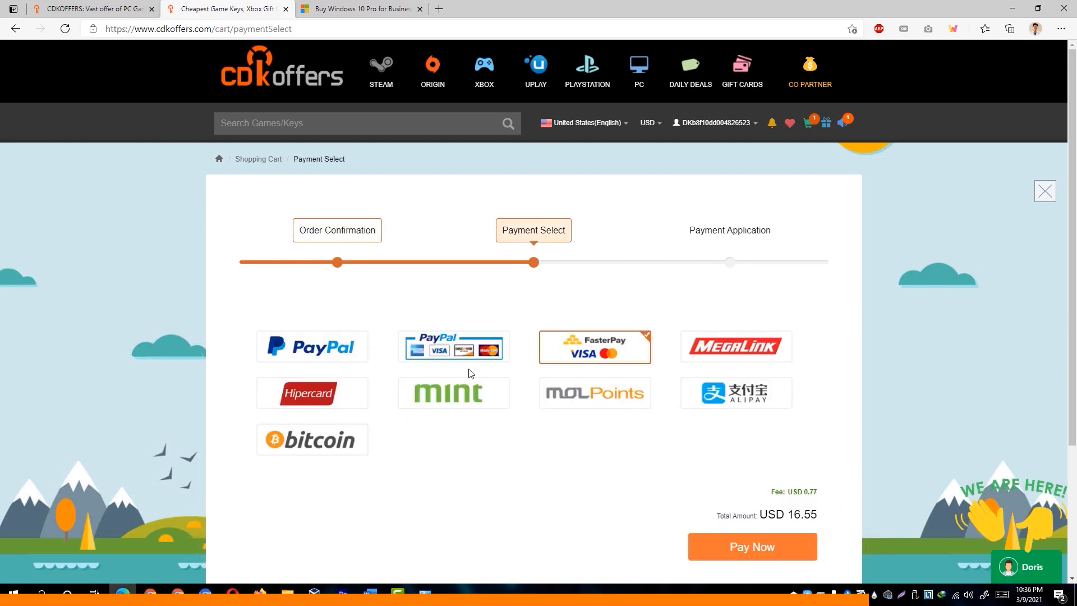
pyautogui.click(751, 546)
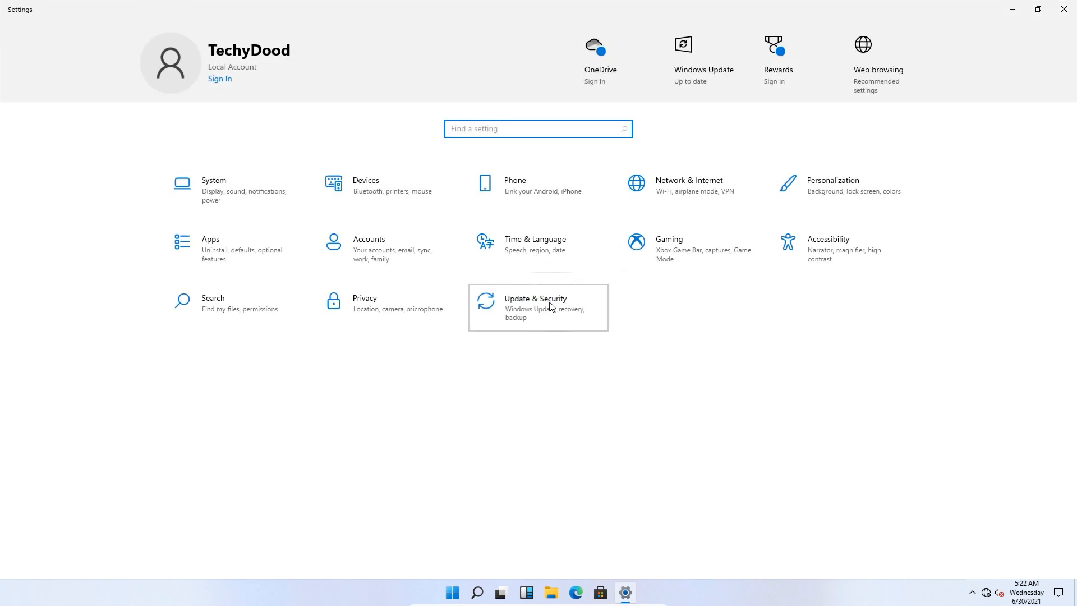
# Check Update & Security, where Windows Update shows no updates, then close Settings.
pyautogui.click(538, 307)
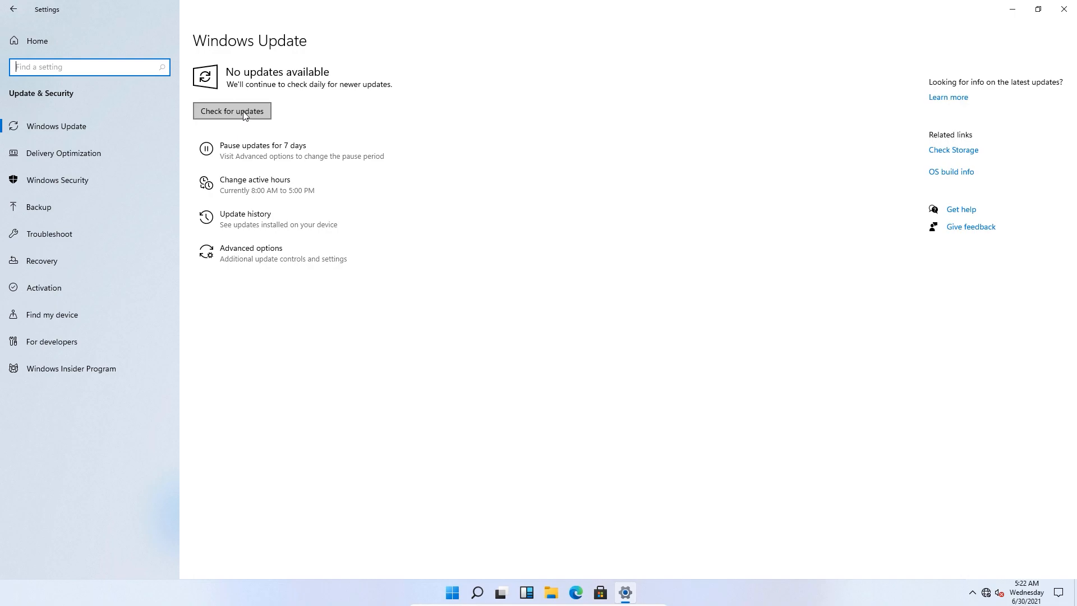
pyautogui.moveTo(988, 593)
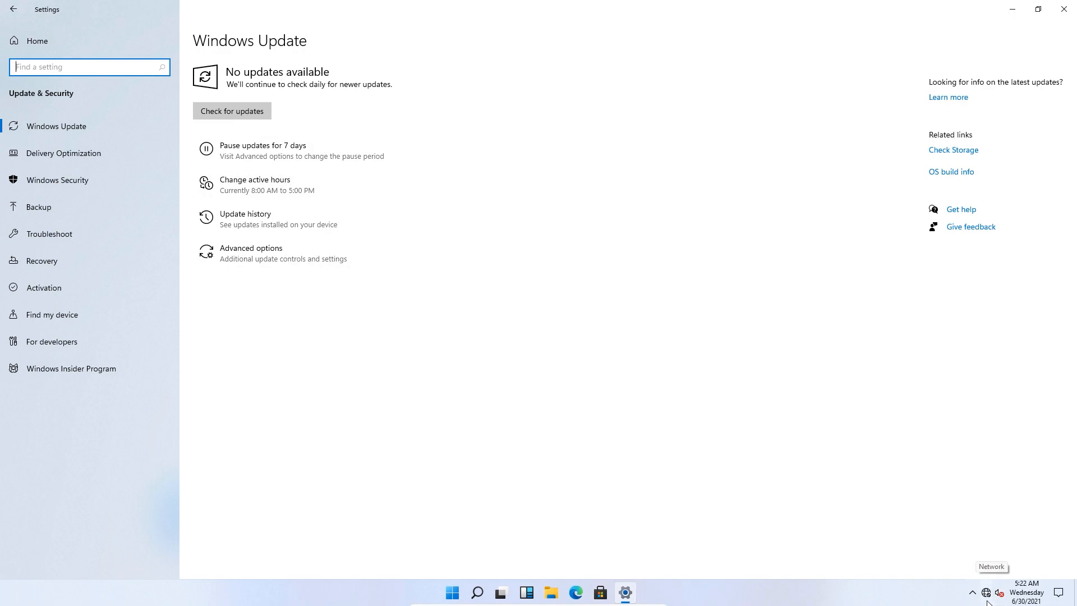
pyautogui.moveTo(855, 381)
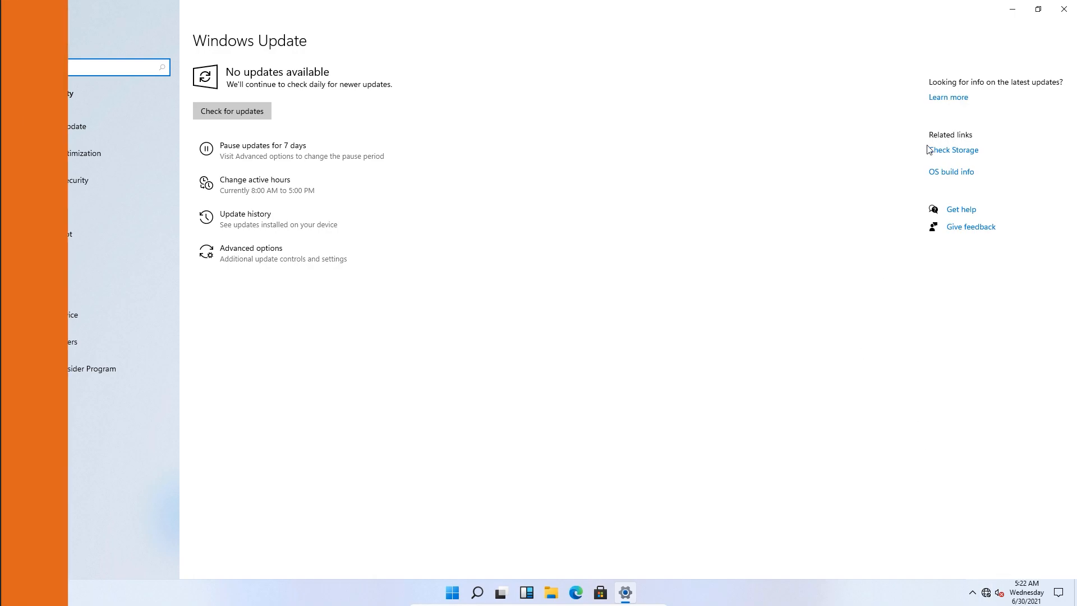
pyautogui.click(1065, 9)
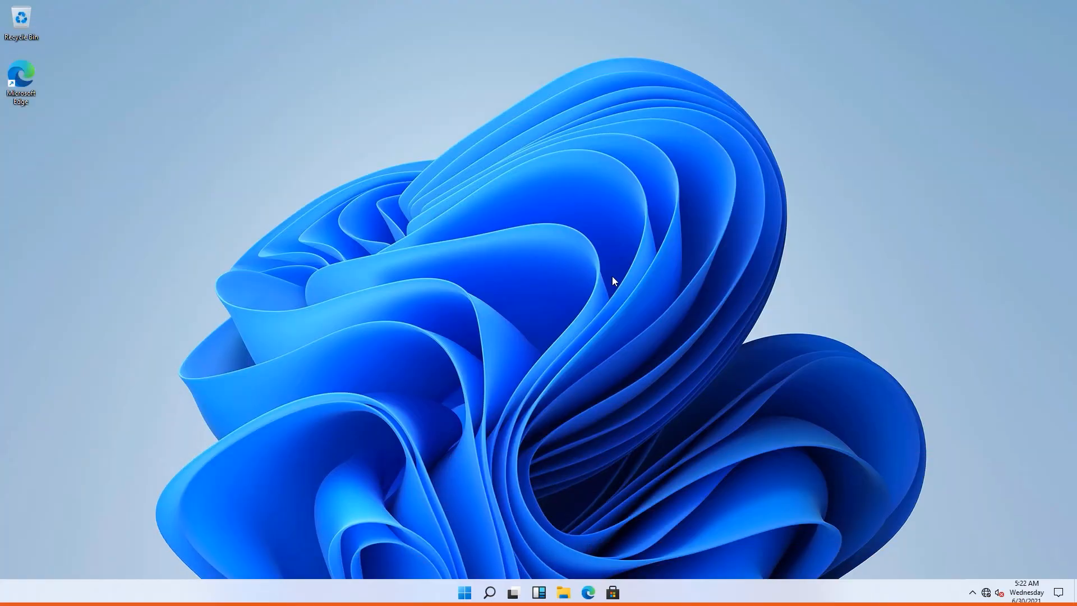
pyautogui.moveTo(536, 310)
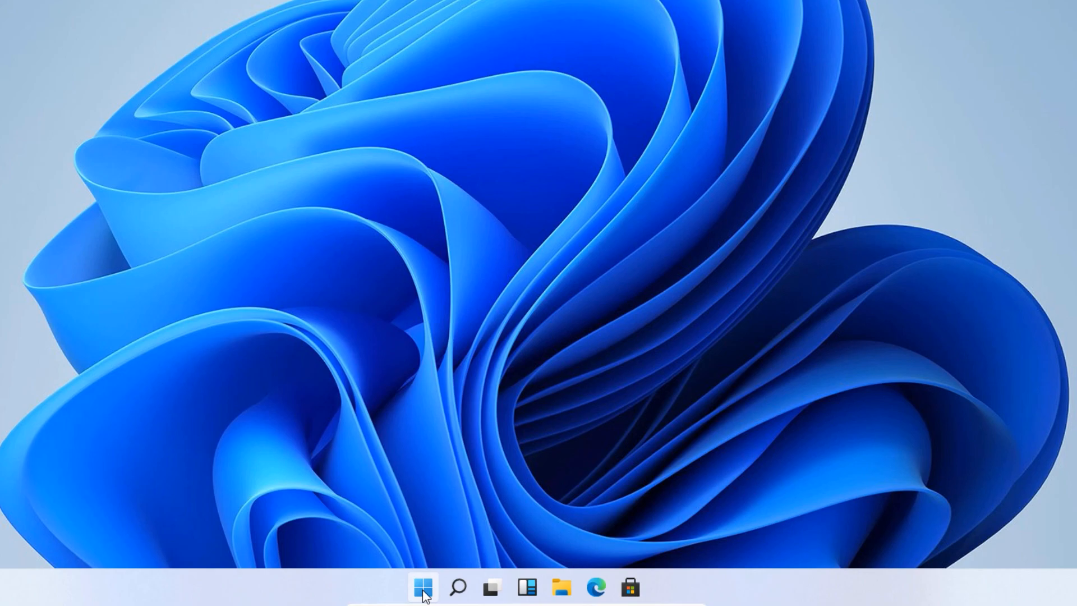
# Reopen Settings from Start and view System > About, listing Windows 11 Pro.
pyautogui.click(422, 588)
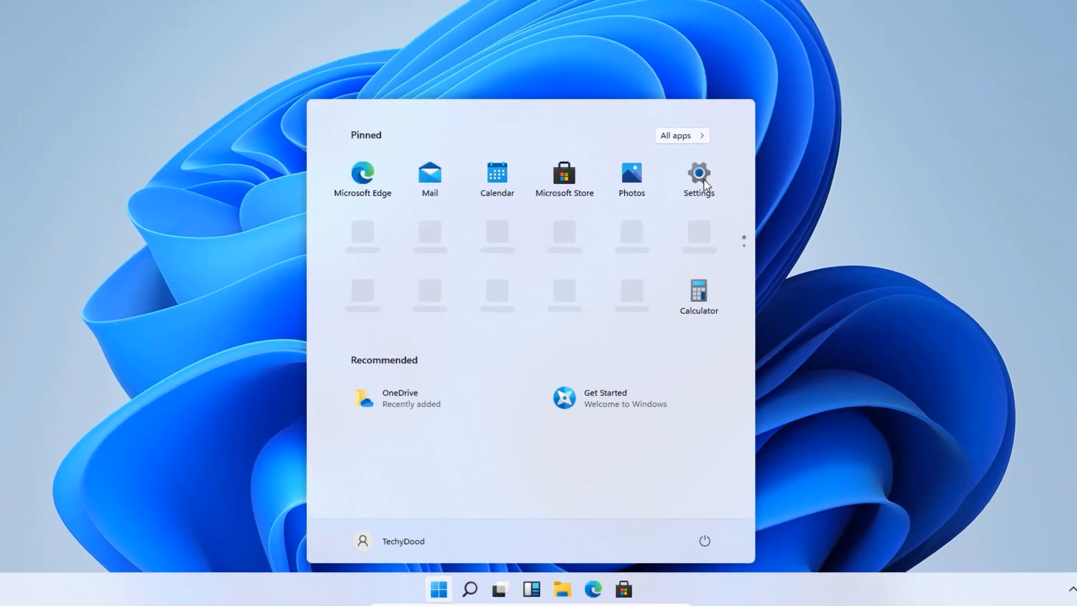
pyautogui.click(698, 174)
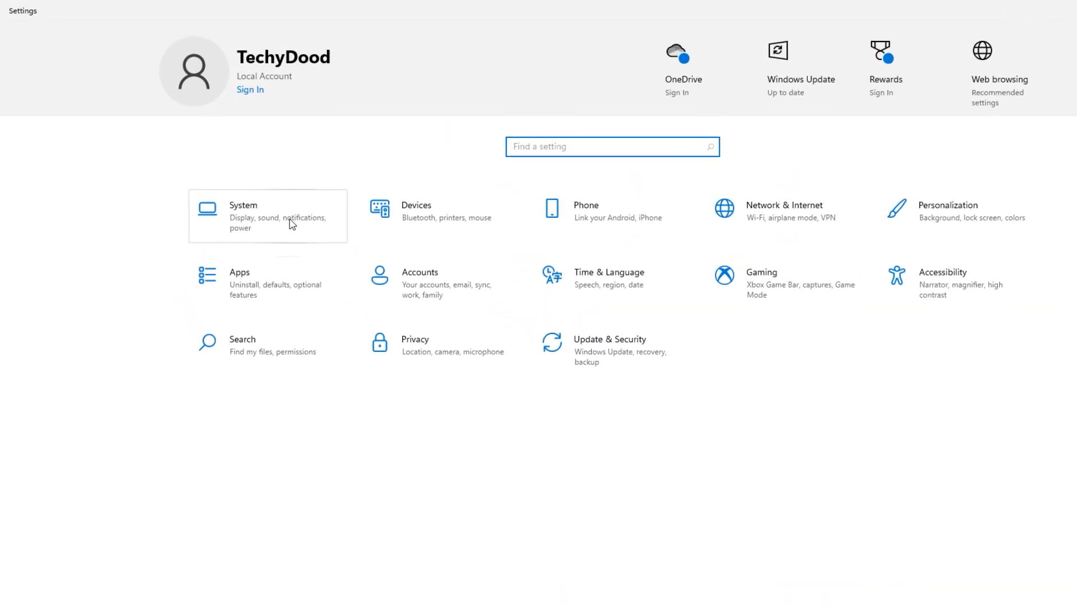
pyautogui.click(267, 214)
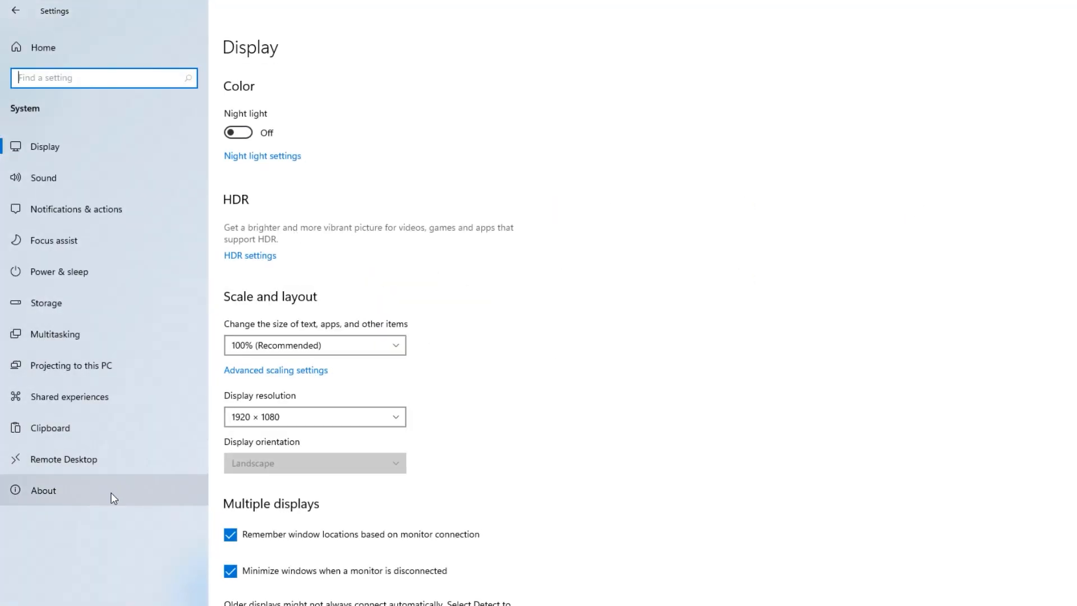
pyautogui.click(43, 489)
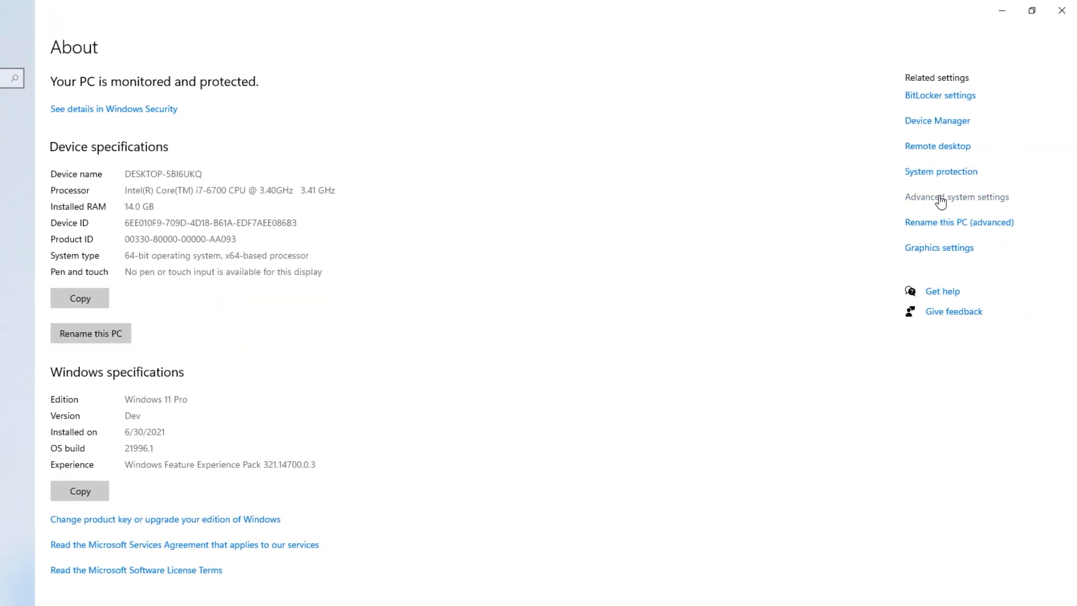
# Set the Performance Options visual effects to Adjust for best performance.
pyautogui.click(956, 197)
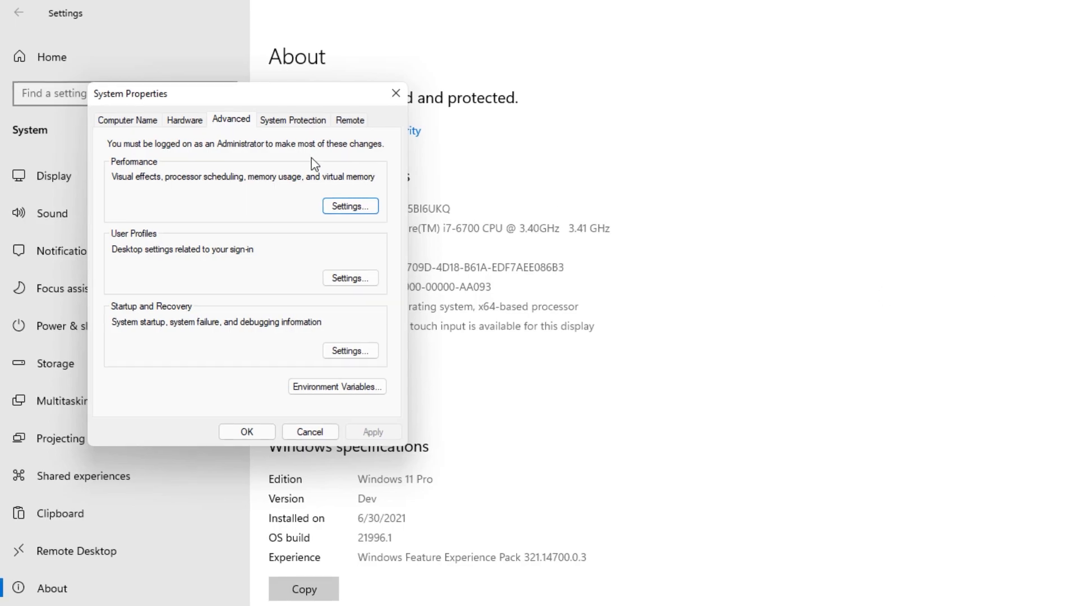
pyautogui.moveTo(124, 175)
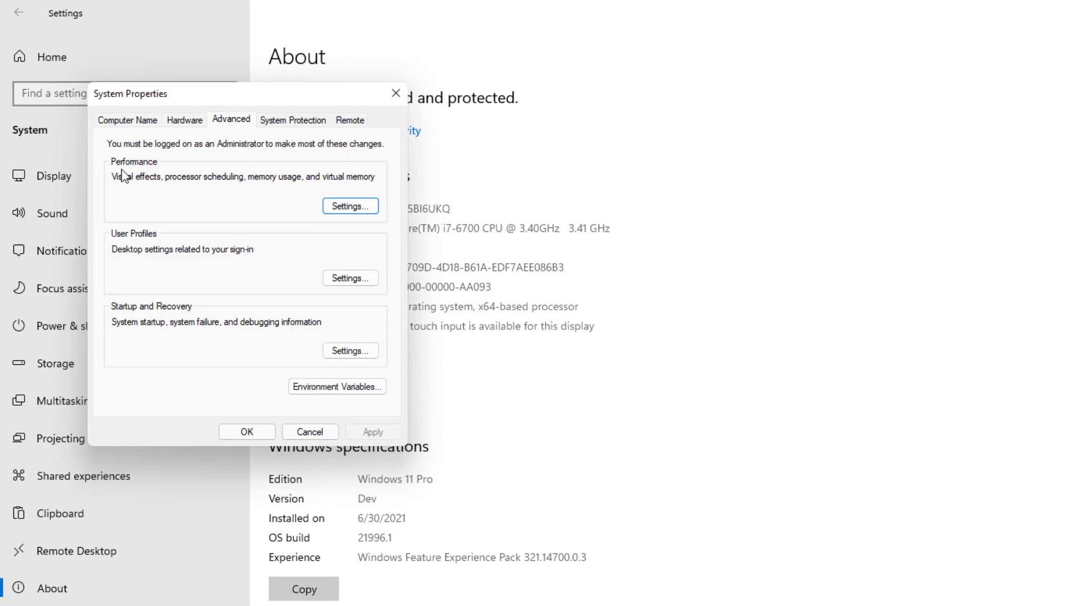
pyautogui.click(349, 206)
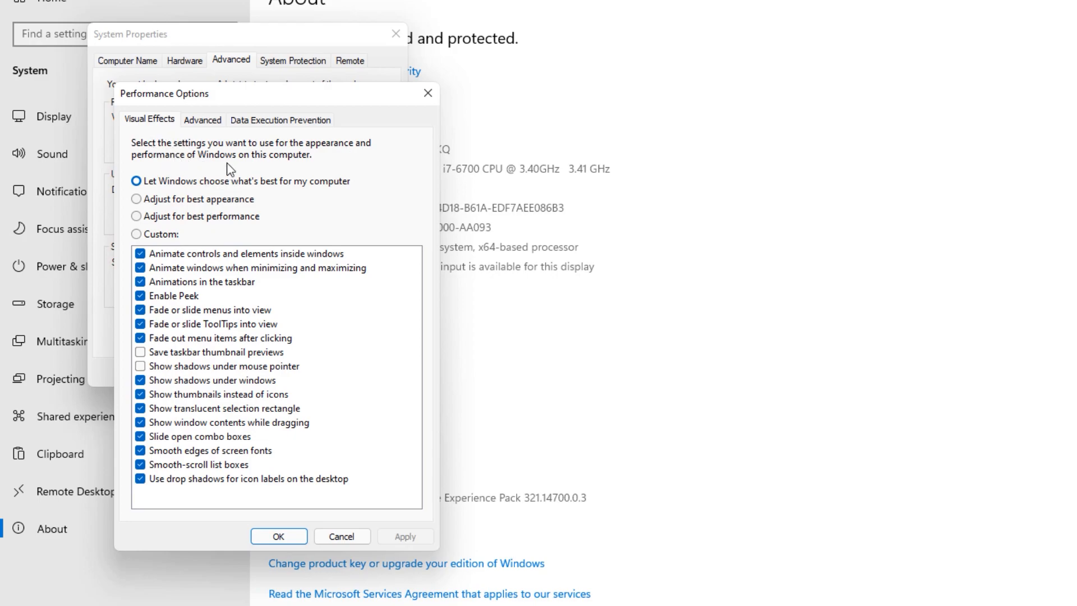
pyautogui.moveTo(150, 122)
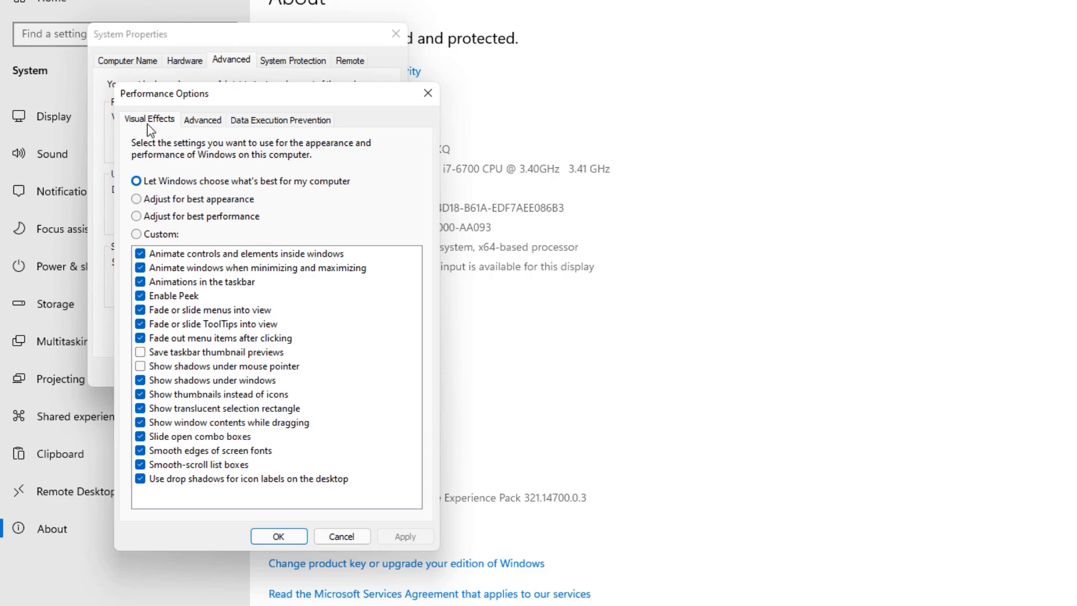
pyautogui.moveTo(167, 223)
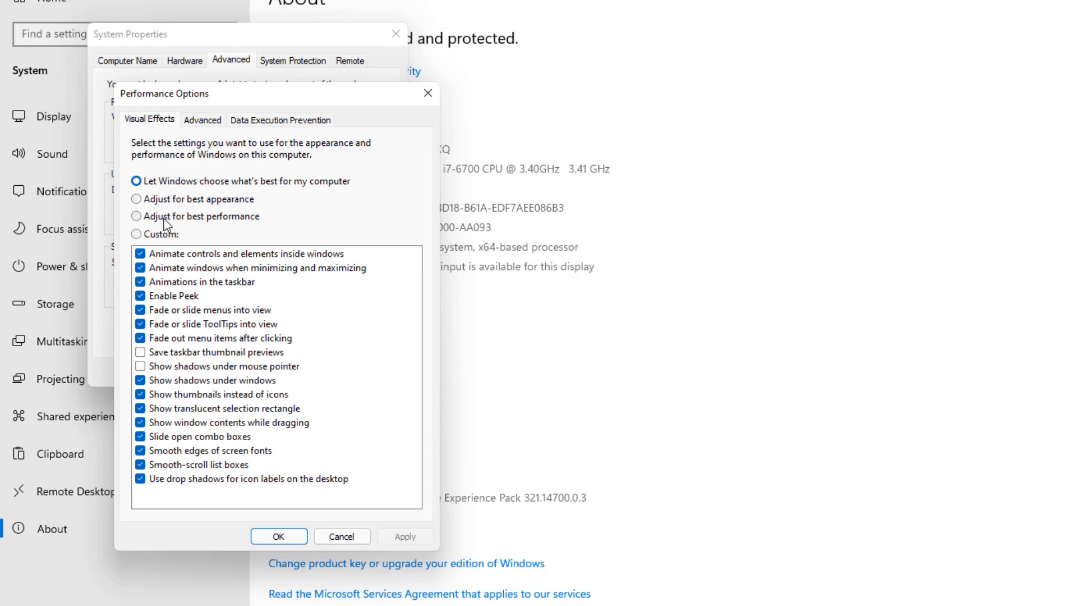
pyautogui.click(137, 216)
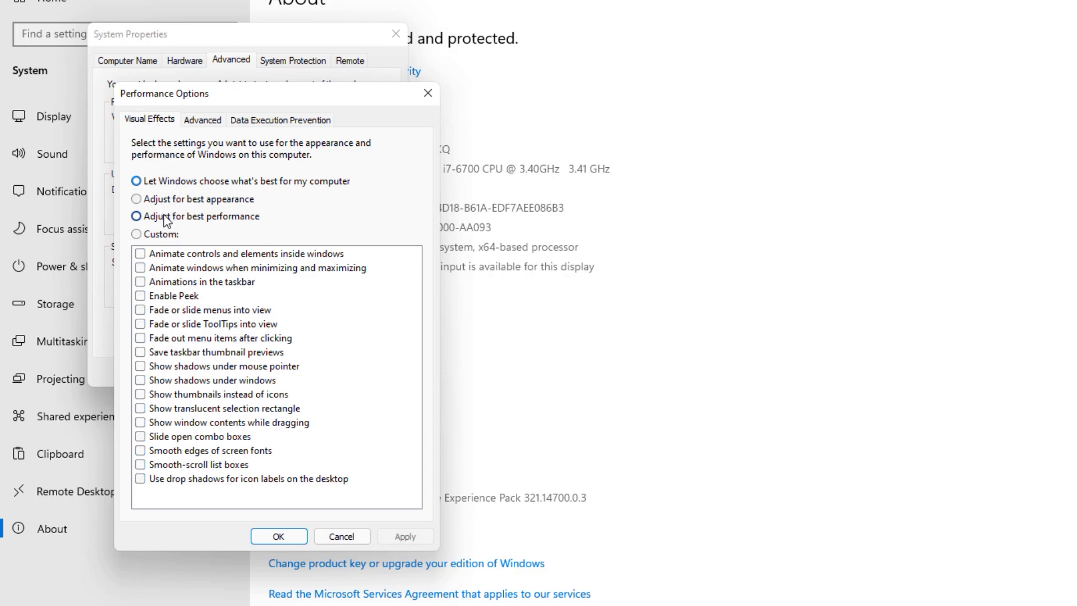
pyautogui.click(137, 215)
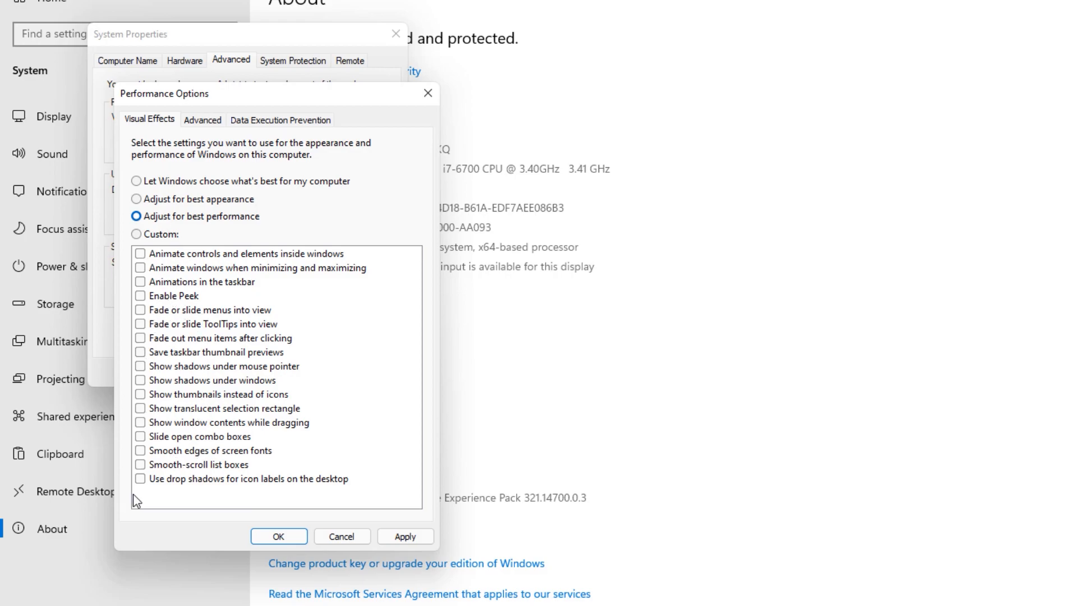
pyautogui.moveTo(142, 434)
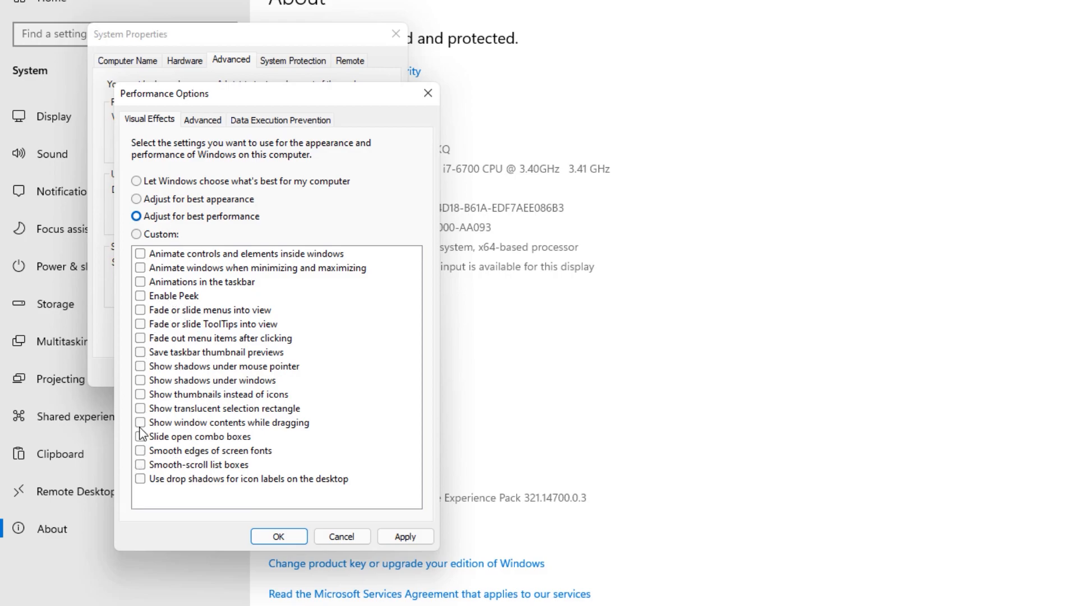
pyautogui.moveTo(145, 458)
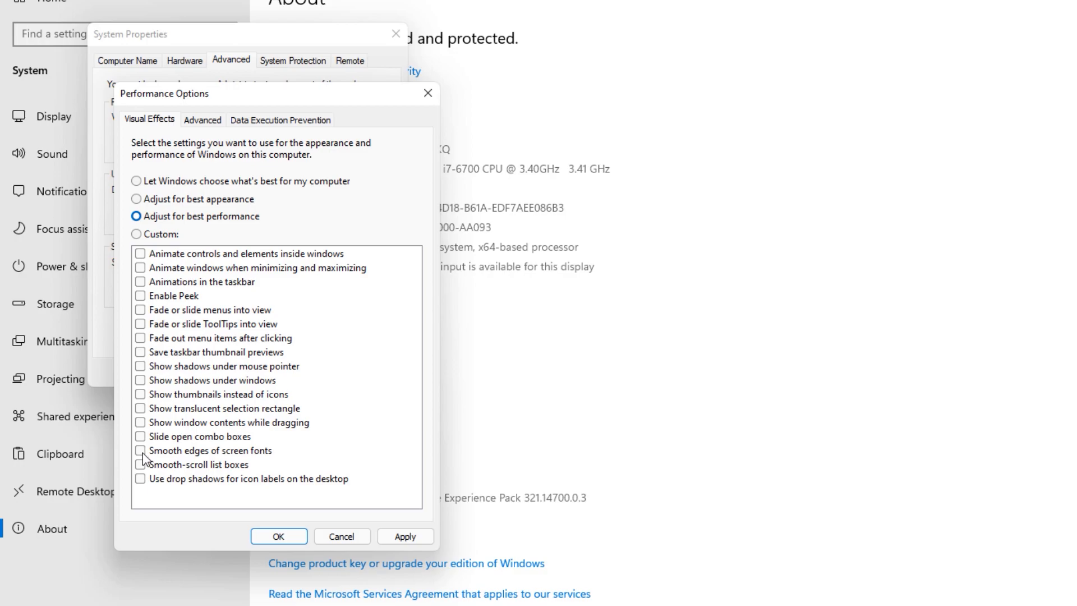
# Re-enable Smooth edges of screen fonts and Show thumbnails instead of icons.
pyautogui.click(140, 451)
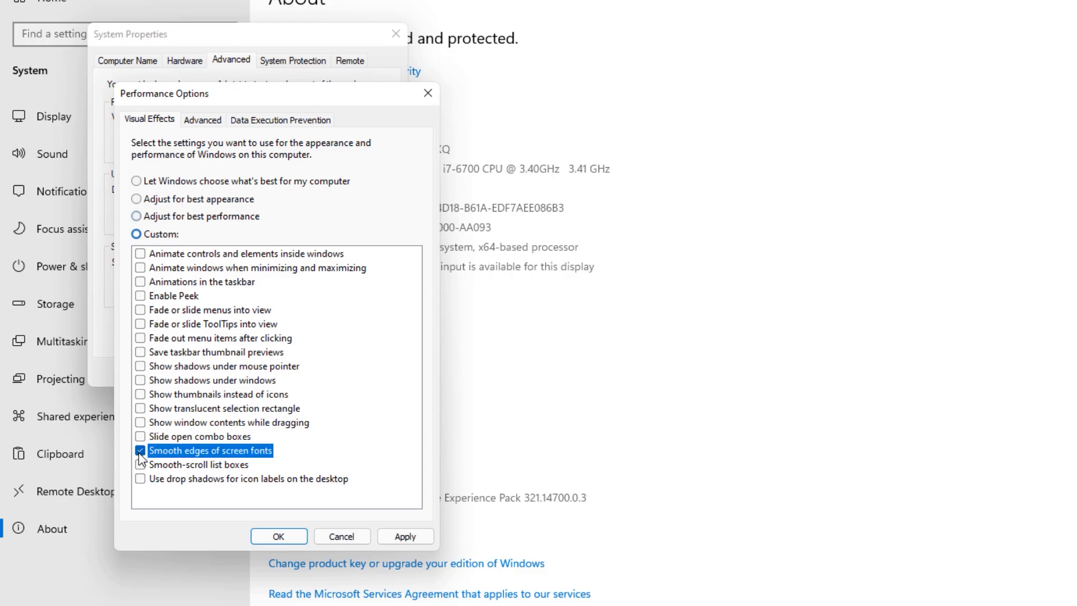
pyautogui.moveTo(141, 400)
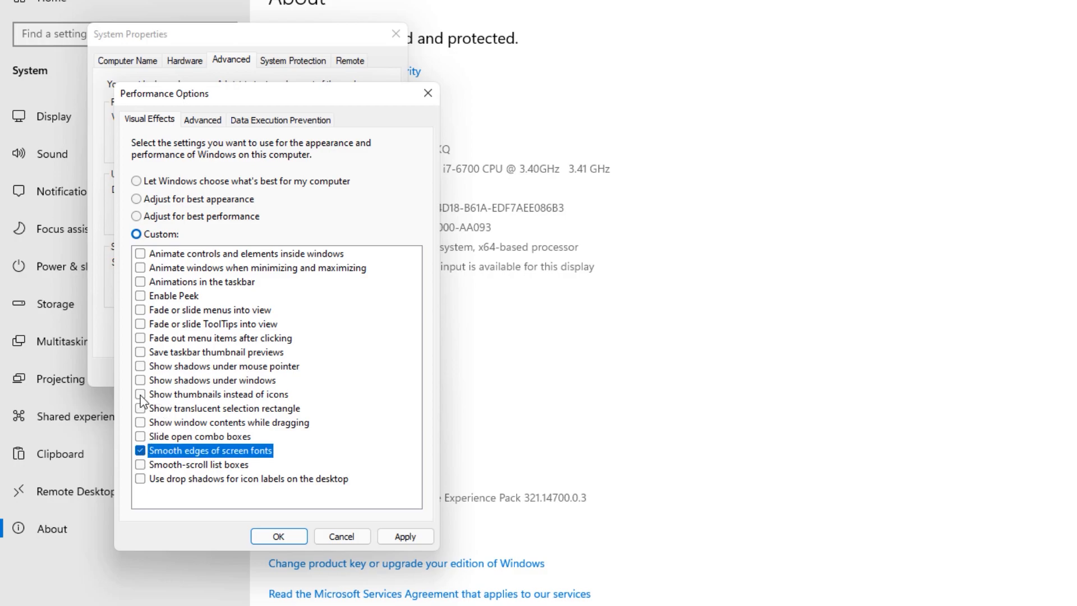
pyautogui.click(141, 395)
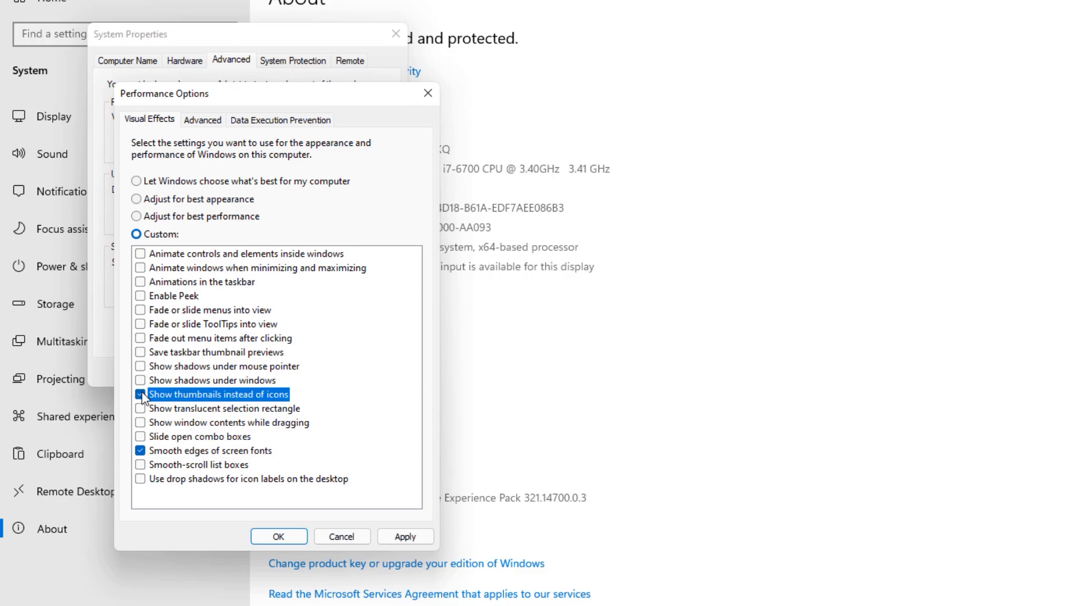
pyautogui.click(140, 394)
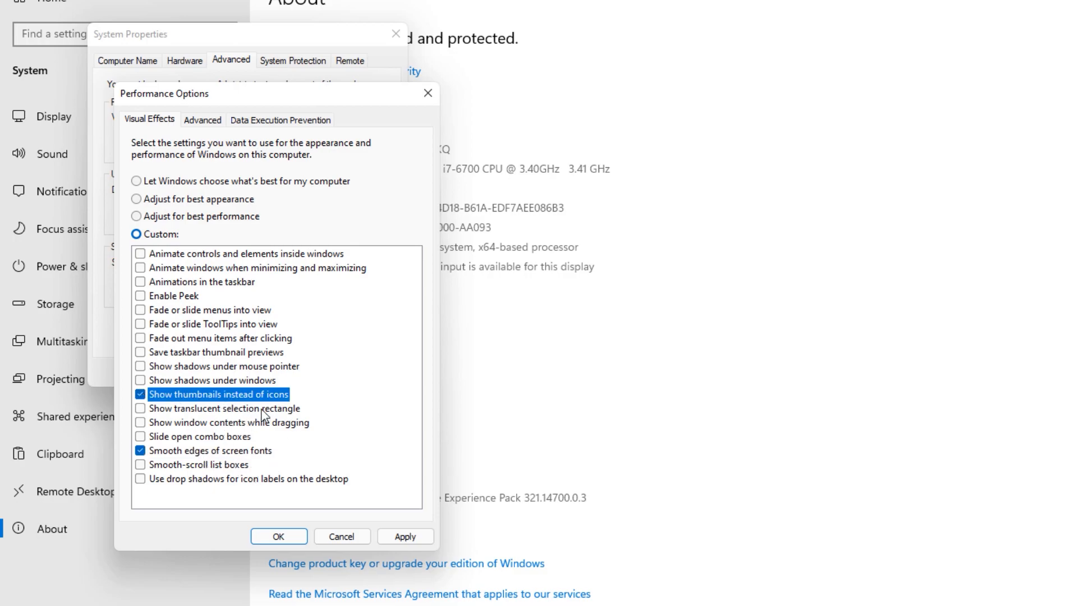
pyautogui.moveTo(266, 458)
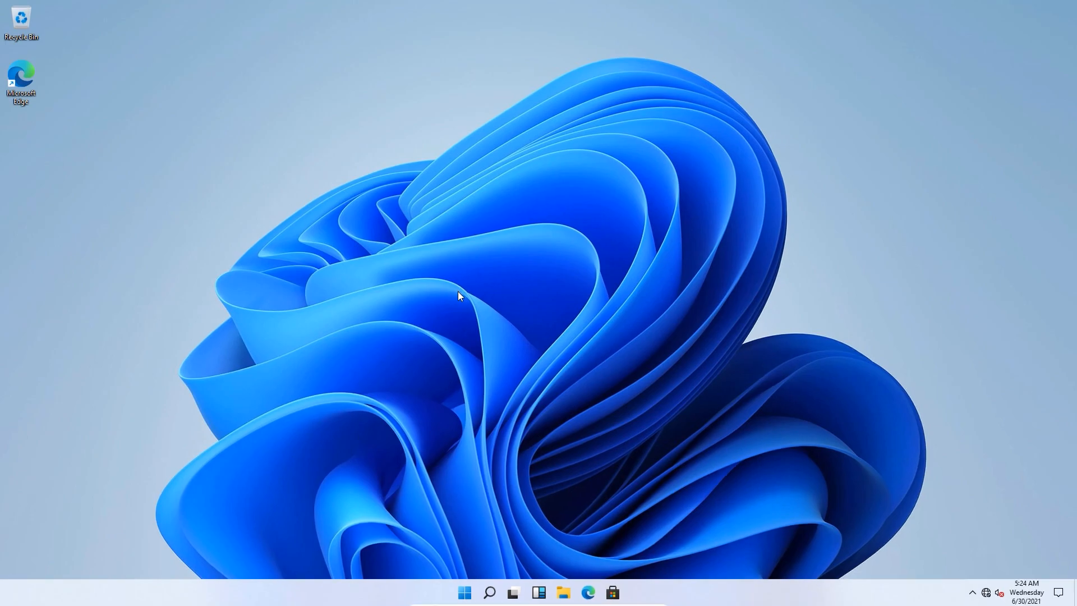
pyautogui.moveTo(580, 302)
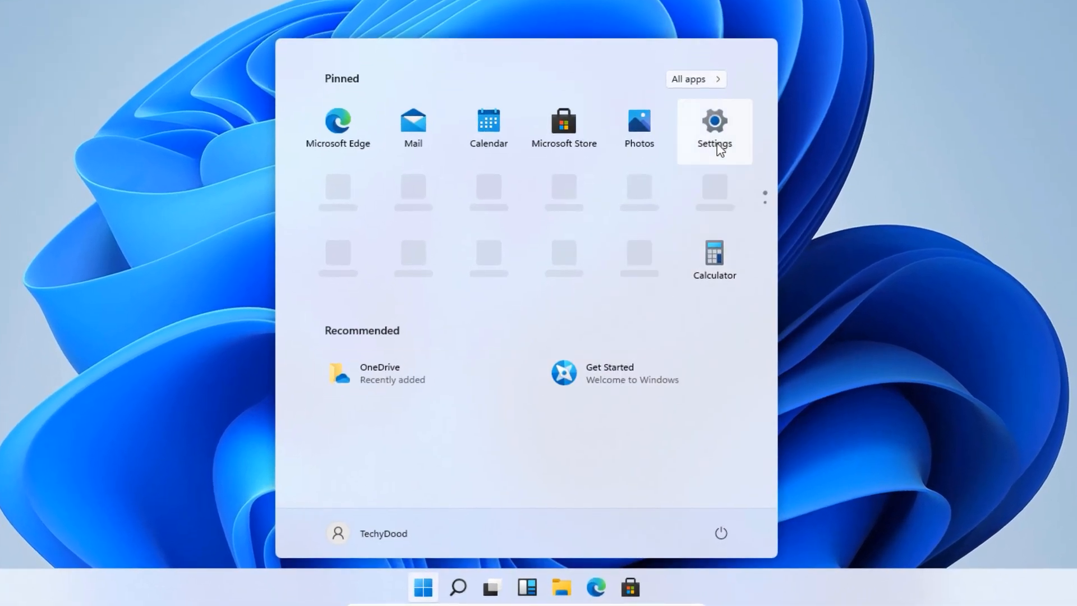
# Launch Settings and go to the Apps section.
pyautogui.click(714, 127)
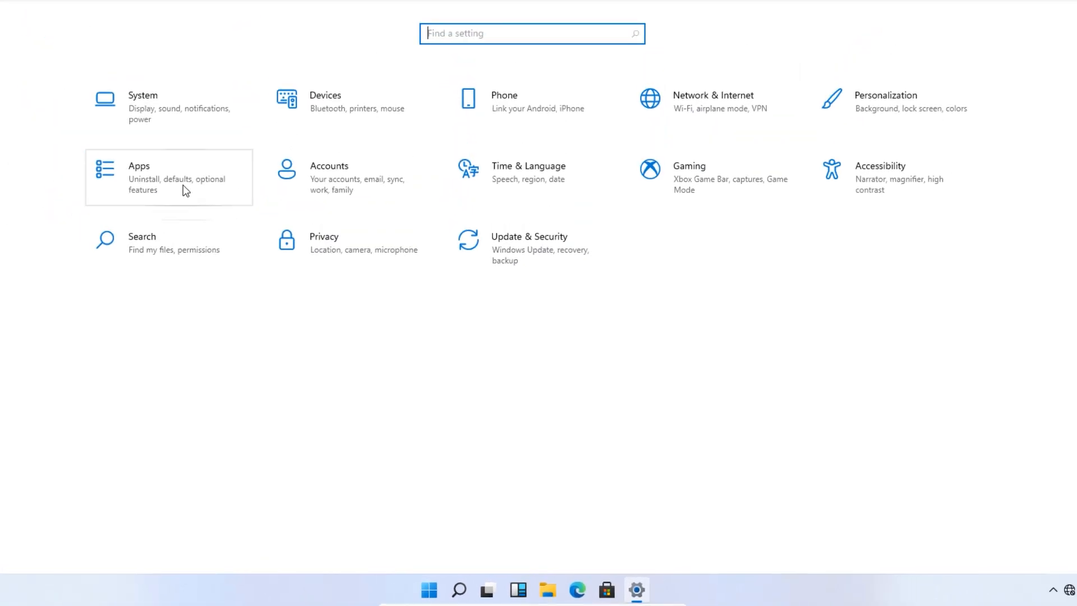
pyautogui.click(169, 178)
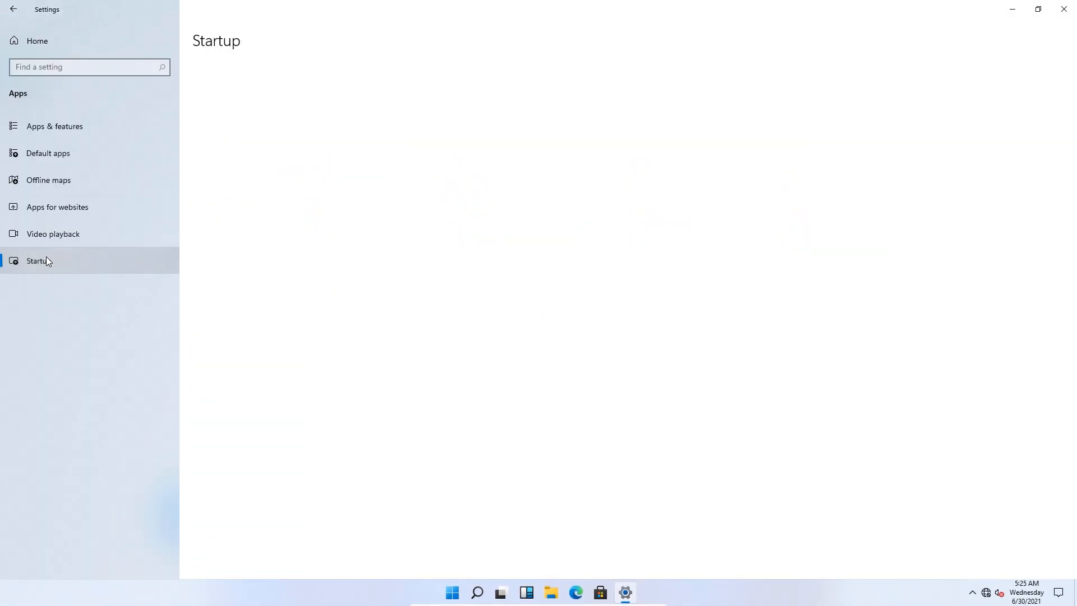
# Show Startup apps and switch Microsoft OneDrive off.
pyautogui.click(38, 261)
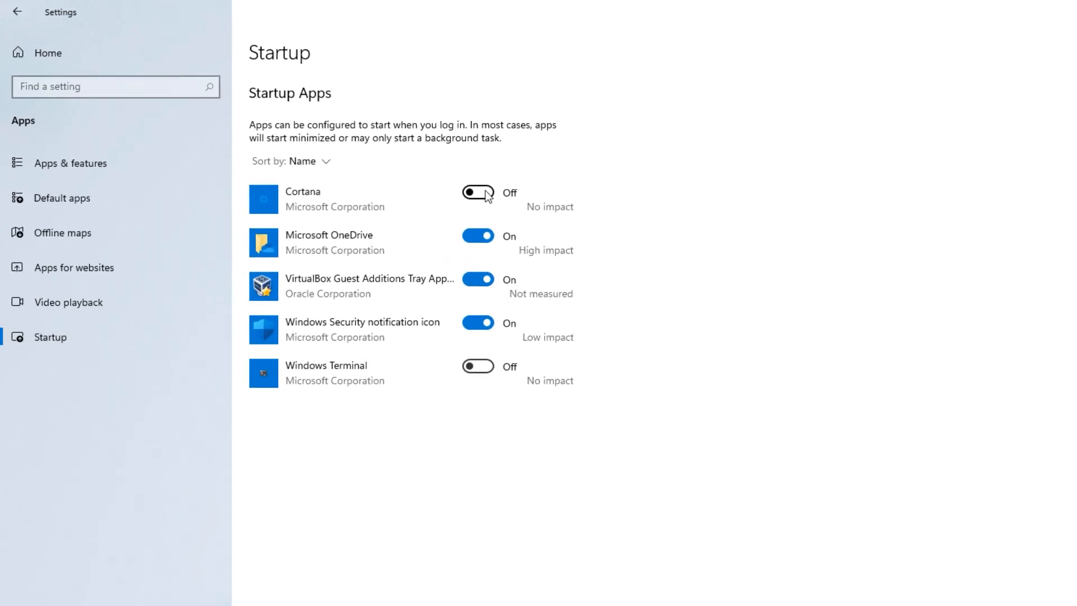
pyautogui.moveTo(496, 208)
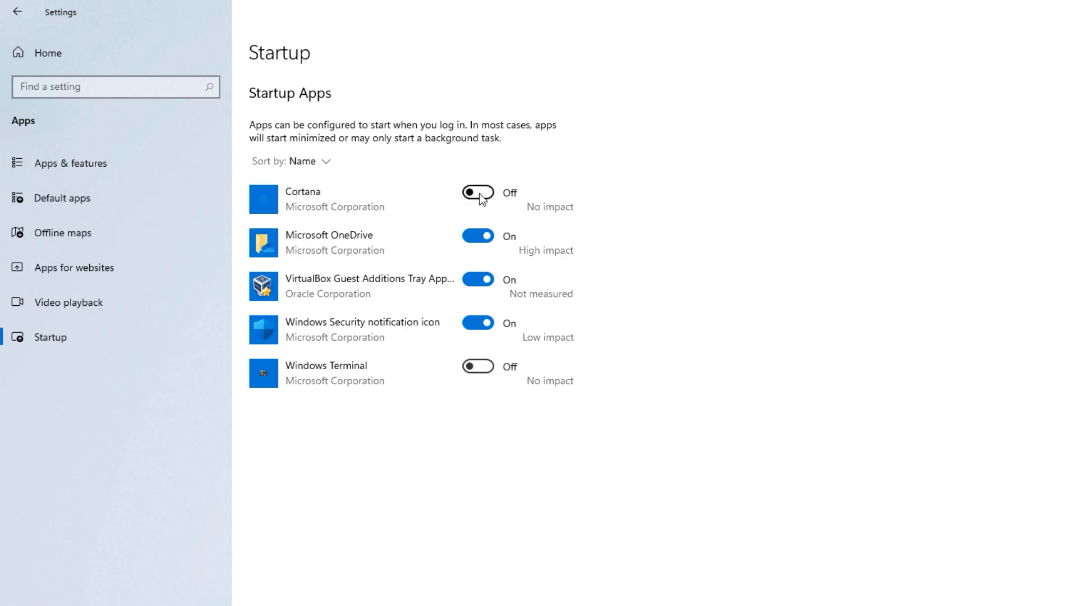
pyautogui.moveTo(529, 264)
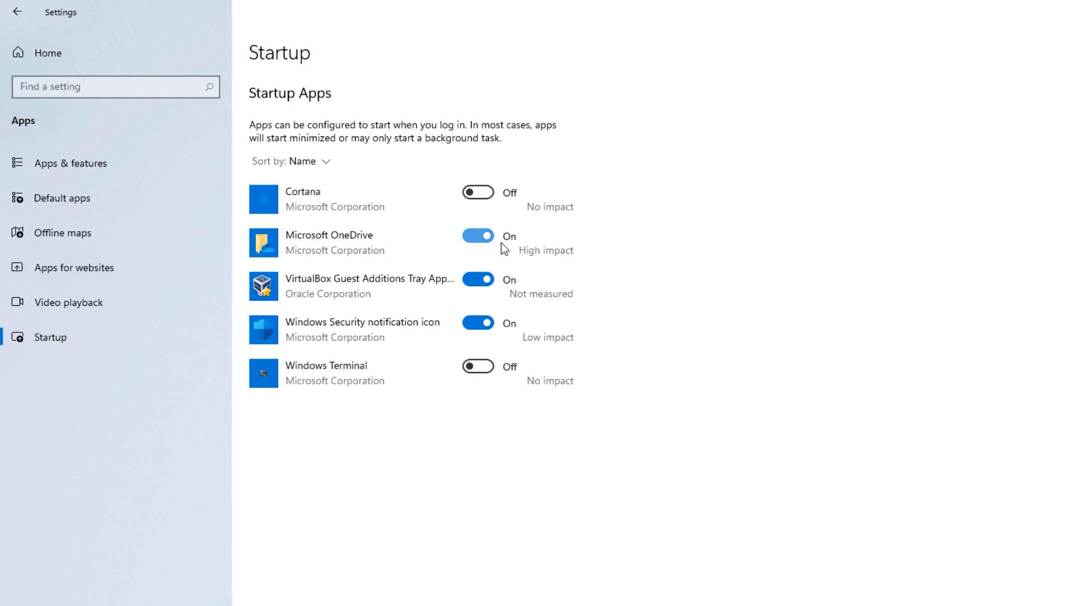
pyautogui.moveTo(486, 247)
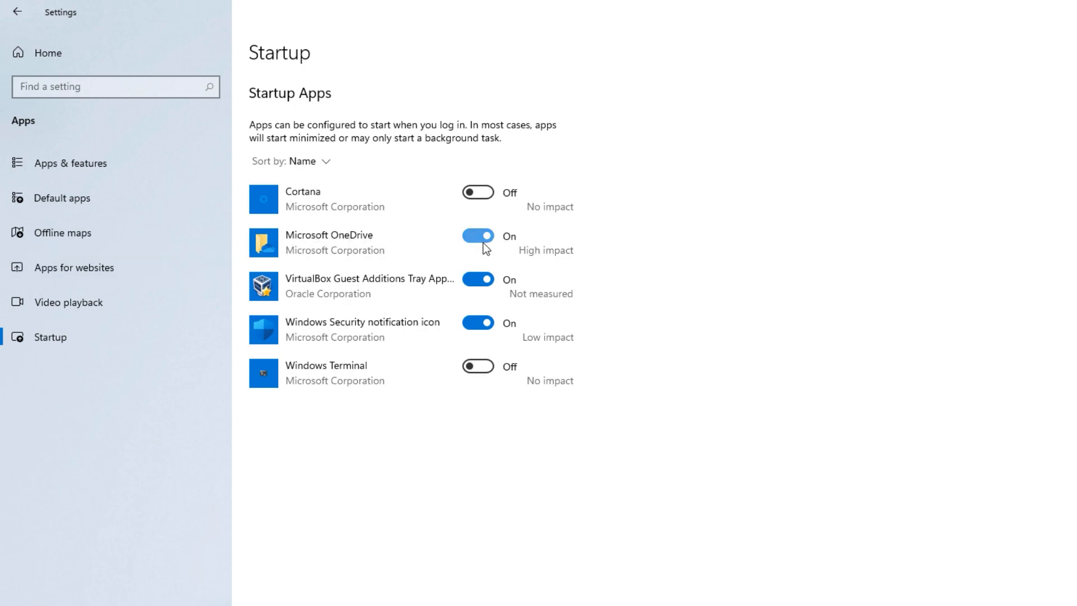
pyautogui.click(478, 236)
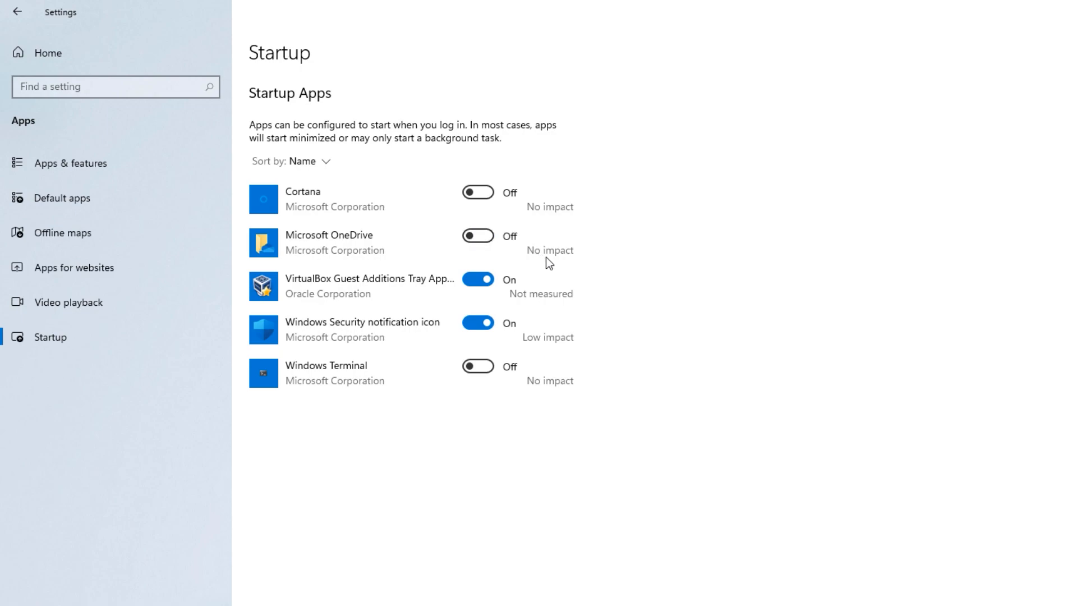
pyautogui.moveTo(307, 157)
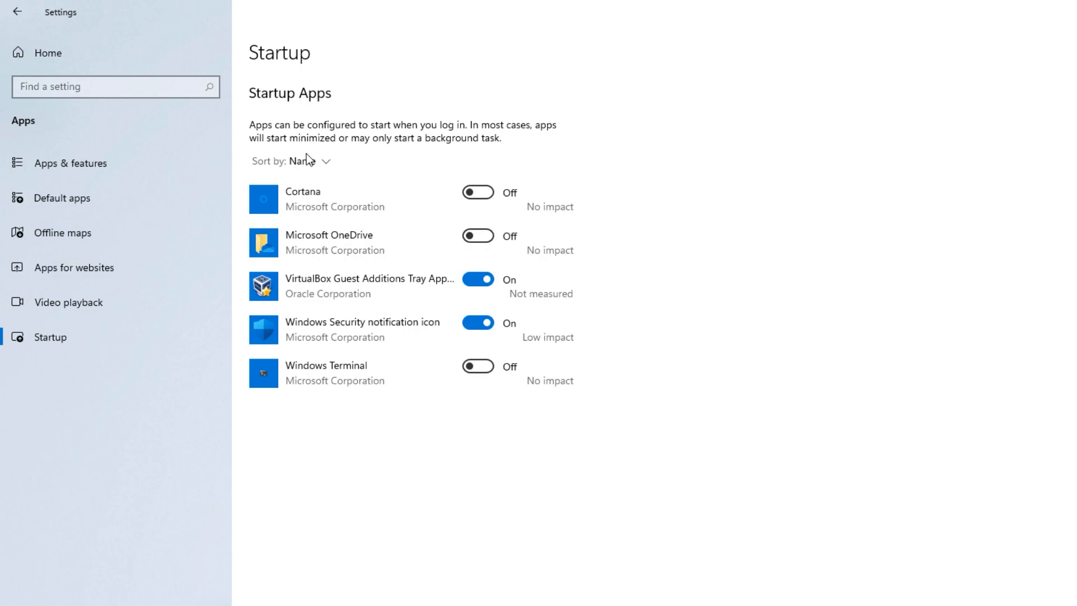
pyautogui.moveTo(420, 268)
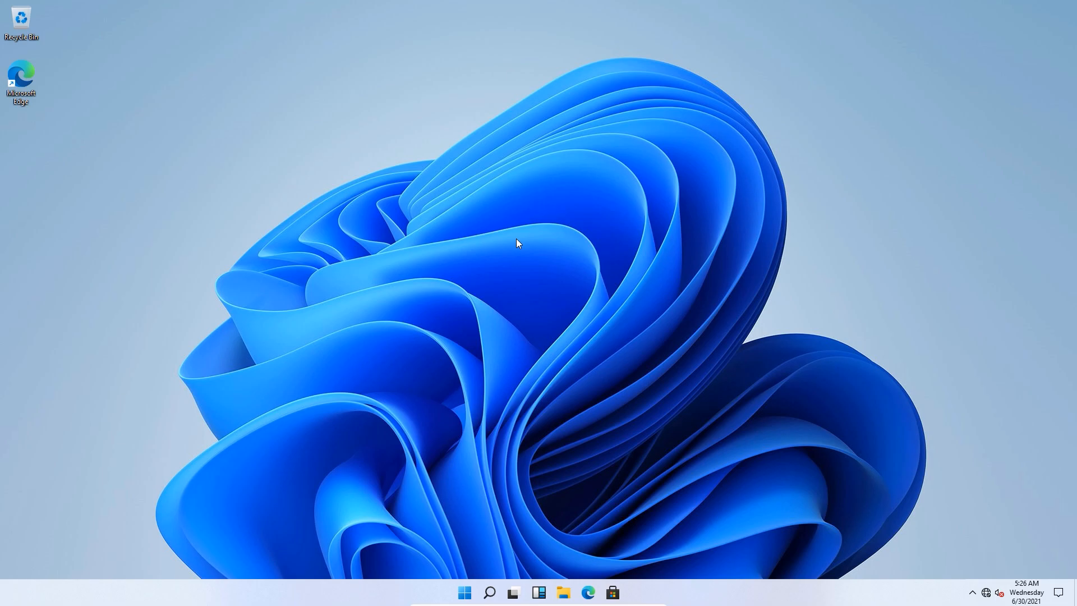
pyautogui.moveTo(522, 252)
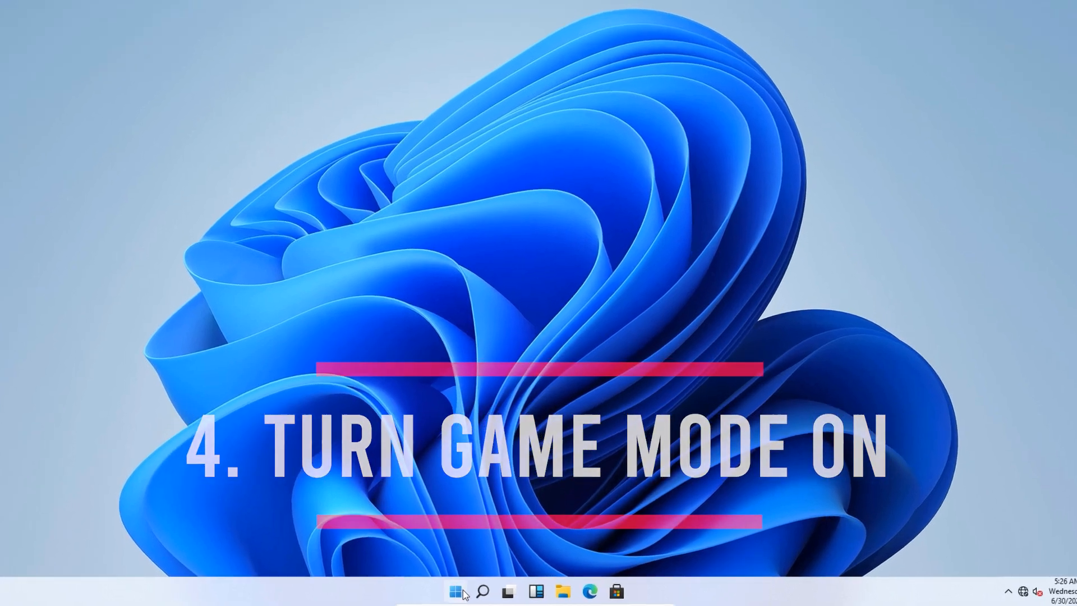
# Switch Game Mode on under Settings > Gaming and return to the Settings home page.
pyautogui.click(454, 591)
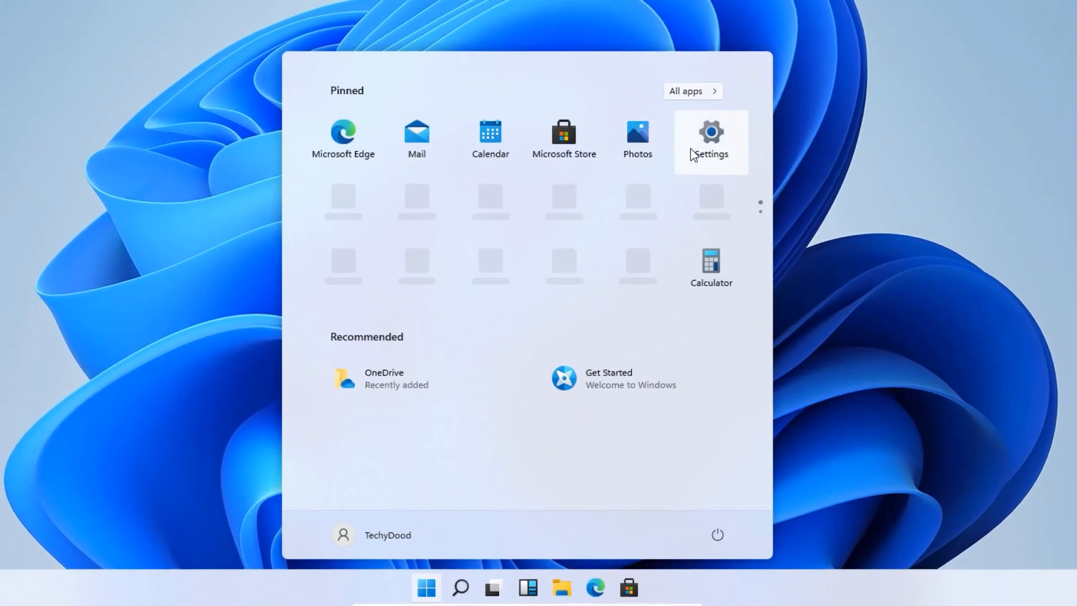
pyautogui.click(710, 138)
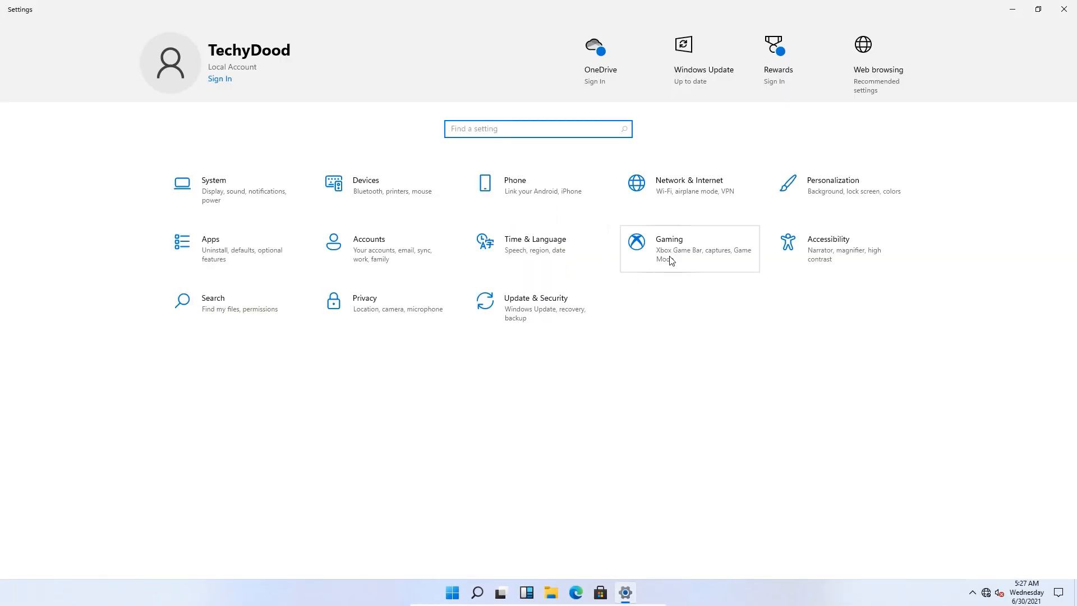
pyautogui.click(689, 248)
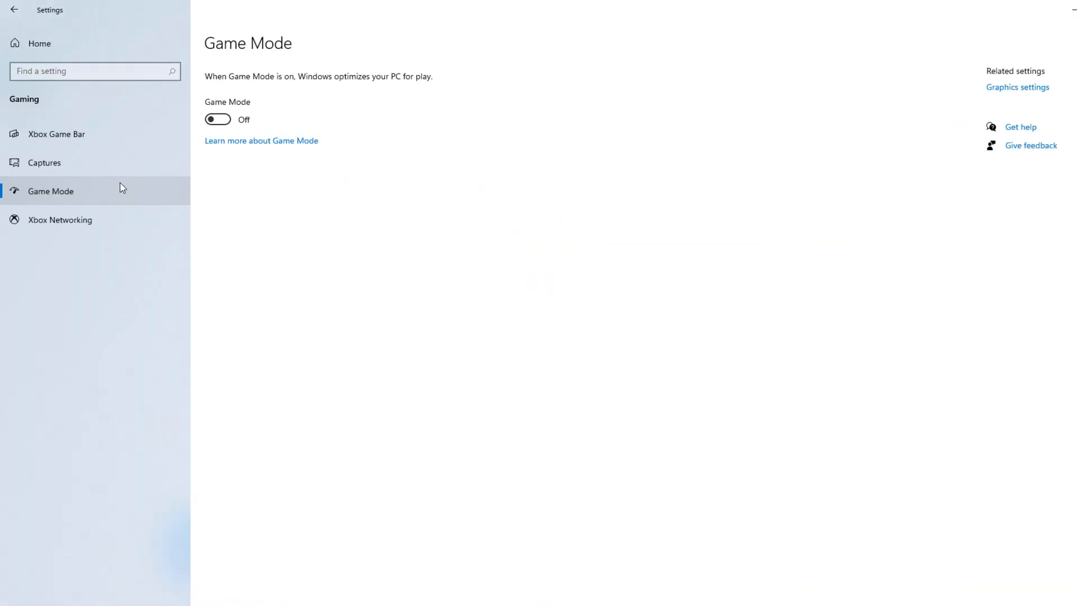
pyautogui.click(218, 119)
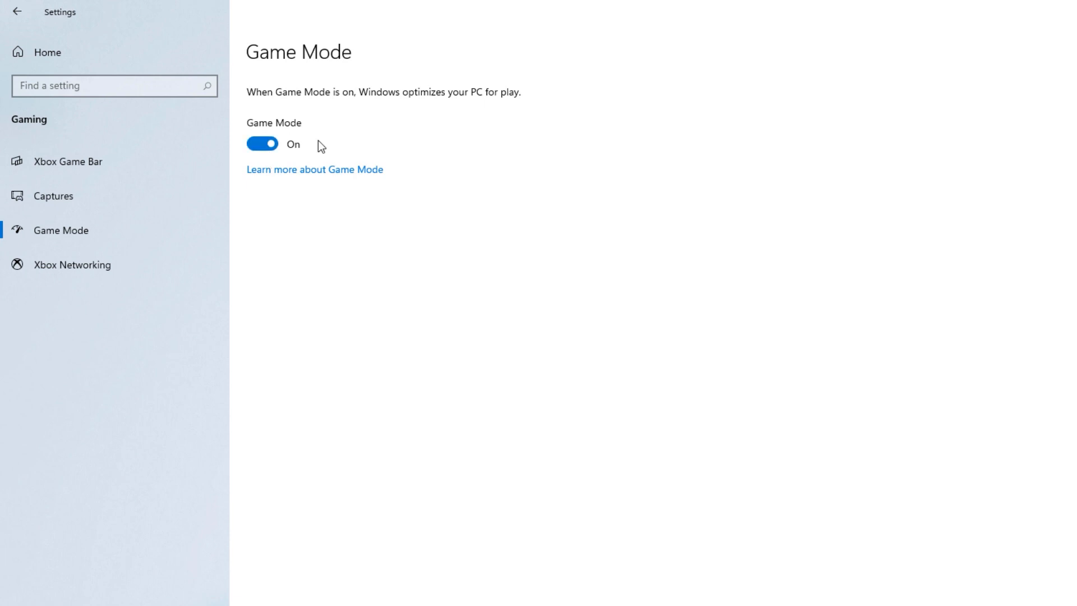
pyautogui.moveTo(323, 137)
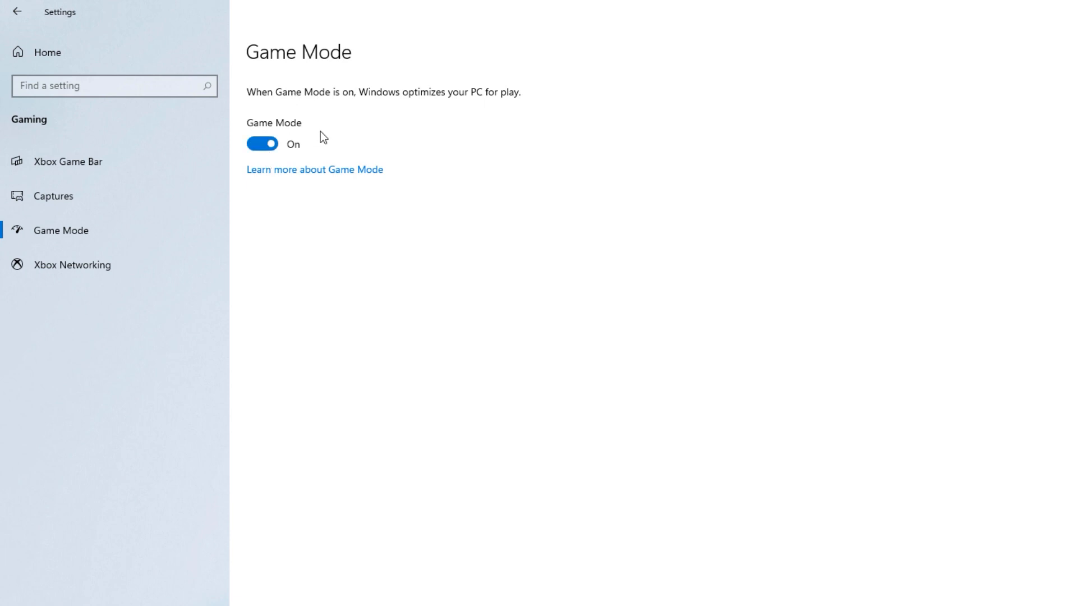
pyautogui.moveTo(344, 148)
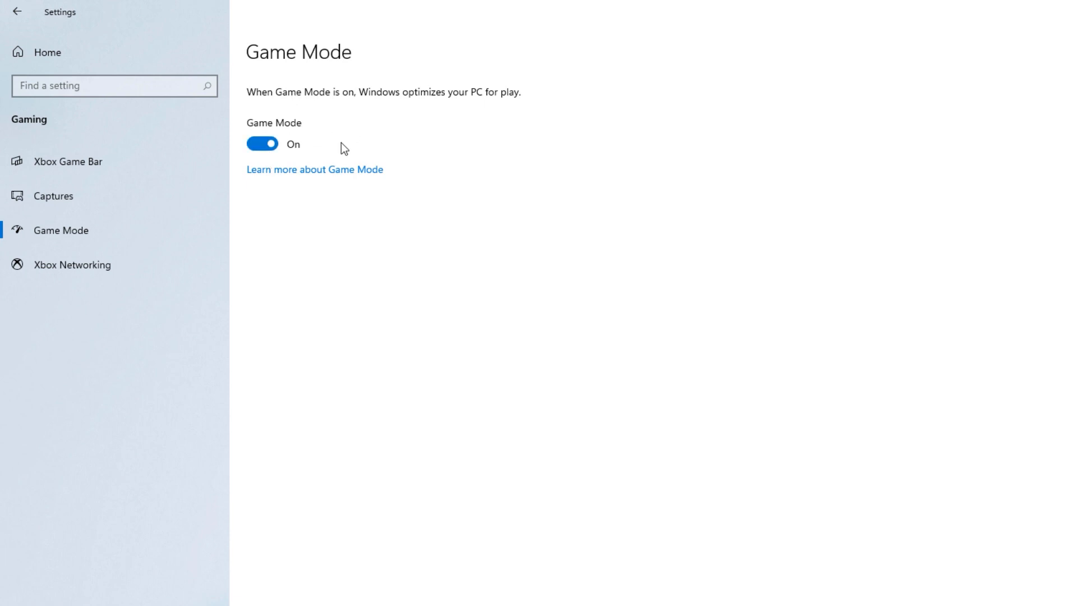
pyautogui.moveTo(327, 150)
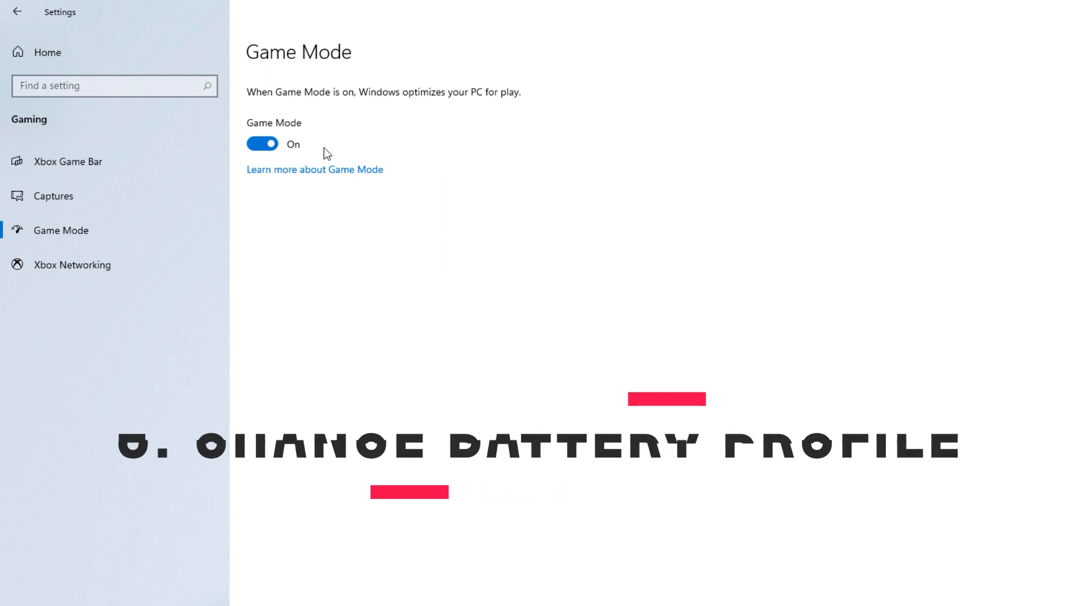
pyautogui.click(13, 11)
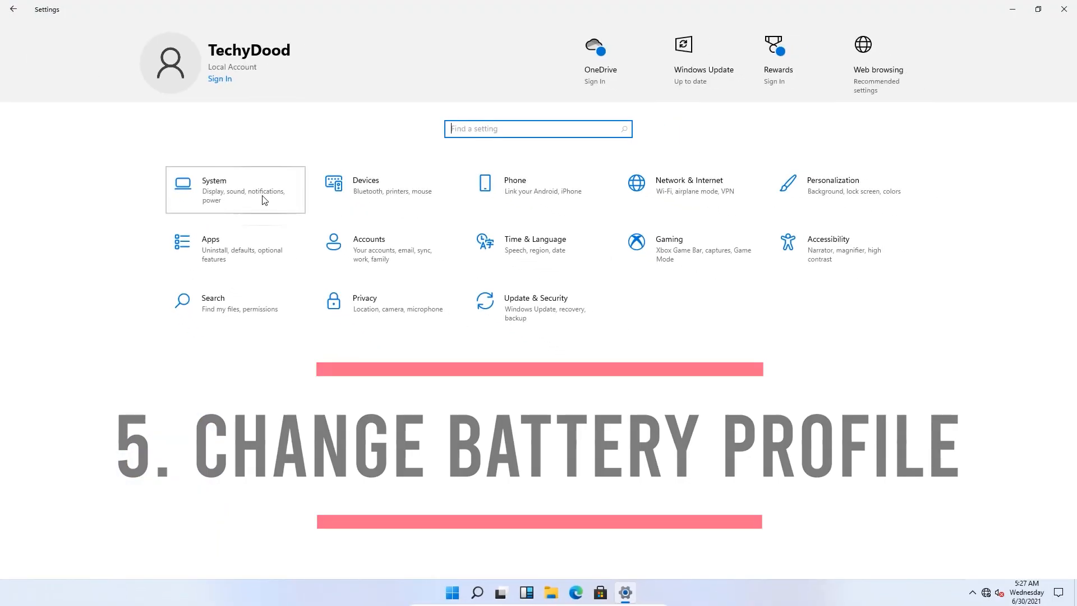
# Select High performance as the active power plan in Power Options.
pyautogui.click(235, 190)
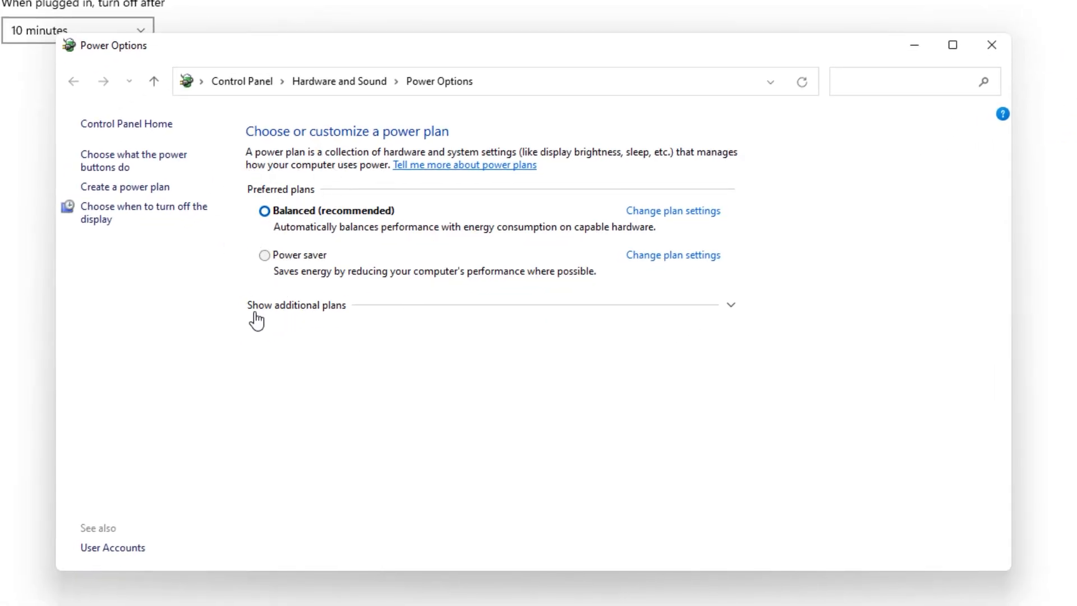
pyautogui.moveTo(738, 313)
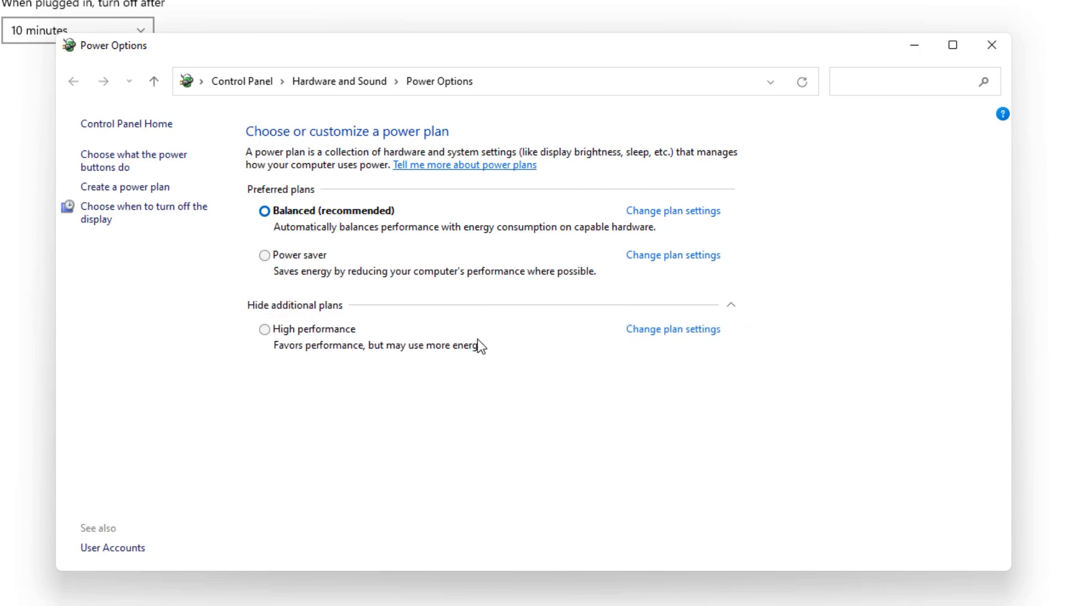
pyautogui.click(264, 328)
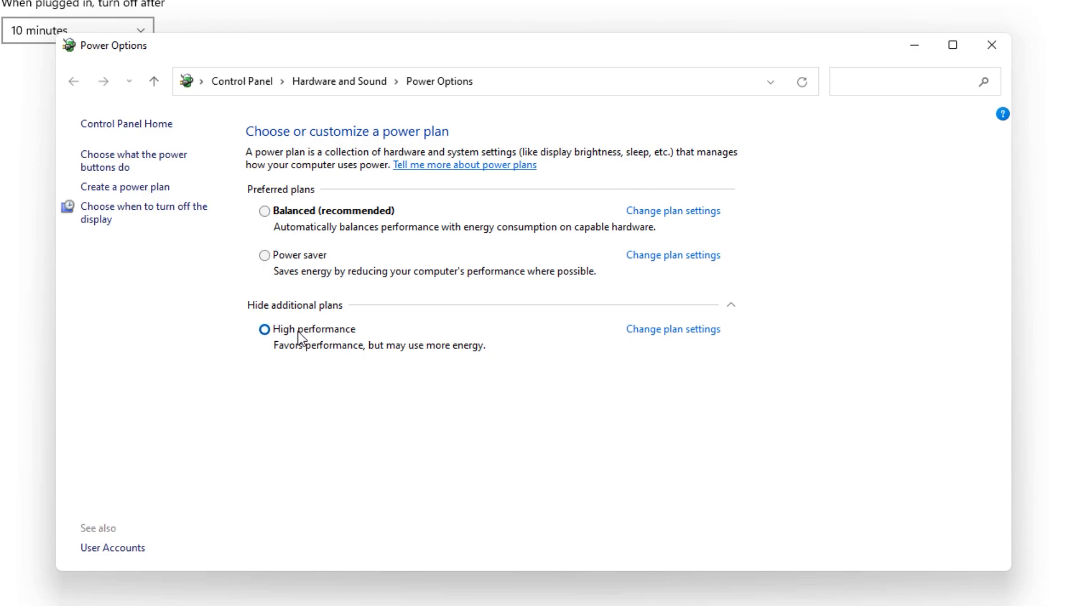
pyautogui.moveTo(343, 226)
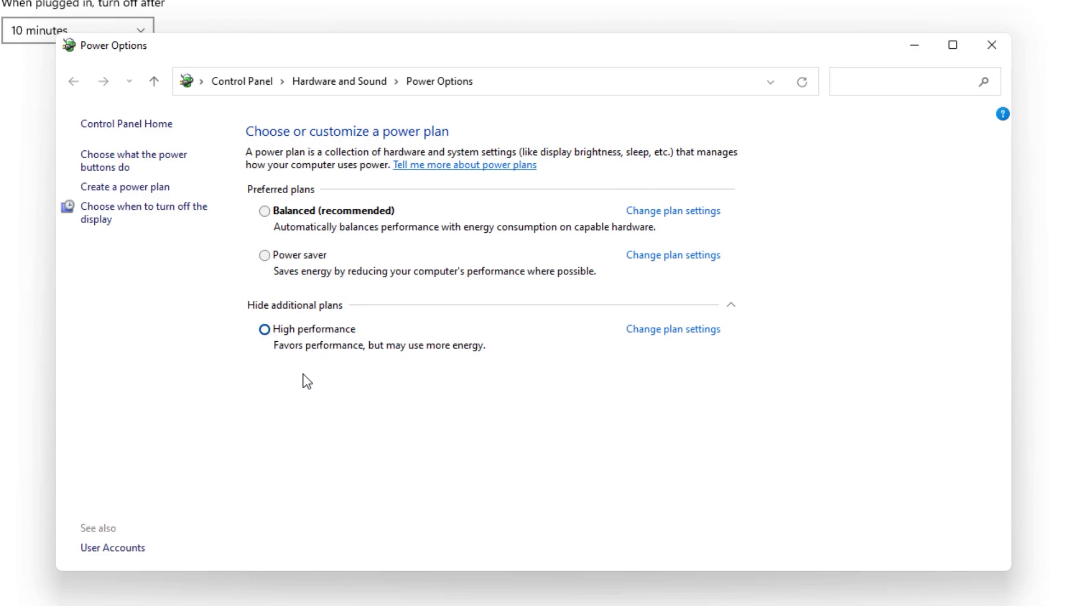
pyautogui.moveTo(580, 349)
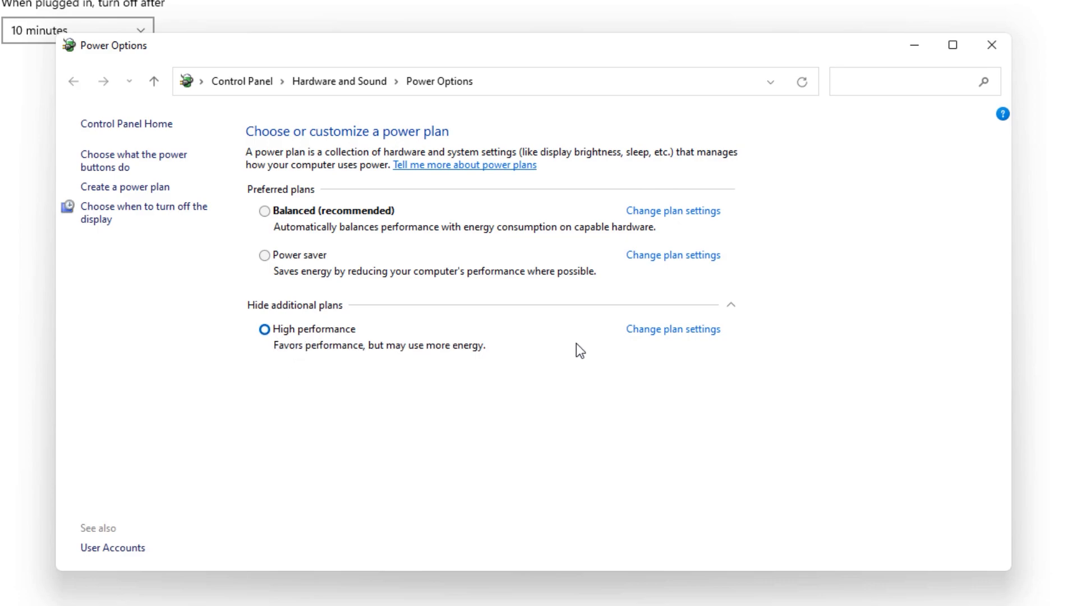
pyautogui.click(673, 329)
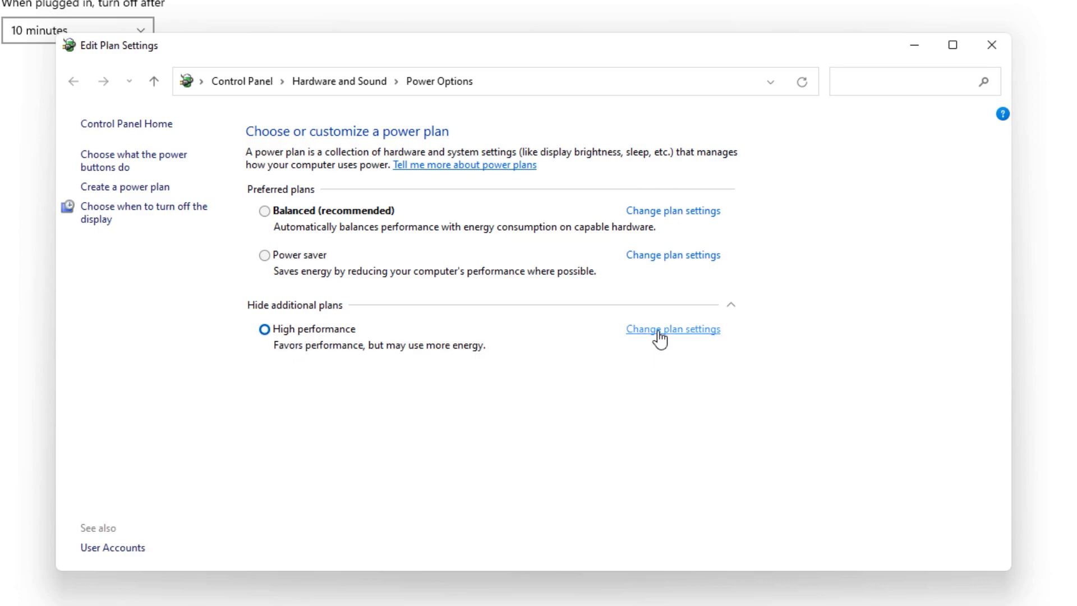
# Set the High performance plan's PCI Express Link State Power Management to Off and apply.
pyautogui.click(673, 328)
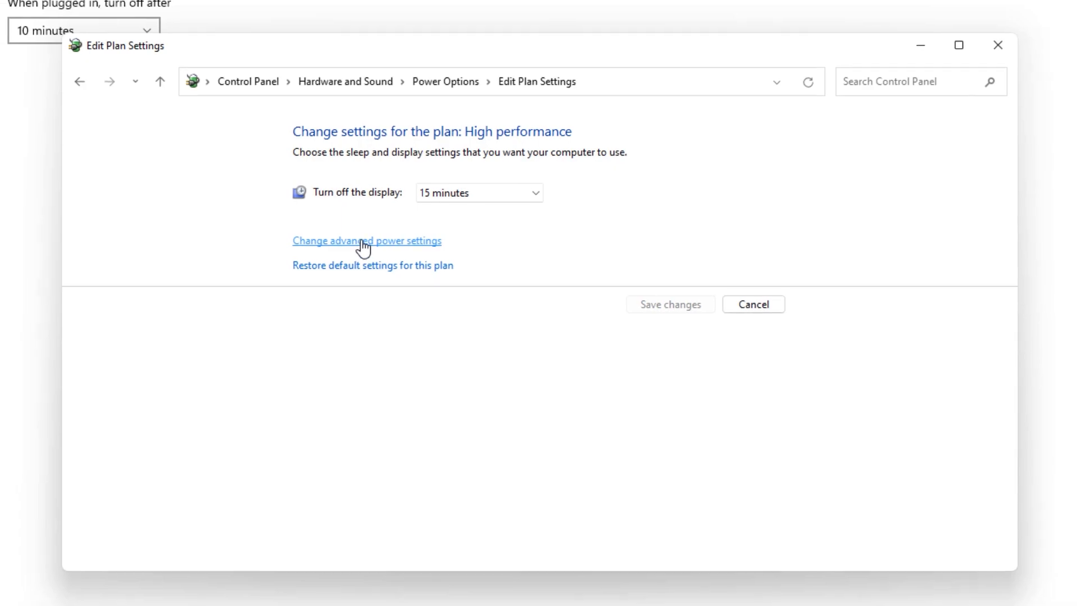
pyautogui.click(366, 241)
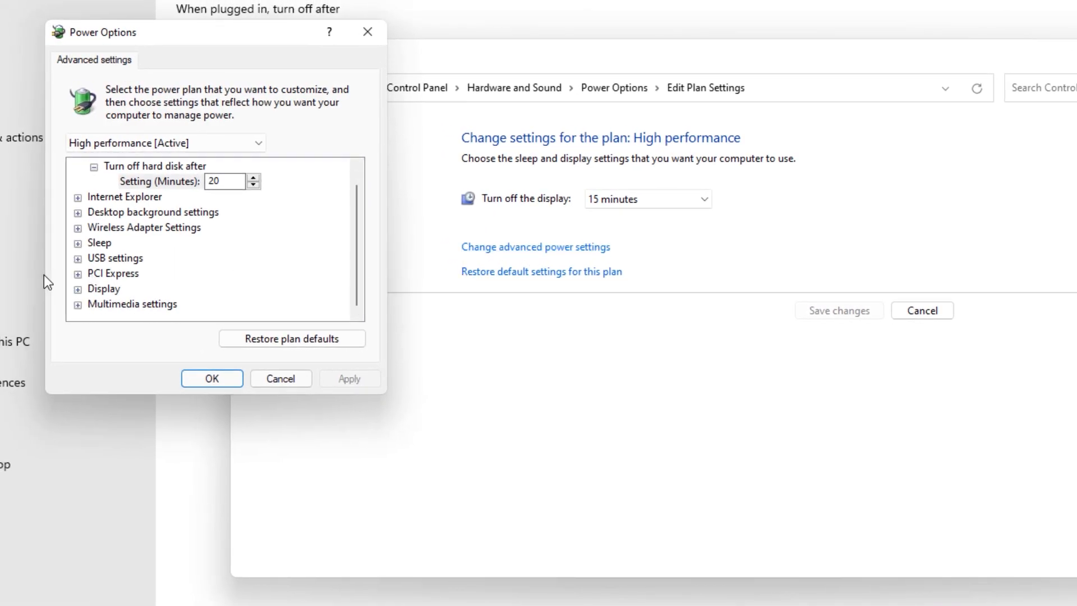
pyautogui.click(78, 273)
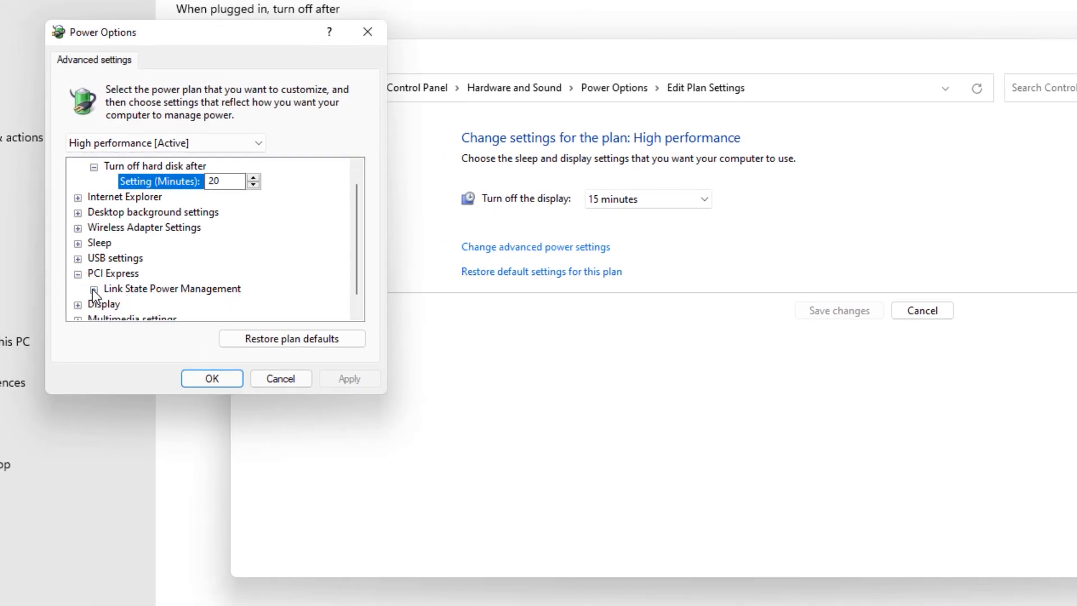
pyautogui.click(77, 288)
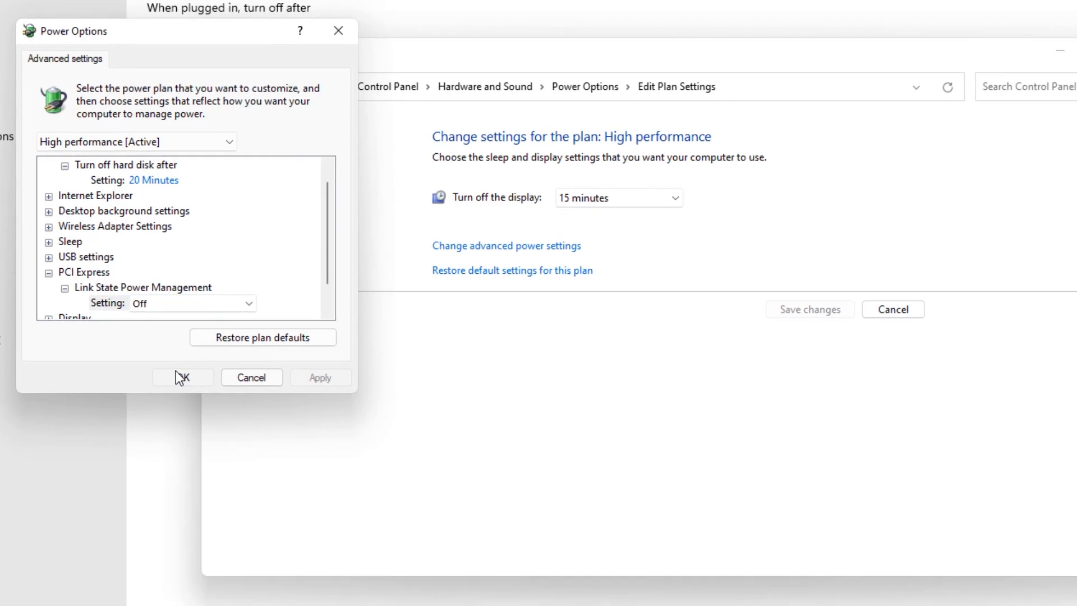
pyautogui.click(181, 377)
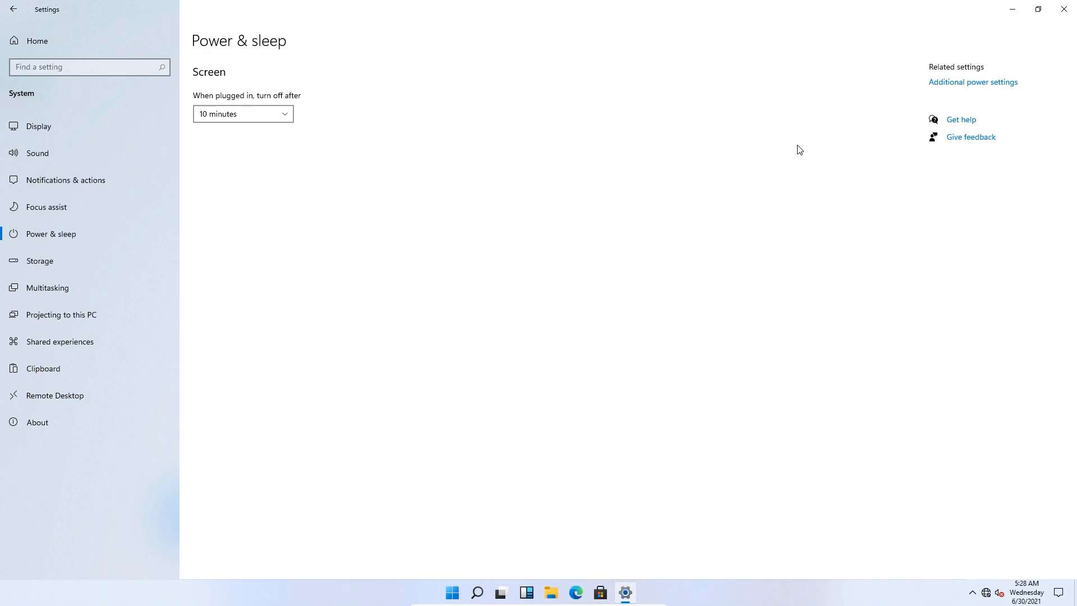
# Uninstall Microsoft OneDrive from Apps & features.
pyautogui.click(13, 9)
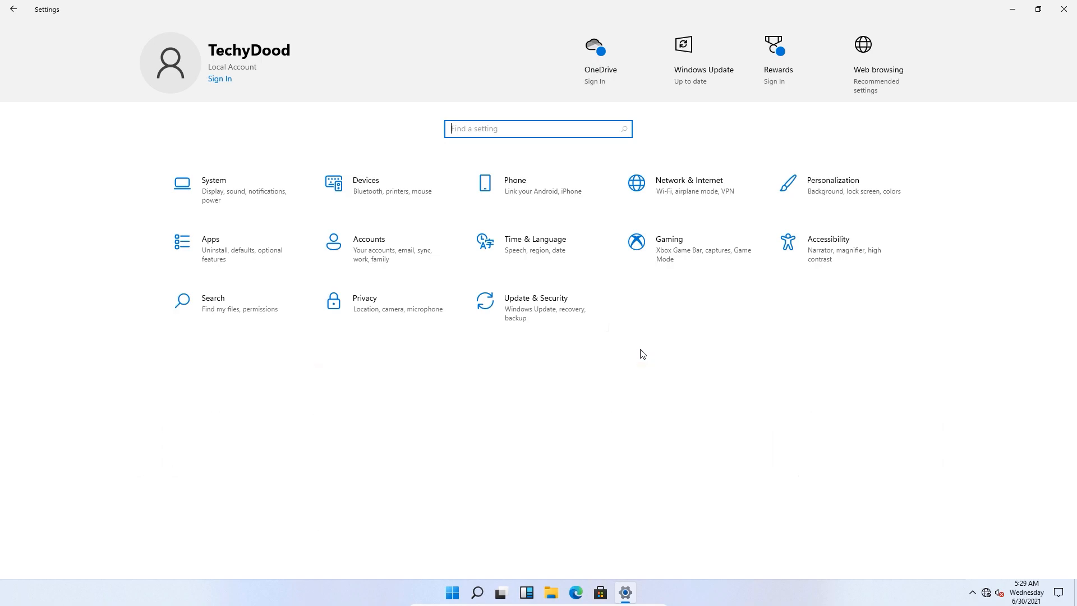
pyautogui.moveTo(244, 260)
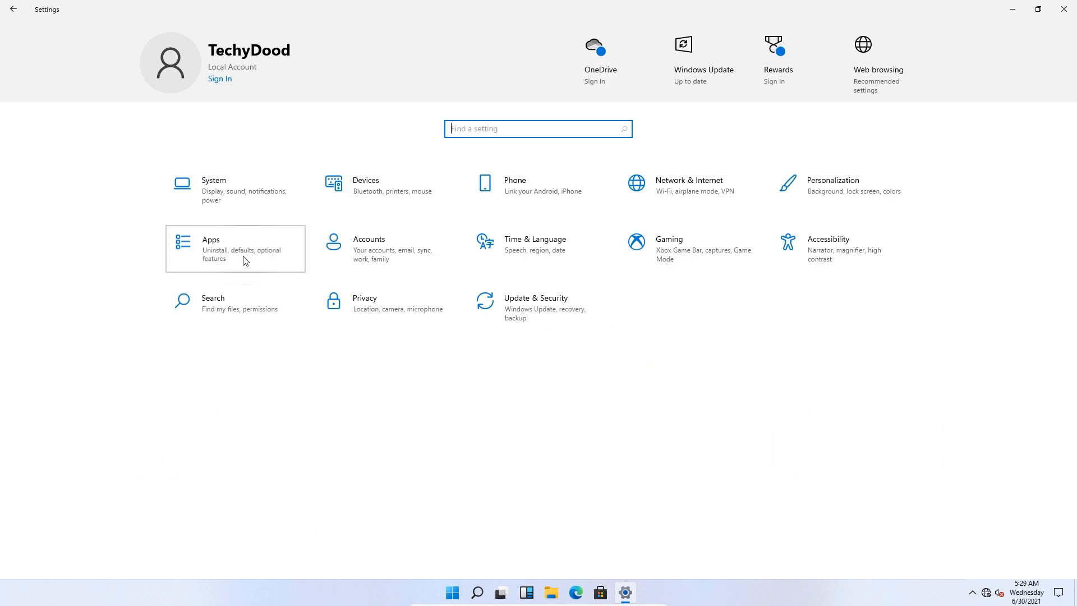
pyautogui.click(235, 248)
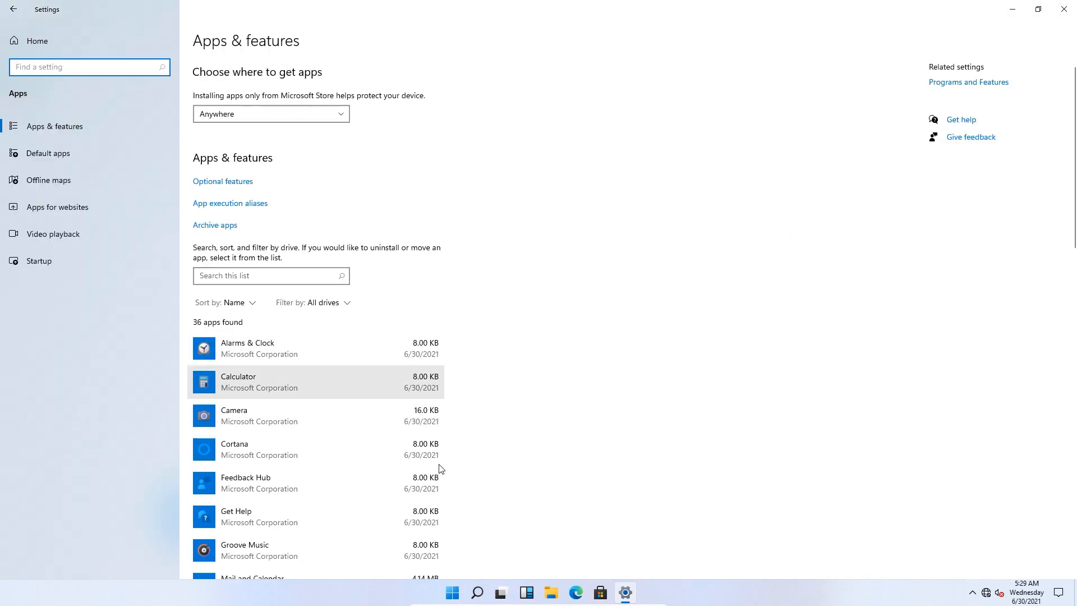
pyautogui.moveTo(478, 372)
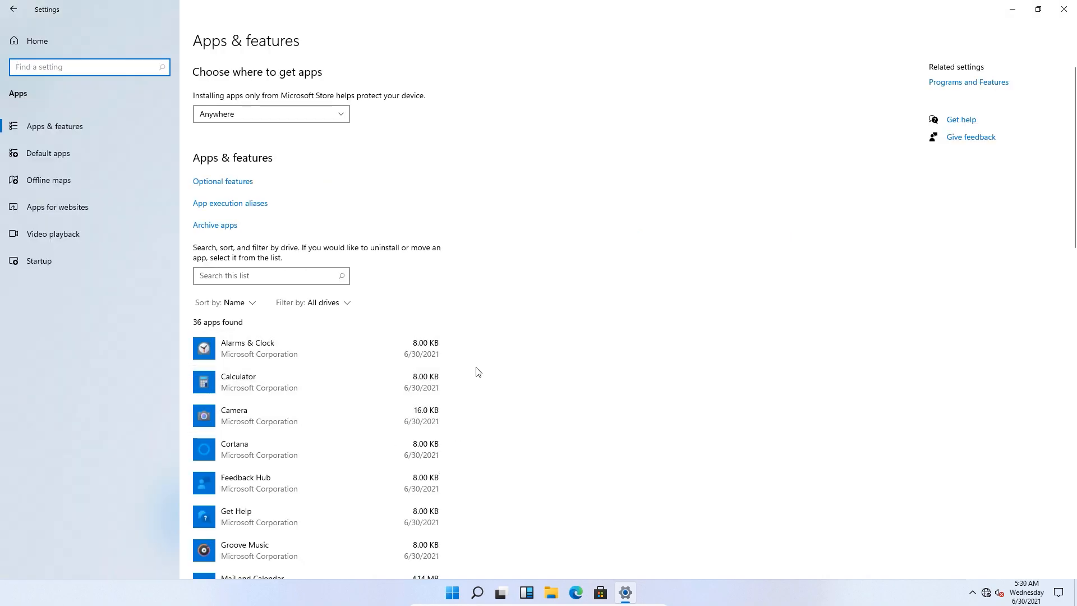
pyautogui.scroll(-3)
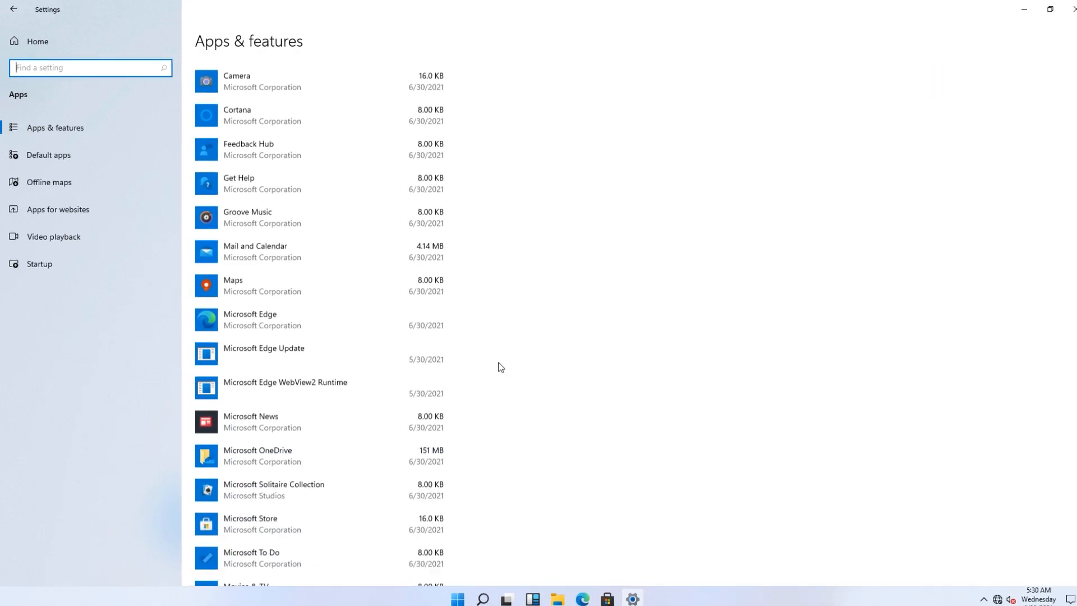
pyautogui.scroll(-3)
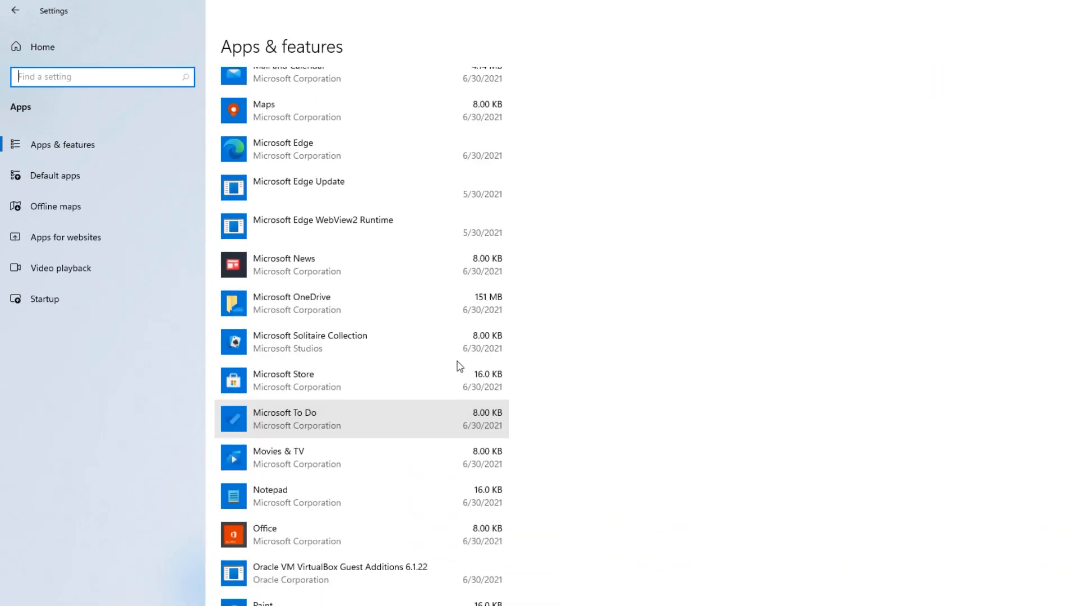
pyautogui.click(473, 356)
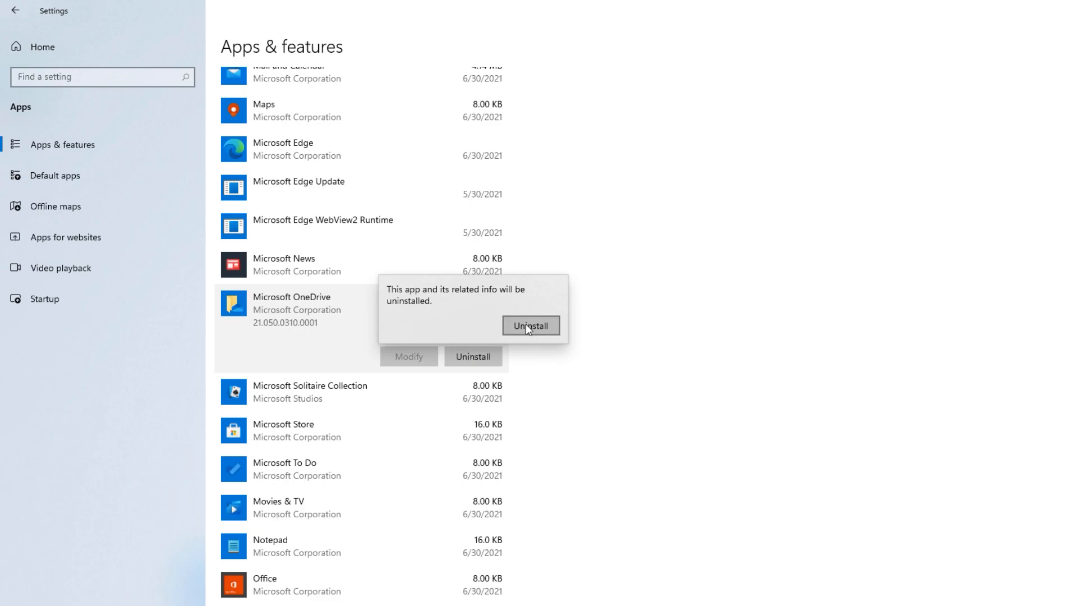
pyautogui.click(530, 325)
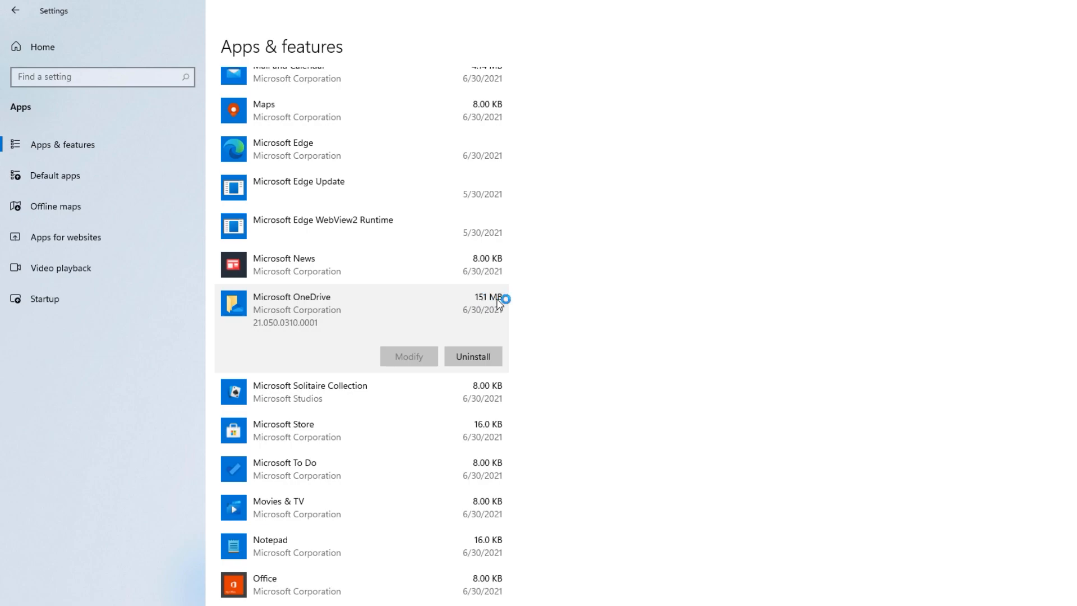
pyautogui.moveTo(506, 336)
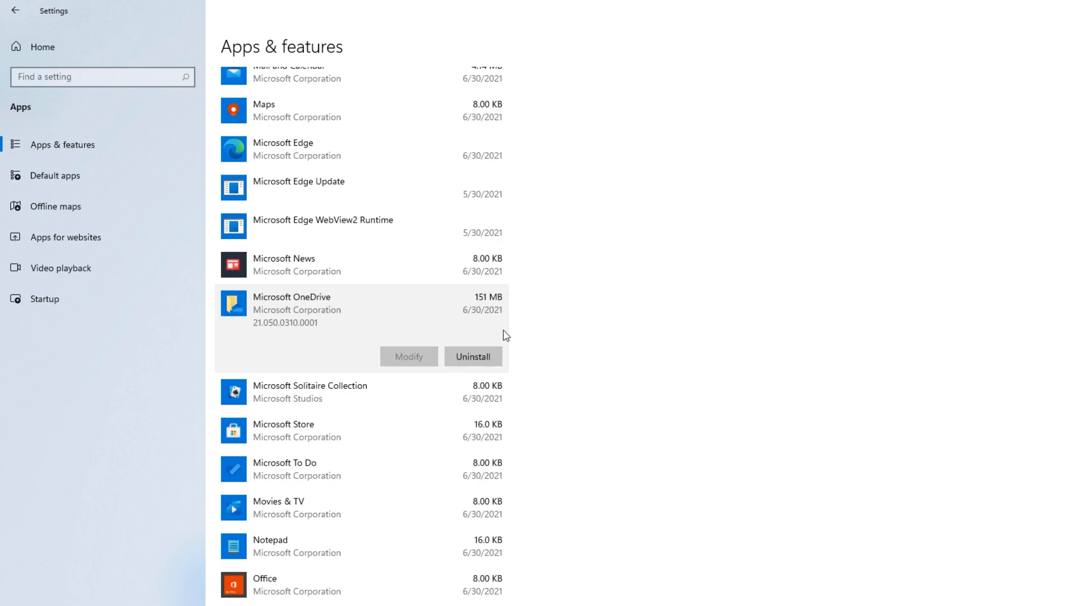
pyautogui.moveTo(504, 346)
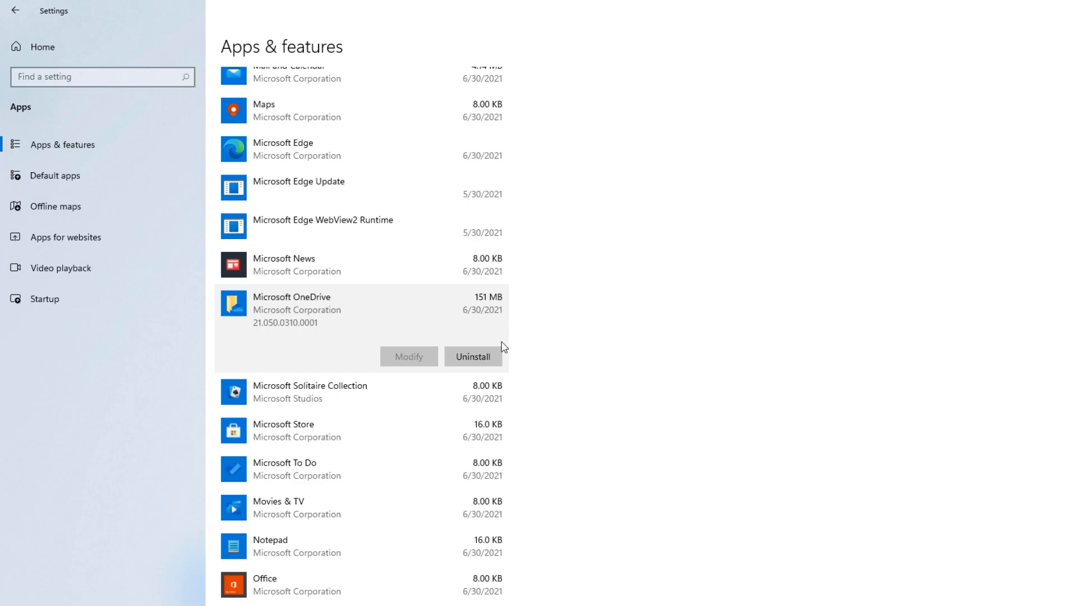
pyautogui.moveTo(555, 430)
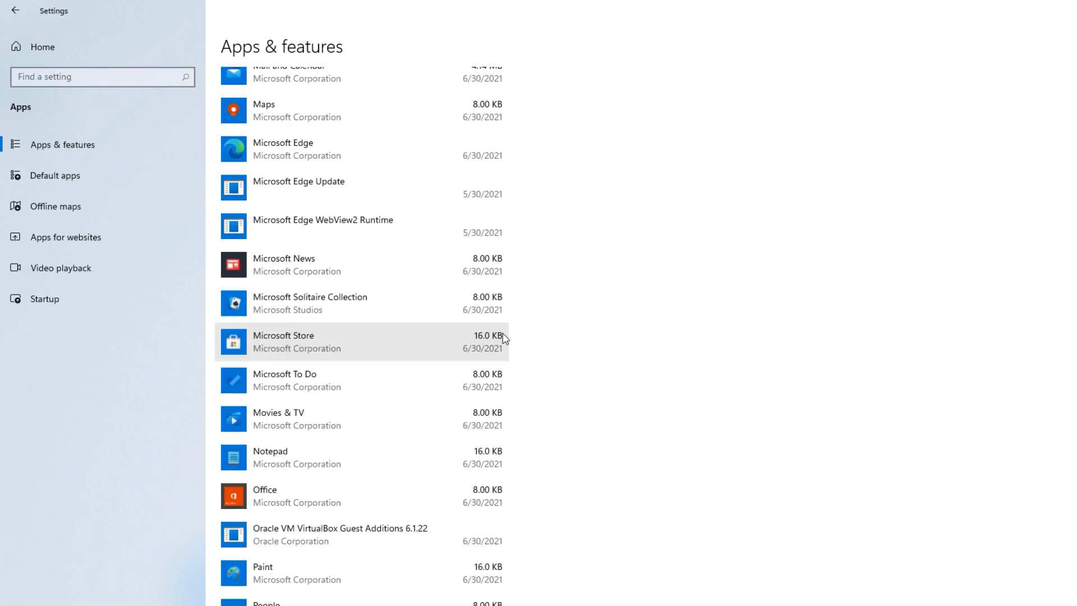
pyautogui.moveTo(521, 288)
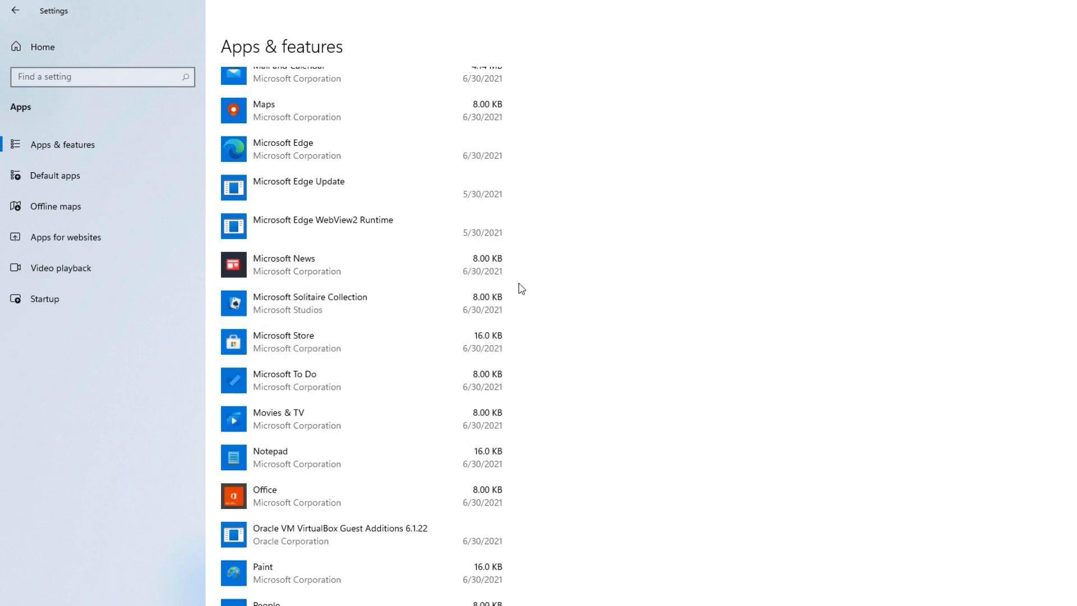
pyautogui.moveTo(1007, 84)
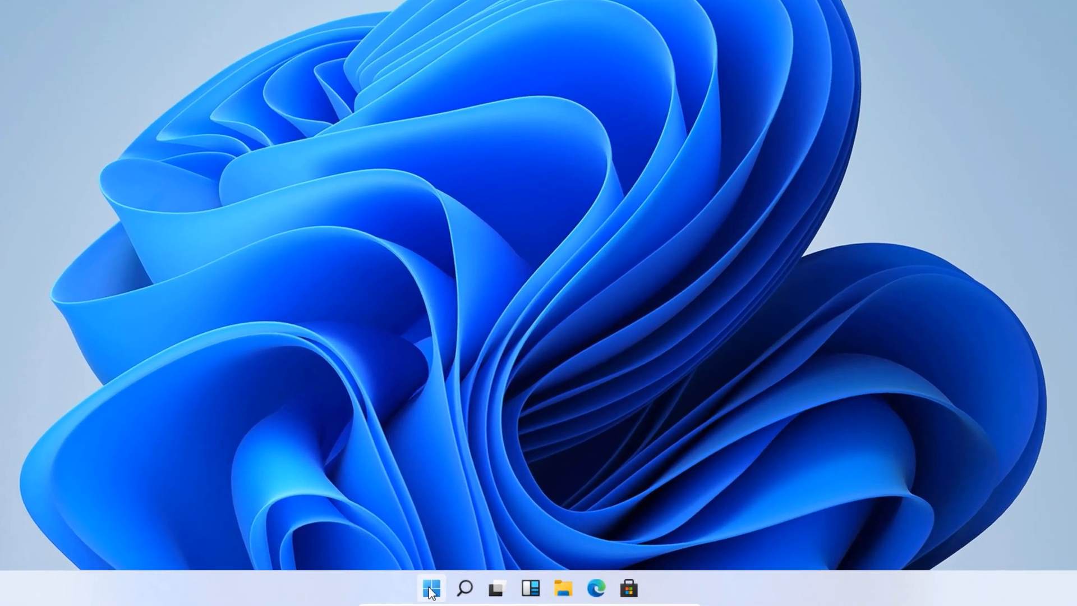
# Switch off automatic active hours adjustment under Windows Update's Change active hours.
pyautogui.click(431, 588)
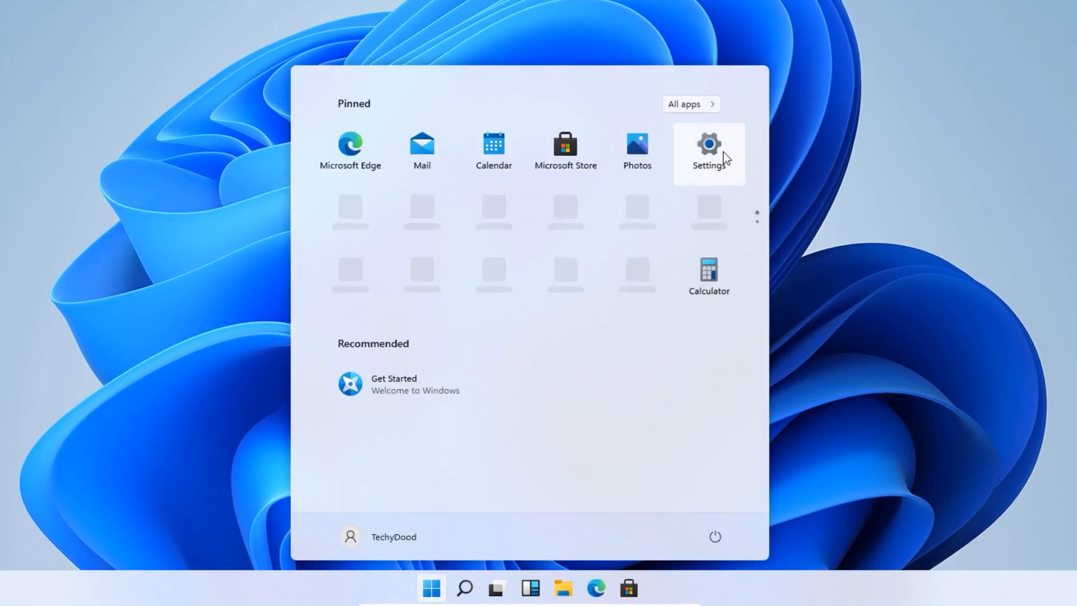
pyautogui.click(708, 148)
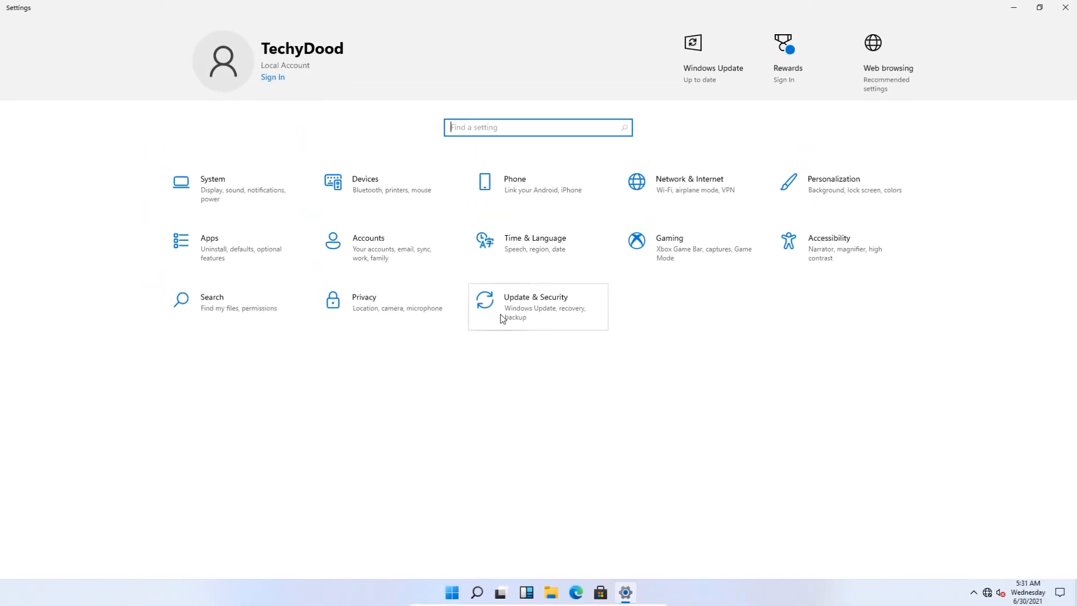
pyautogui.click(538, 306)
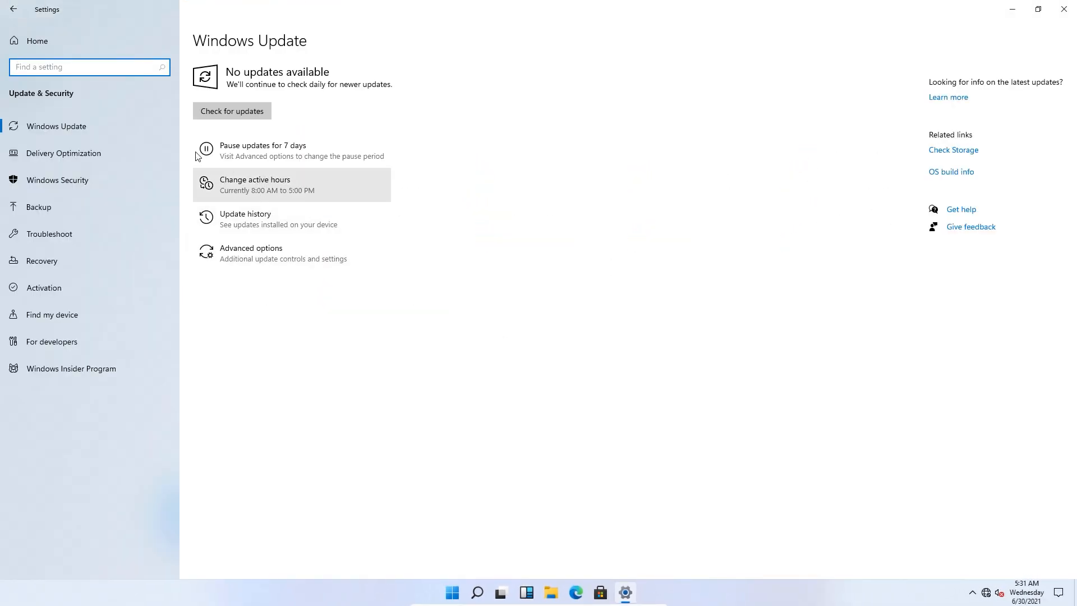
pyautogui.moveTo(284, 193)
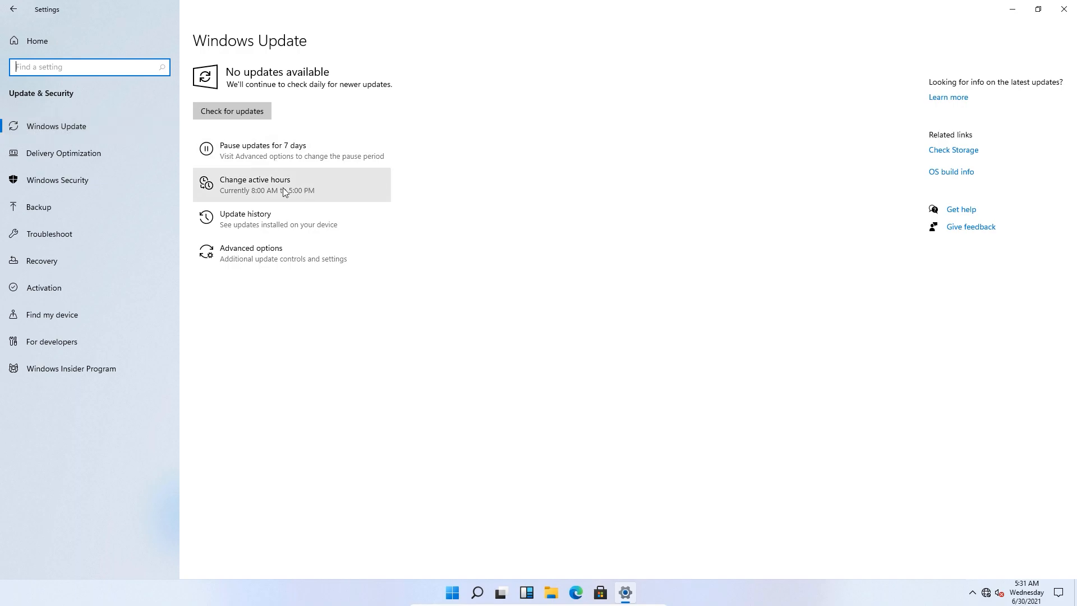
pyautogui.click(291, 185)
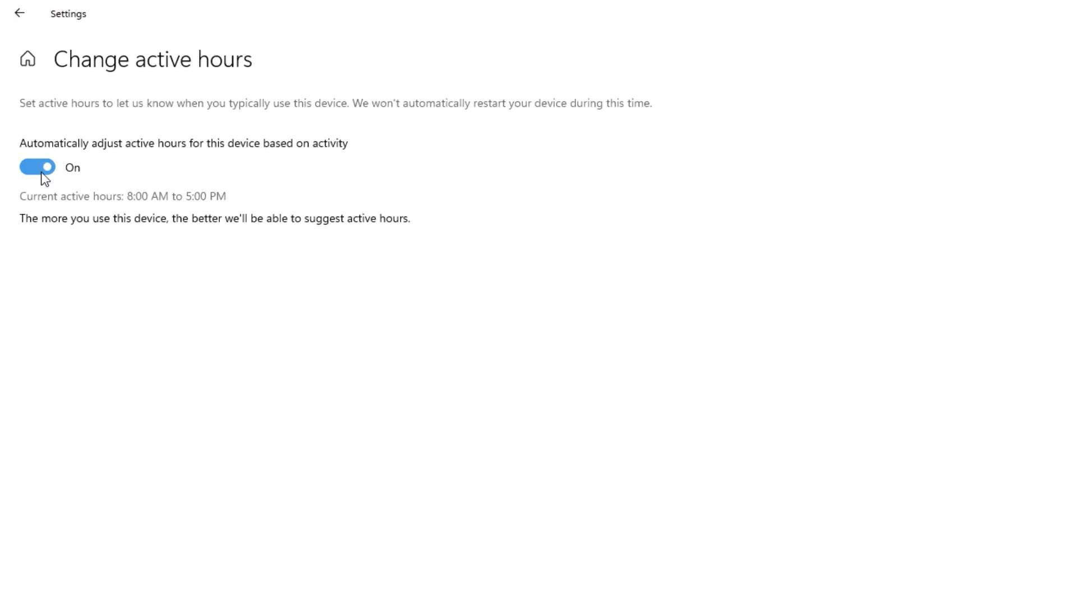
pyautogui.moveTo(247, 158)
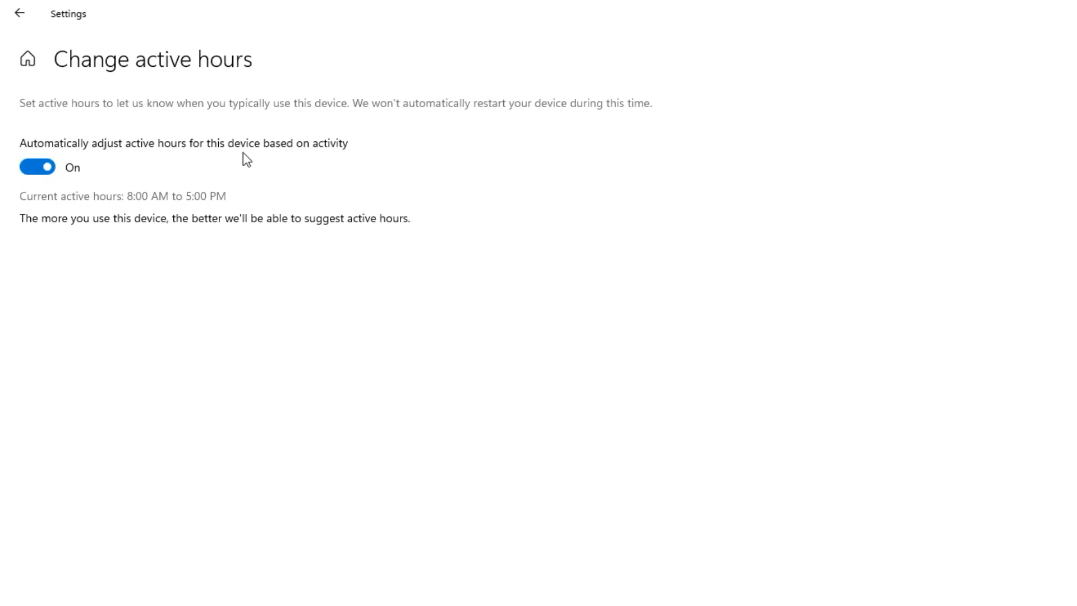
pyautogui.click(37, 167)
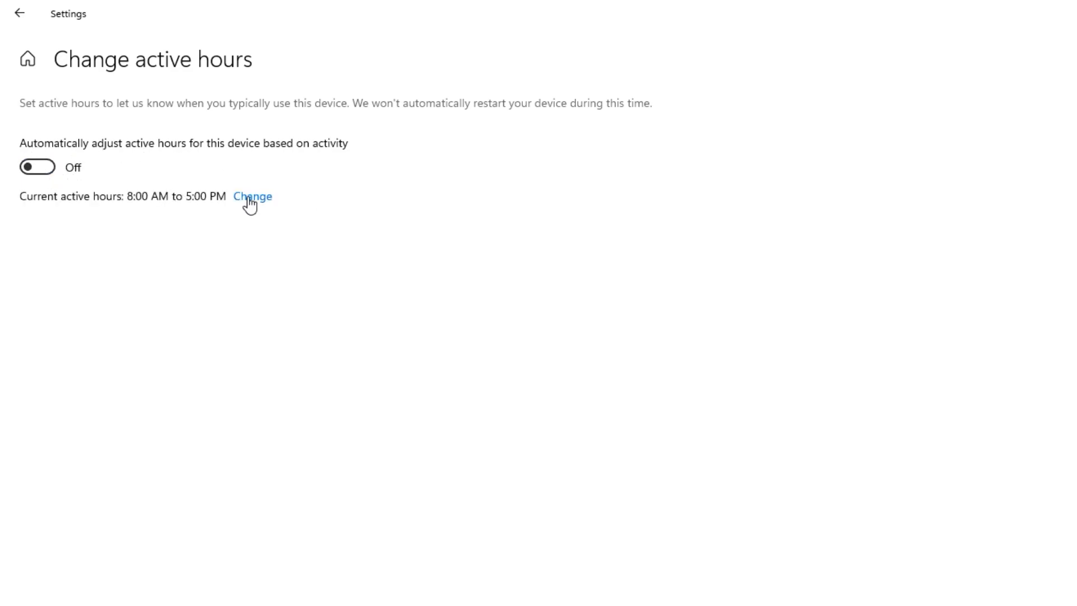
# Set active hours to start at 8:00 AM and end at 5:00 PM, and save.
pyautogui.click(252, 196)
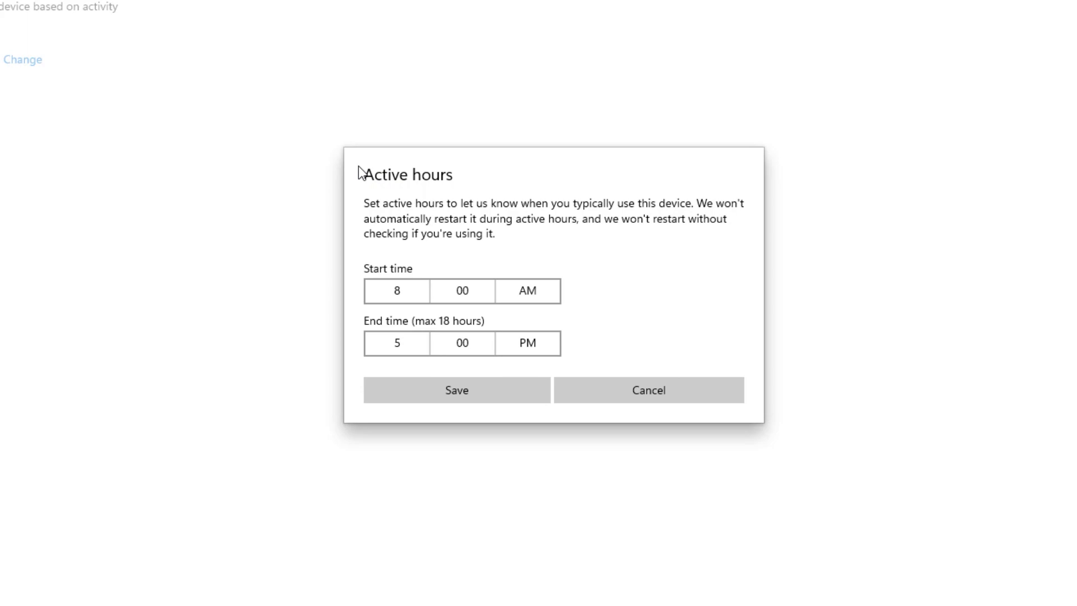
pyautogui.moveTo(563, 431)
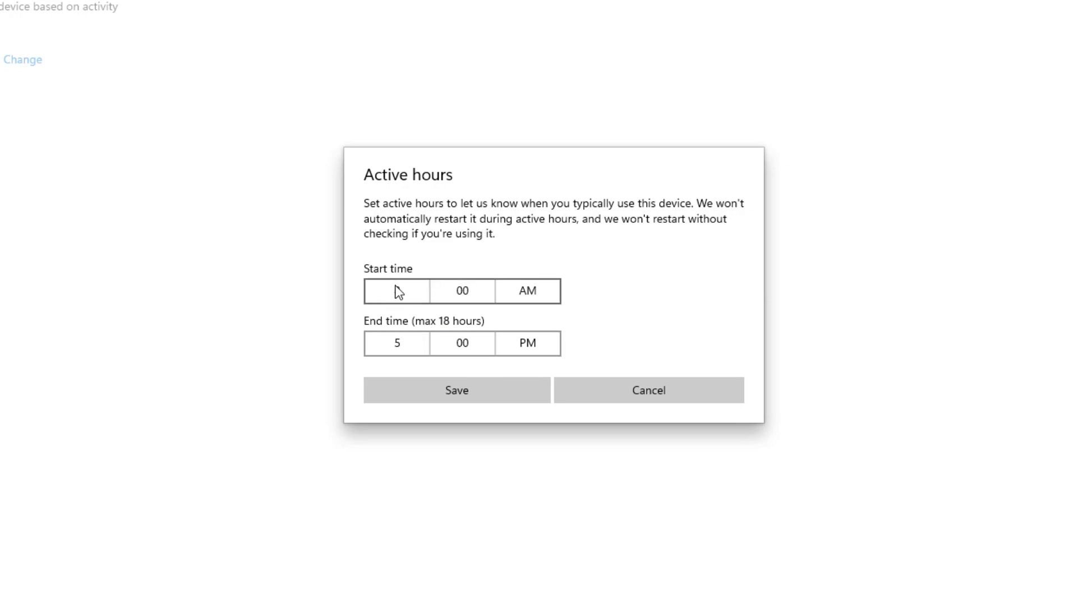
pyautogui.click(395, 291)
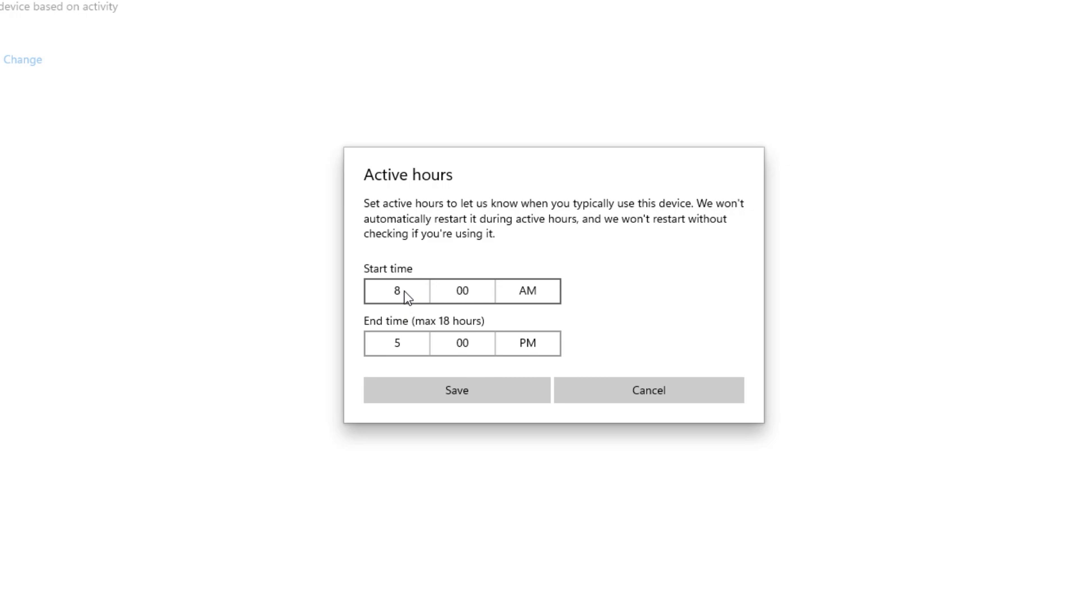
pyautogui.moveTo(365, 283)
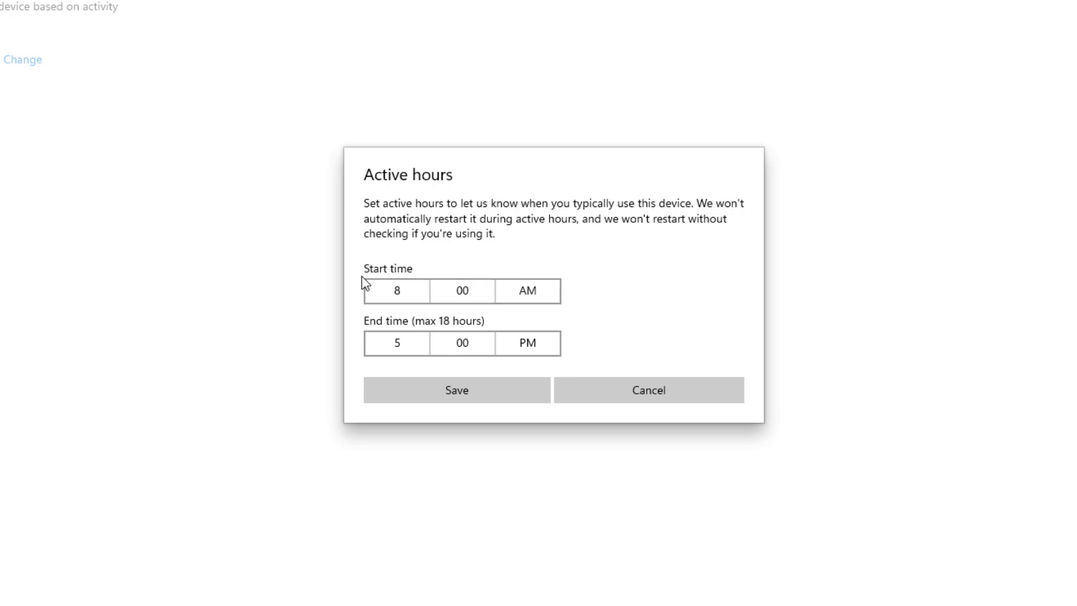
pyautogui.click(395, 291)
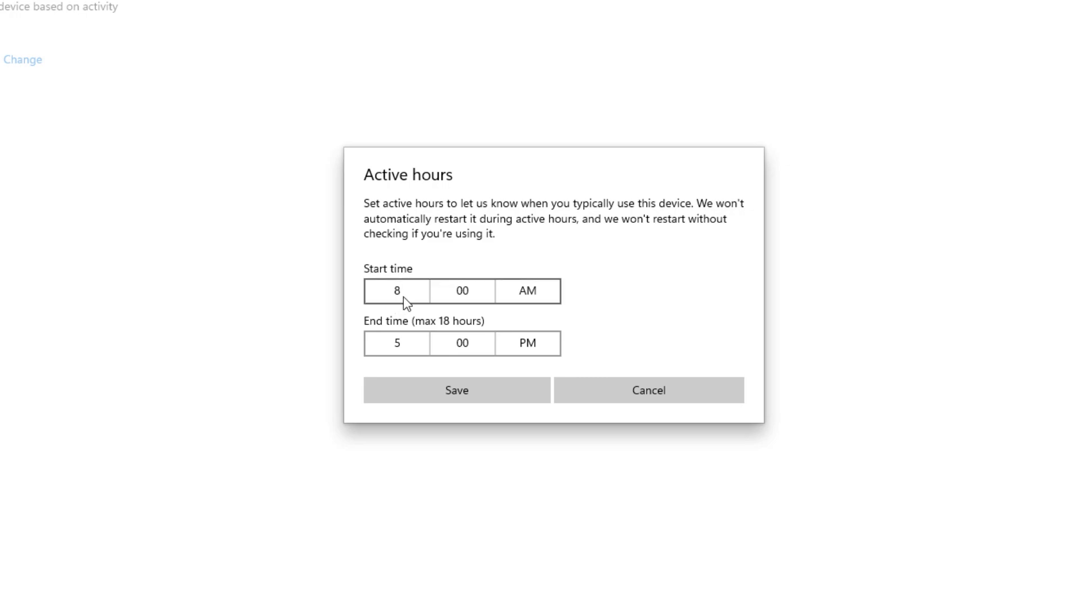
pyautogui.moveTo(432, 300)
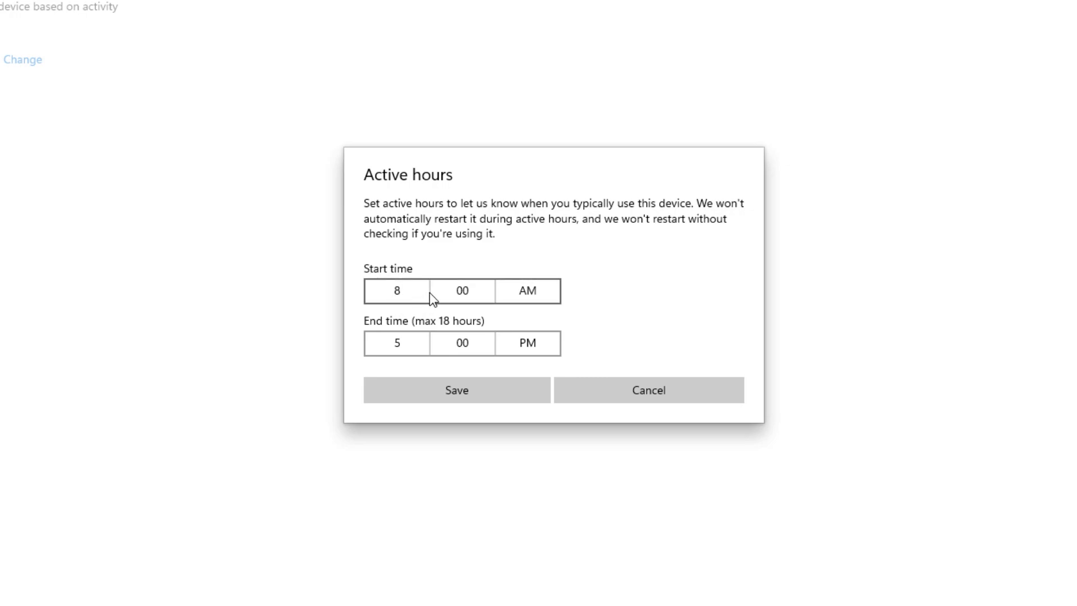
pyautogui.moveTo(407, 337)
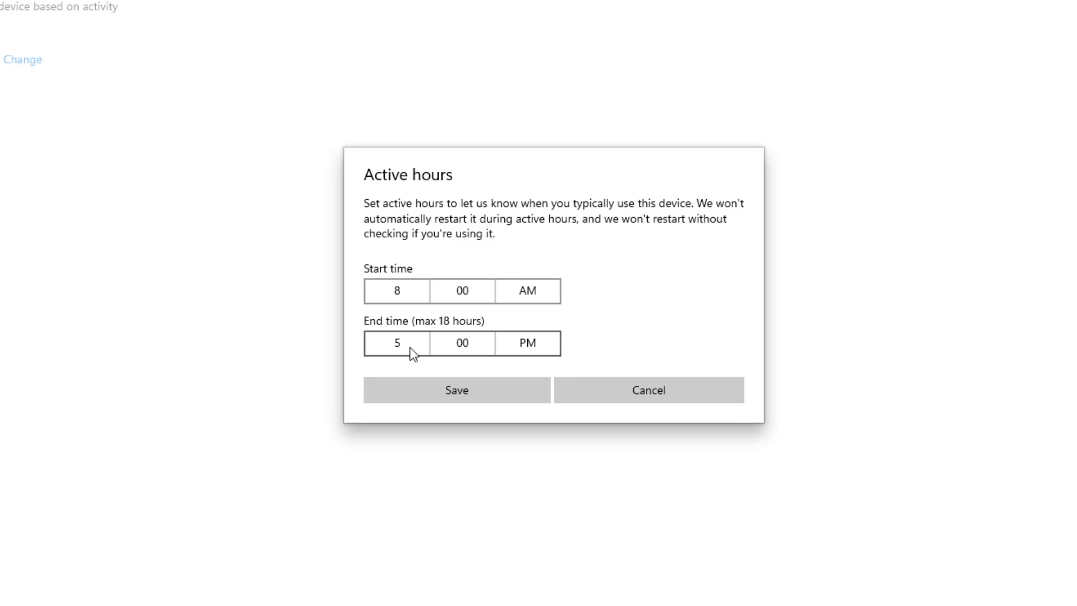
pyautogui.moveTo(392, 361)
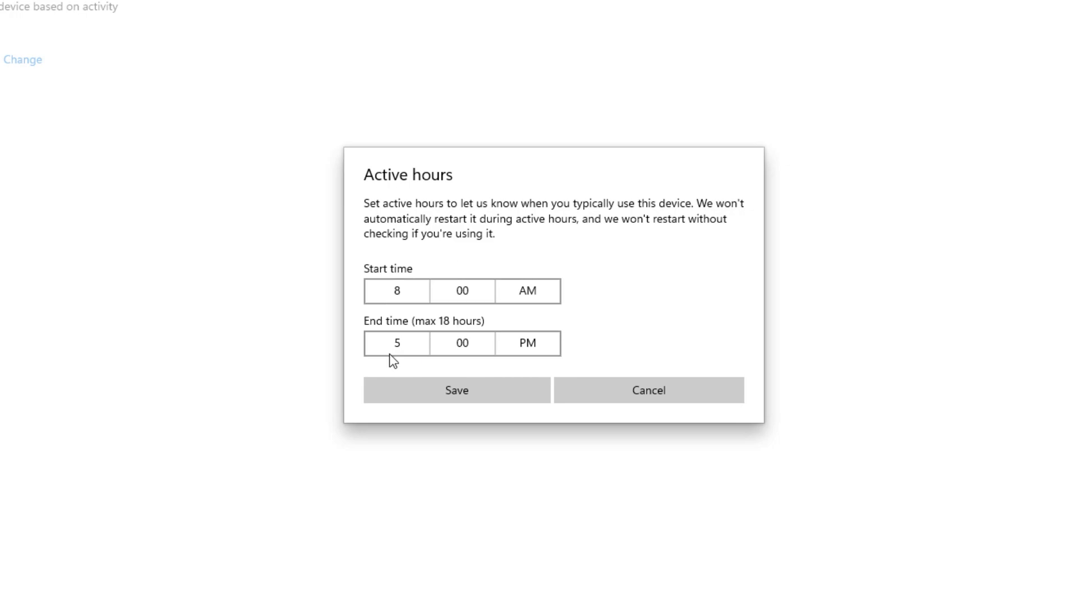
pyautogui.moveTo(353, 334)
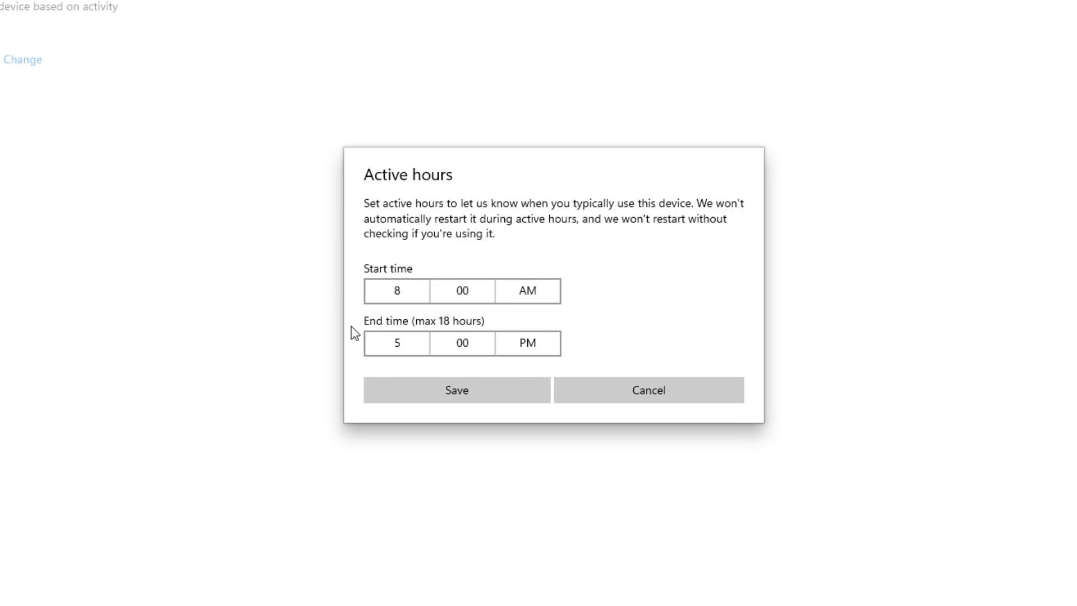
pyautogui.moveTo(435, 364)
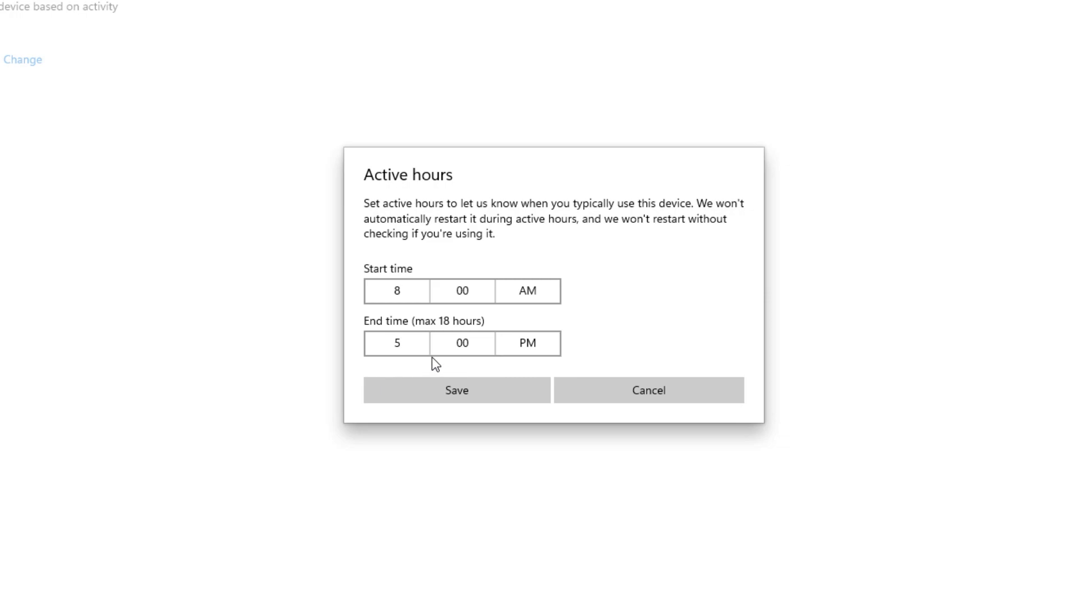
pyautogui.moveTo(439, 313)
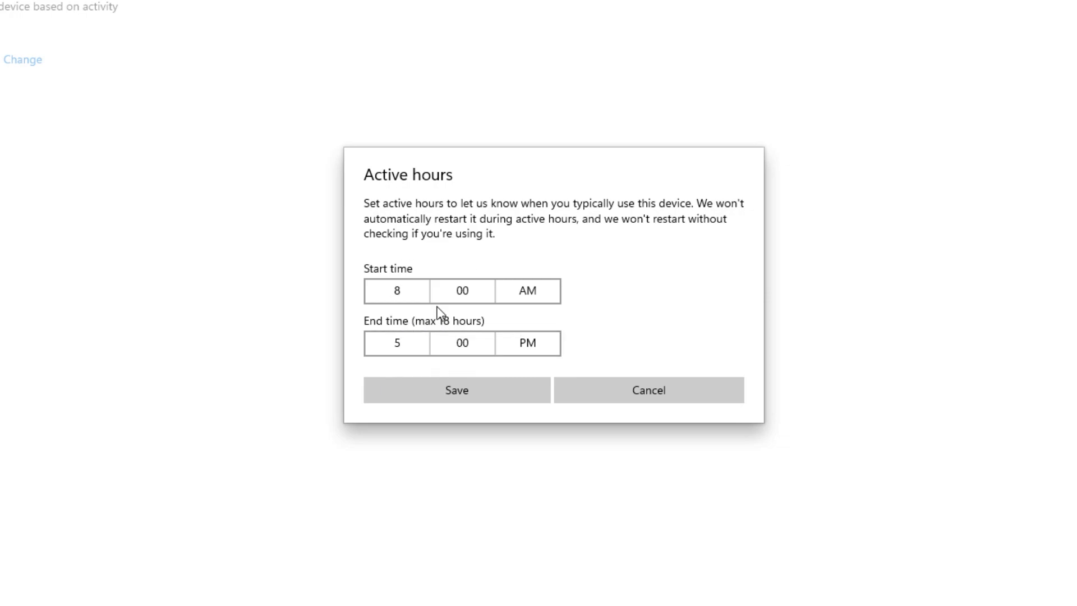
pyautogui.click(456, 390)
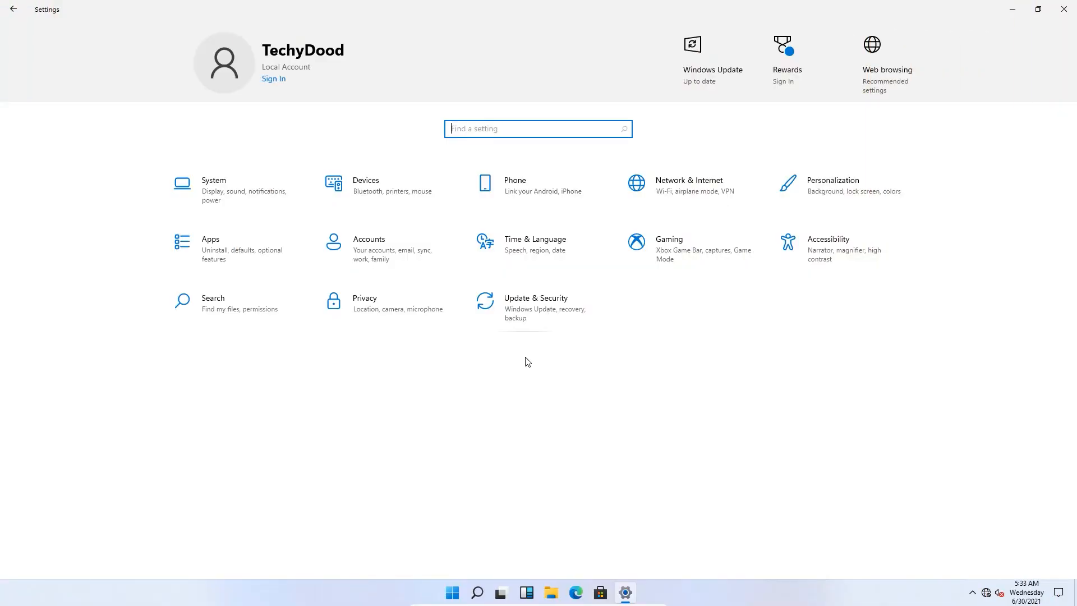
pyautogui.moveTo(538, 307)
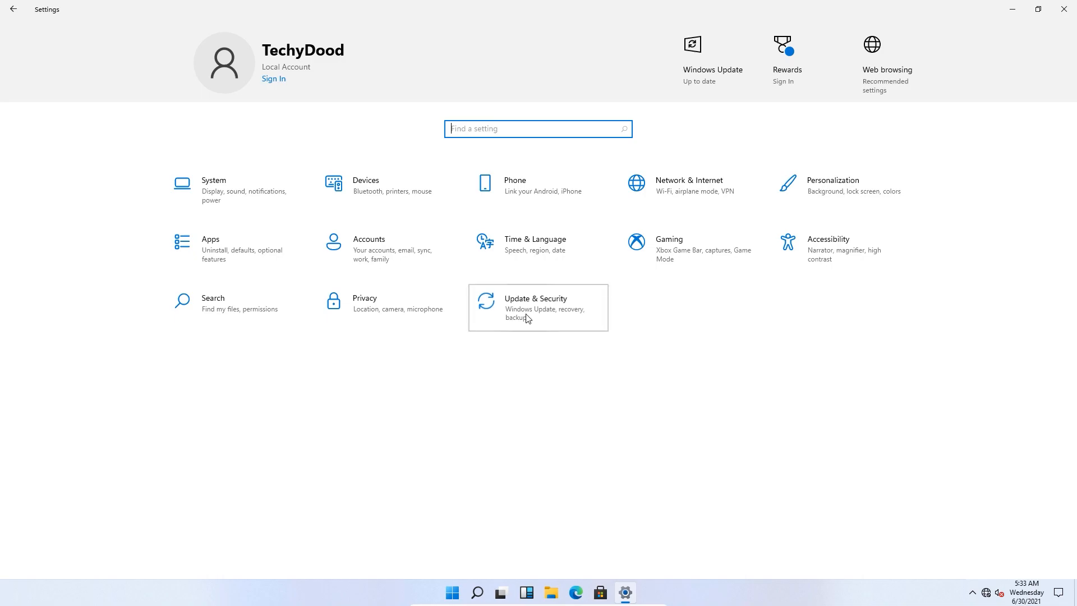
# Go to Update & Security and select Delivery Optimization in the sidebar.
pyautogui.click(535, 307)
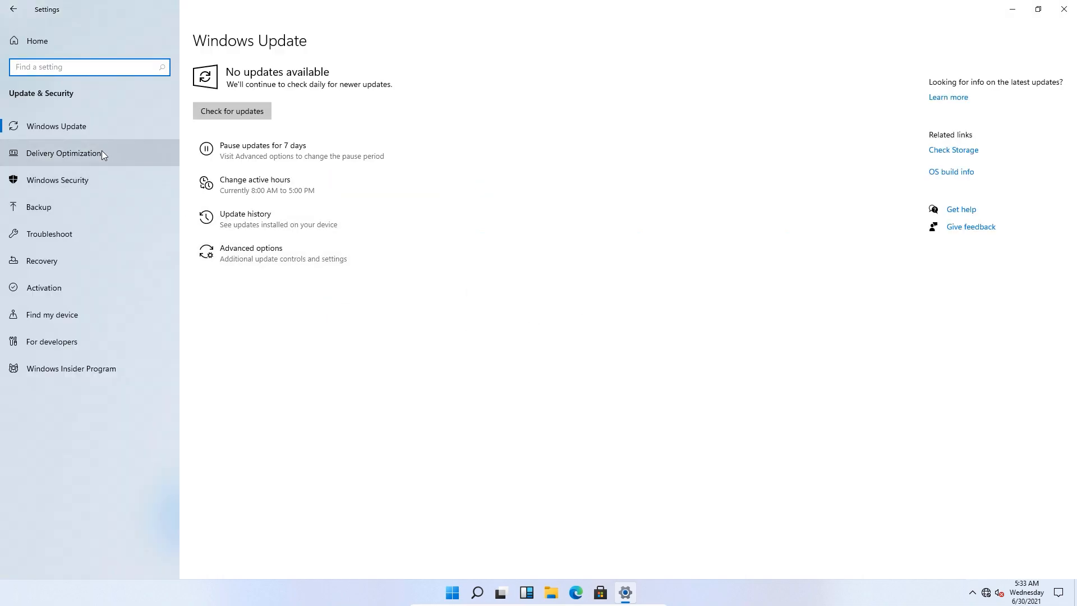
pyautogui.click(65, 153)
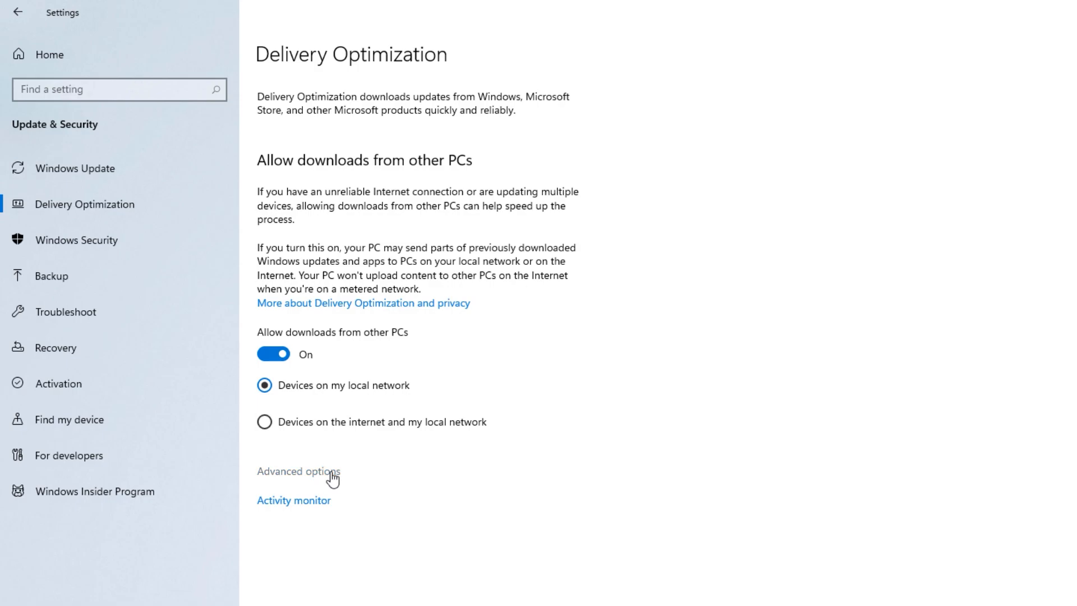
# In Advanced options, enable absolute download limits: 1 Mbps background, 5 Mbps foreground.
pyautogui.click(298, 471)
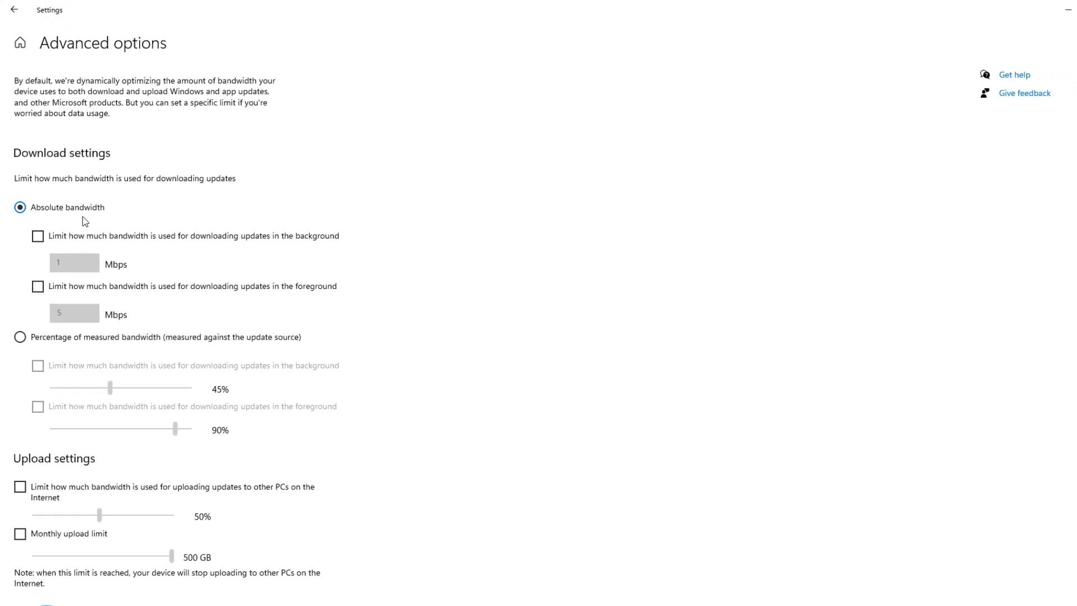
pyautogui.moveTo(2, 484)
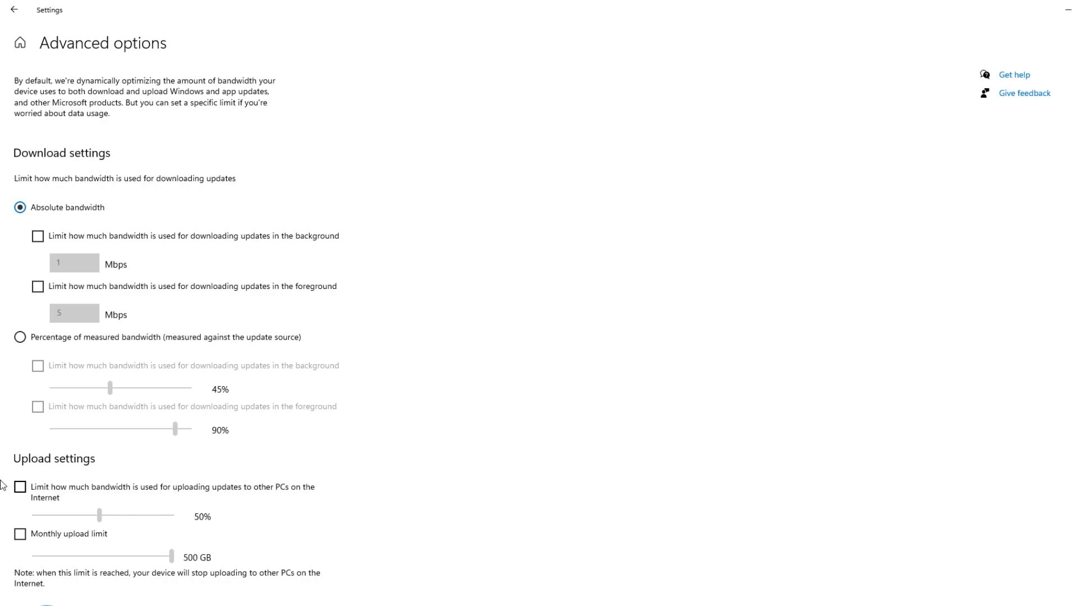
pyautogui.moveTo(39, 188)
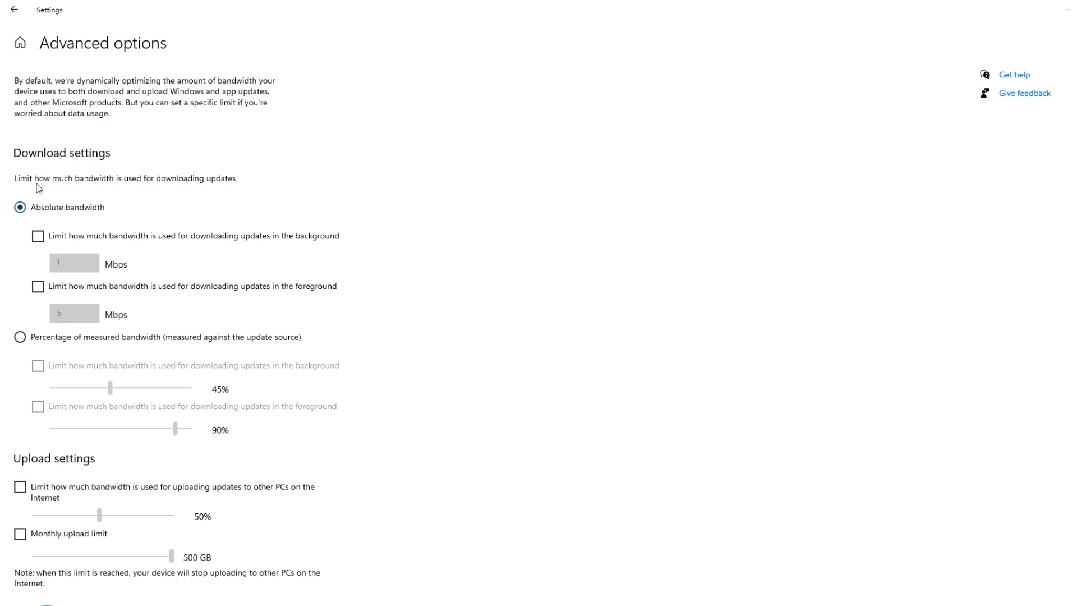
pyautogui.moveTo(236, 246)
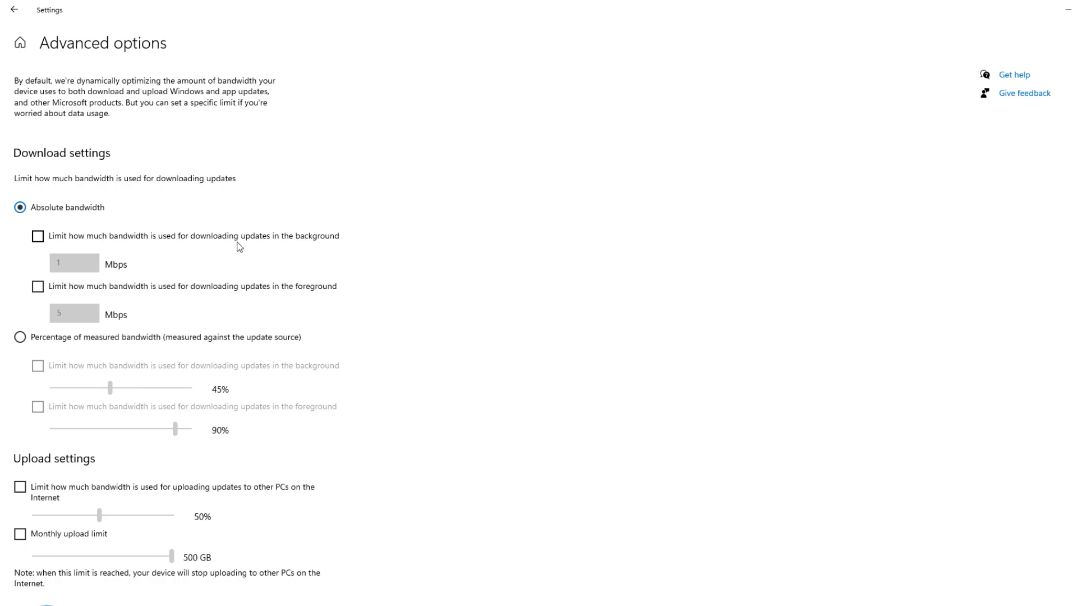
pyautogui.moveTo(63, 287)
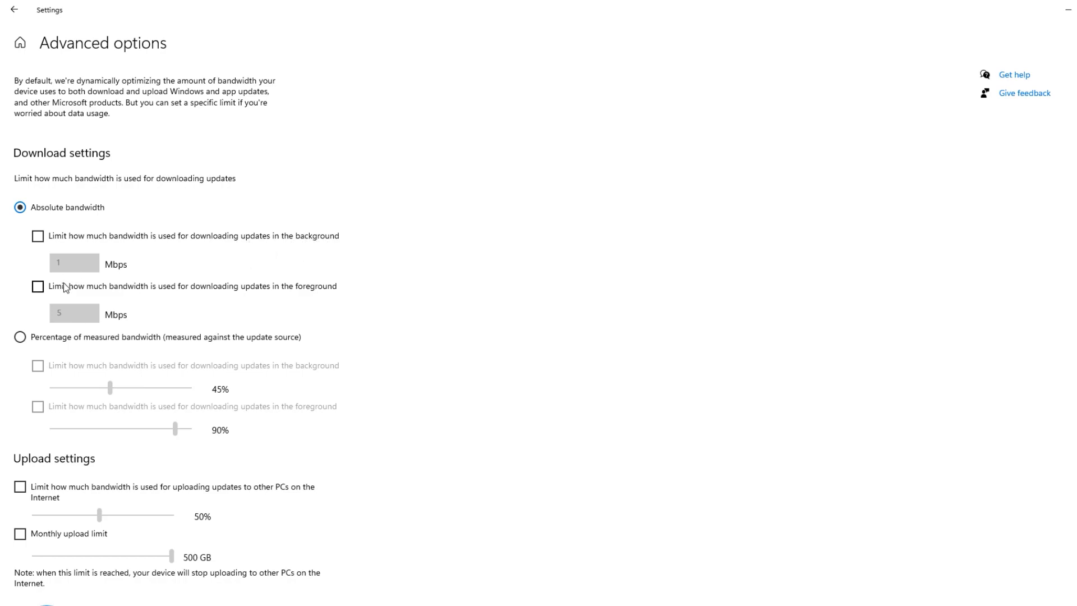
pyautogui.moveTo(233, 296)
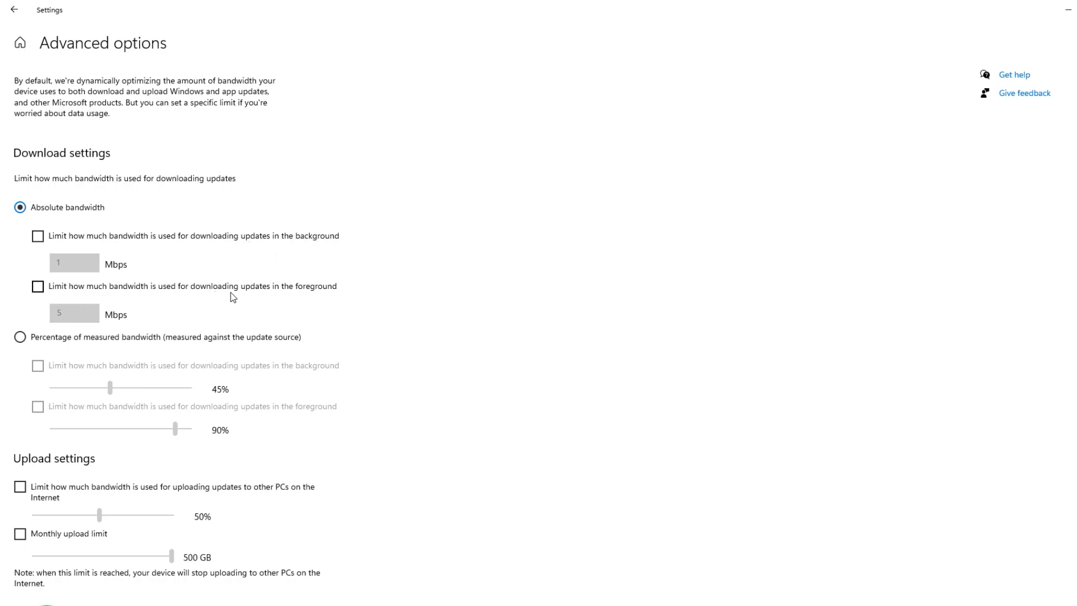
pyautogui.moveTo(327, 300)
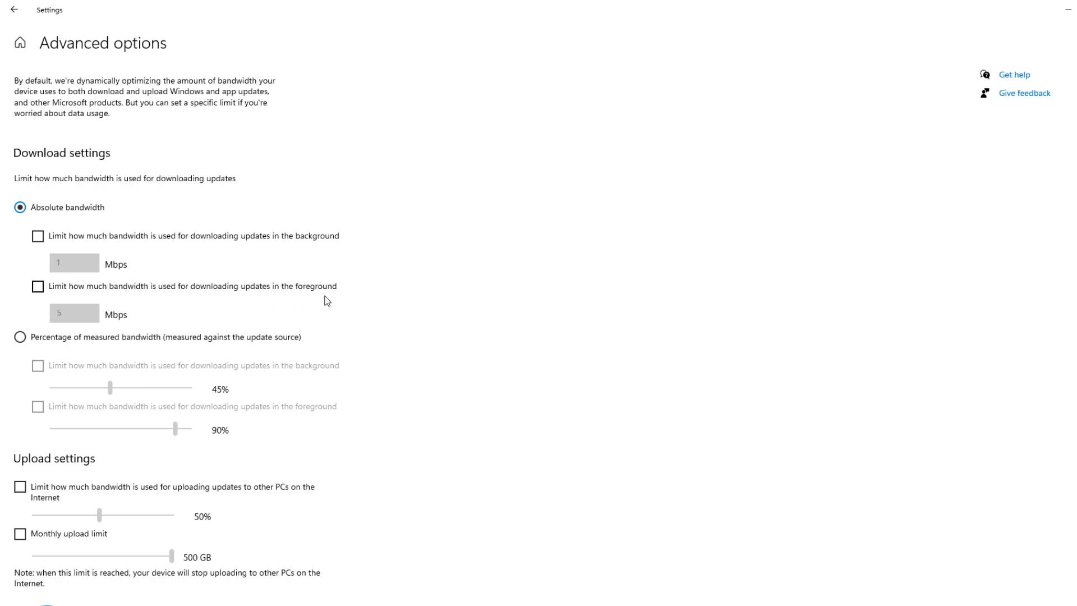
pyautogui.click(38, 235)
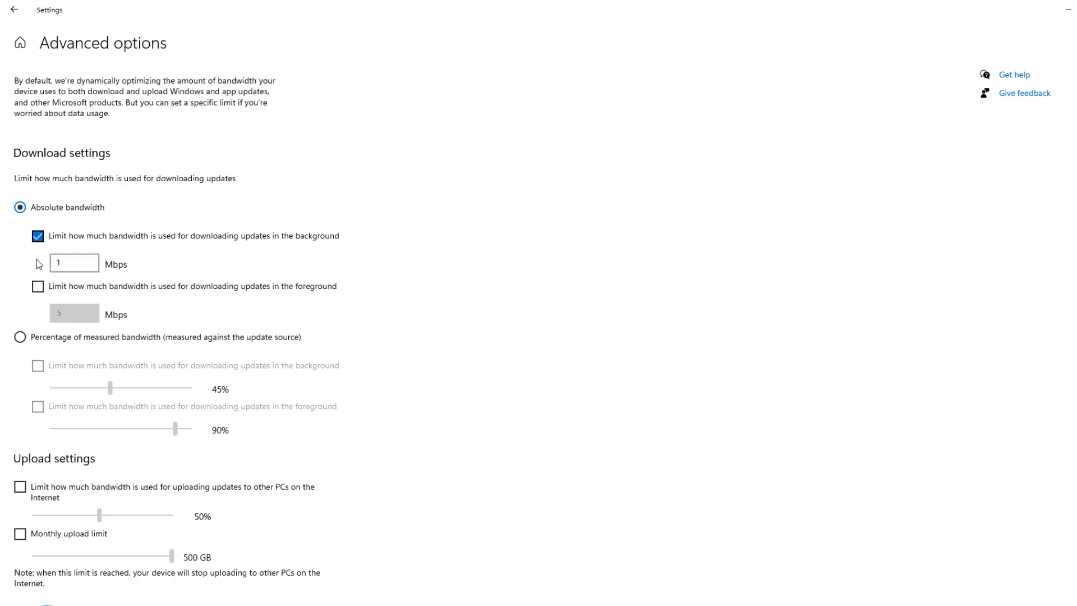
pyautogui.click(37, 287)
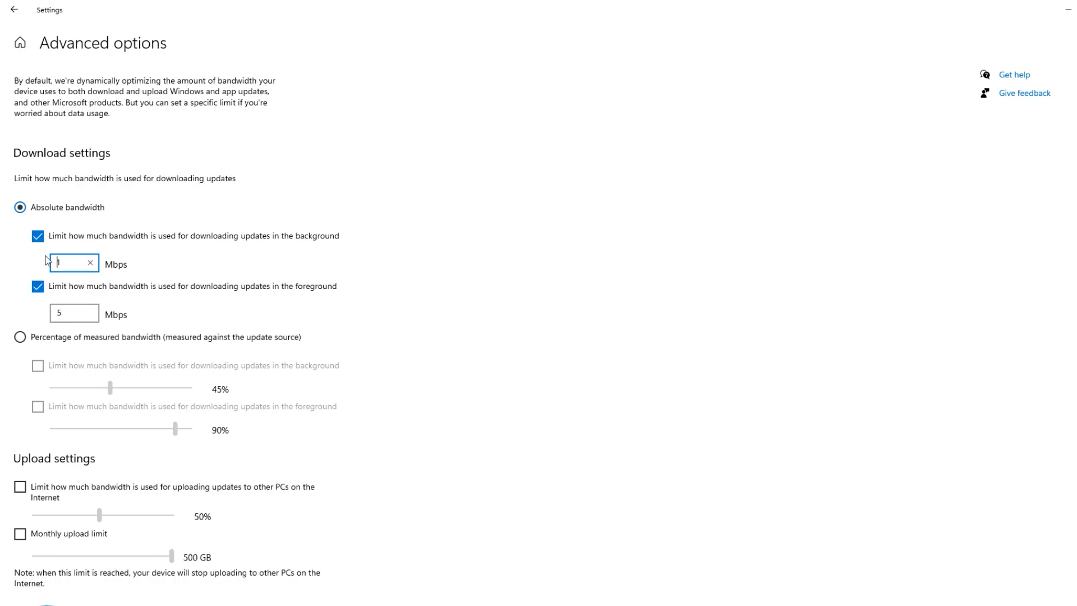
pyautogui.click(74, 313)
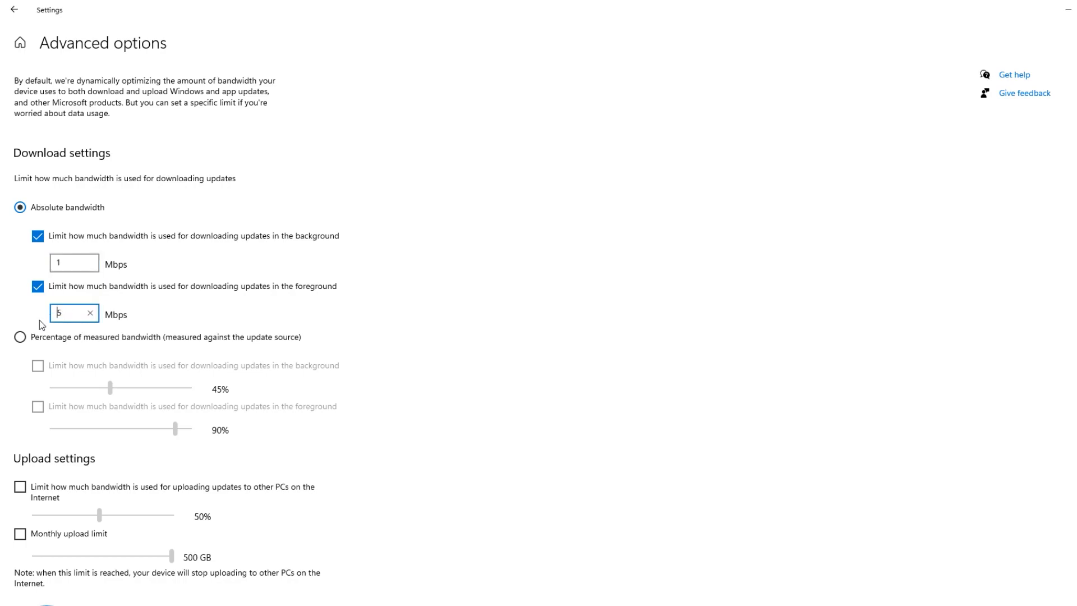
pyautogui.click(74, 263)
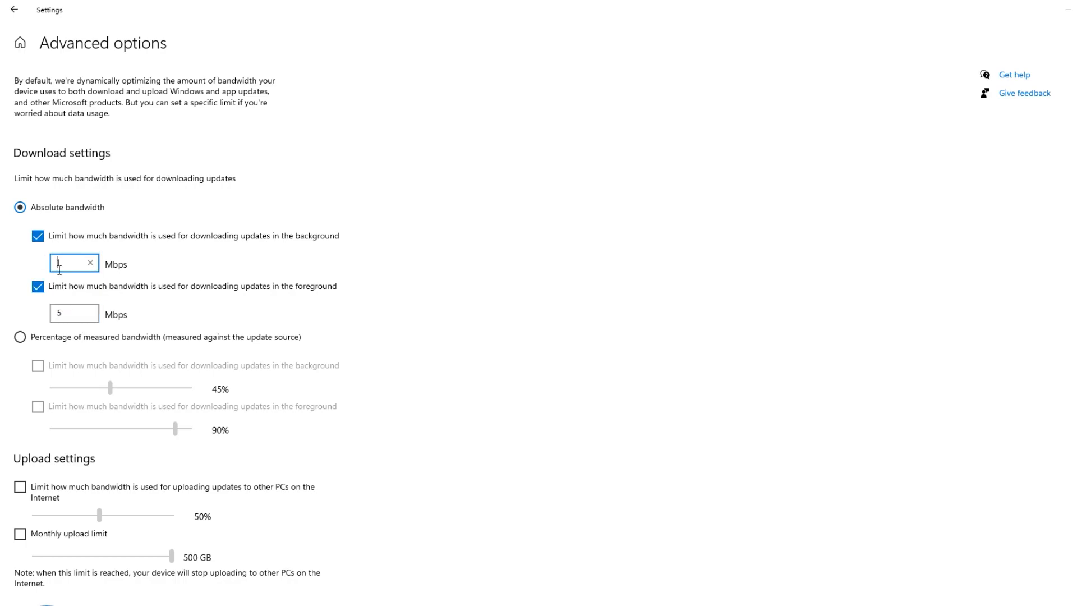
pyautogui.click(74, 314)
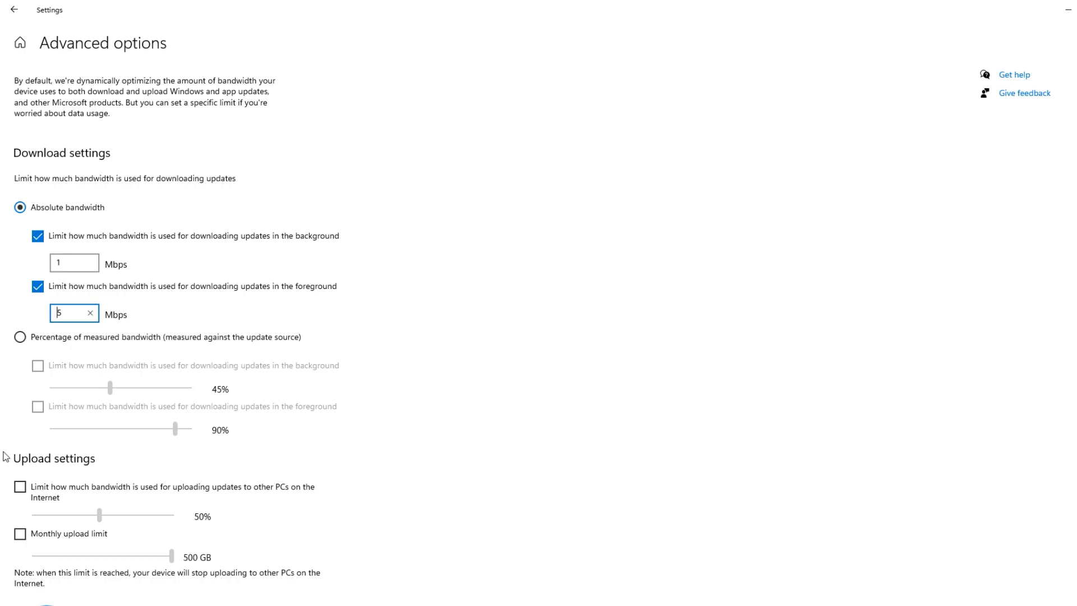
pyautogui.moveTo(156, 496)
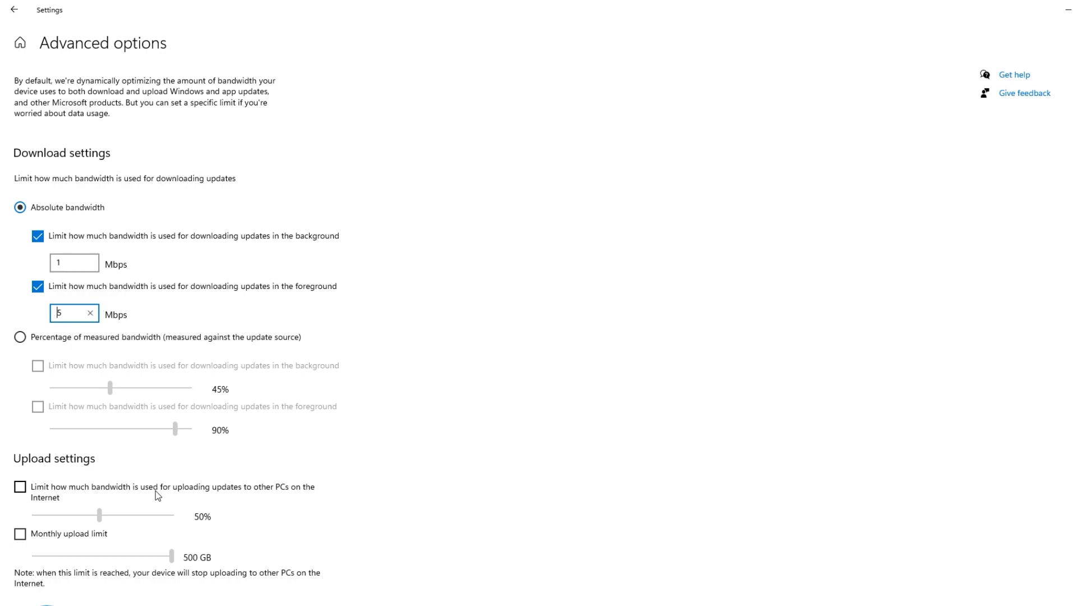
pyautogui.moveTo(215, 498)
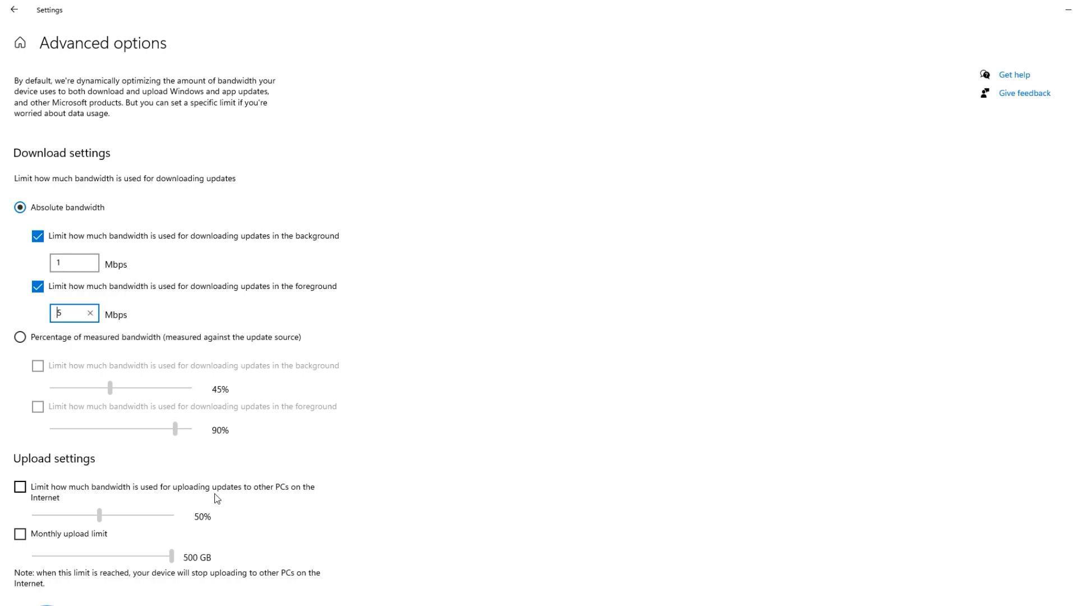
pyautogui.moveTo(53, 498)
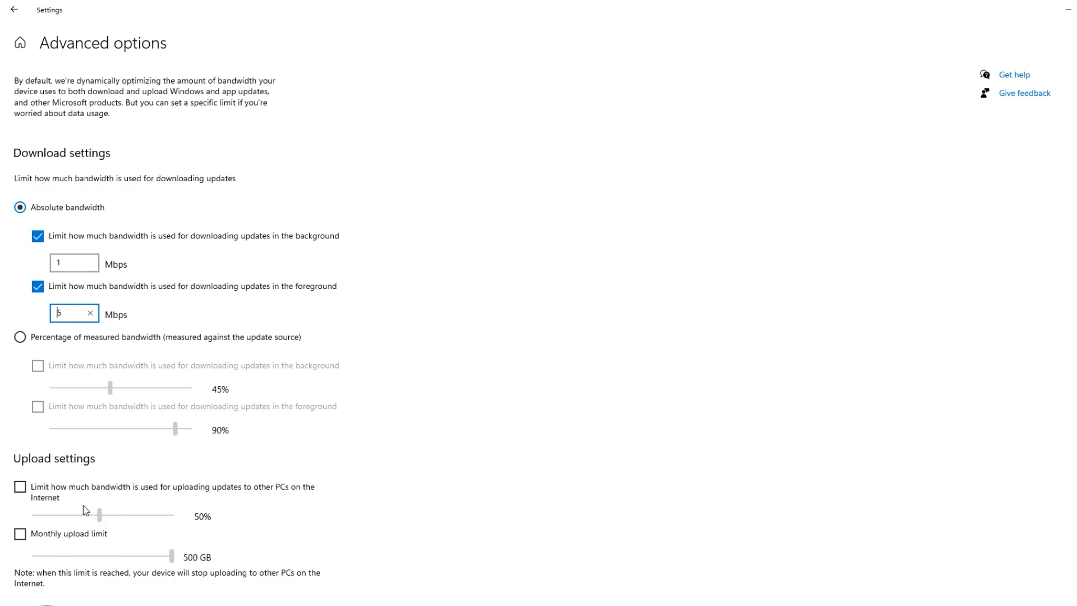
pyautogui.moveTo(66, 495)
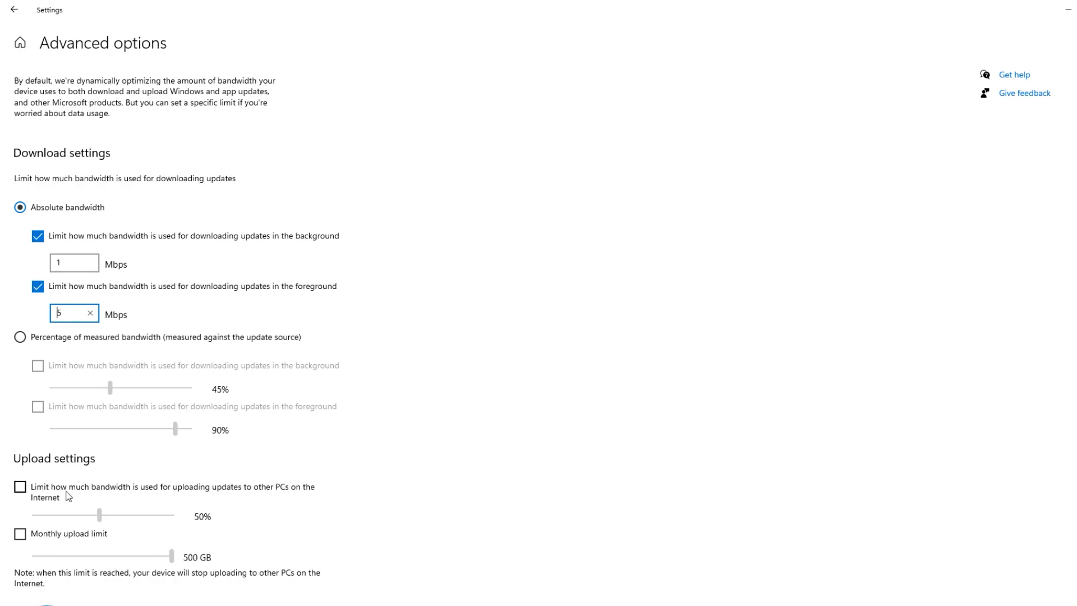
pyautogui.moveTo(101, 509)
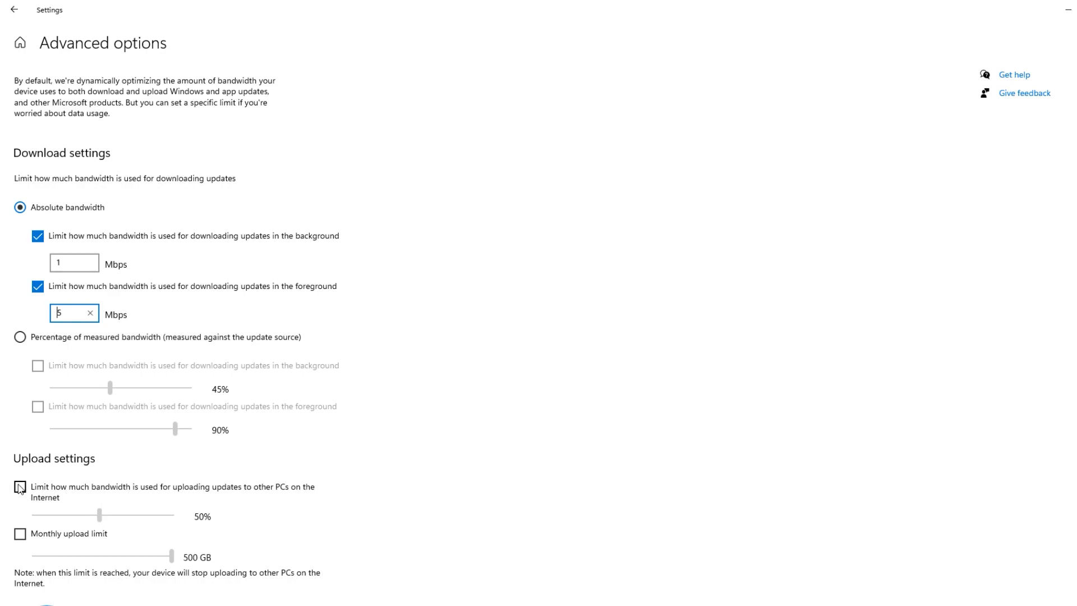
# Tick the upload bandwidth limit checkbox for other Internet PCs, set at 44%.
pyautogui.click(20, 487)
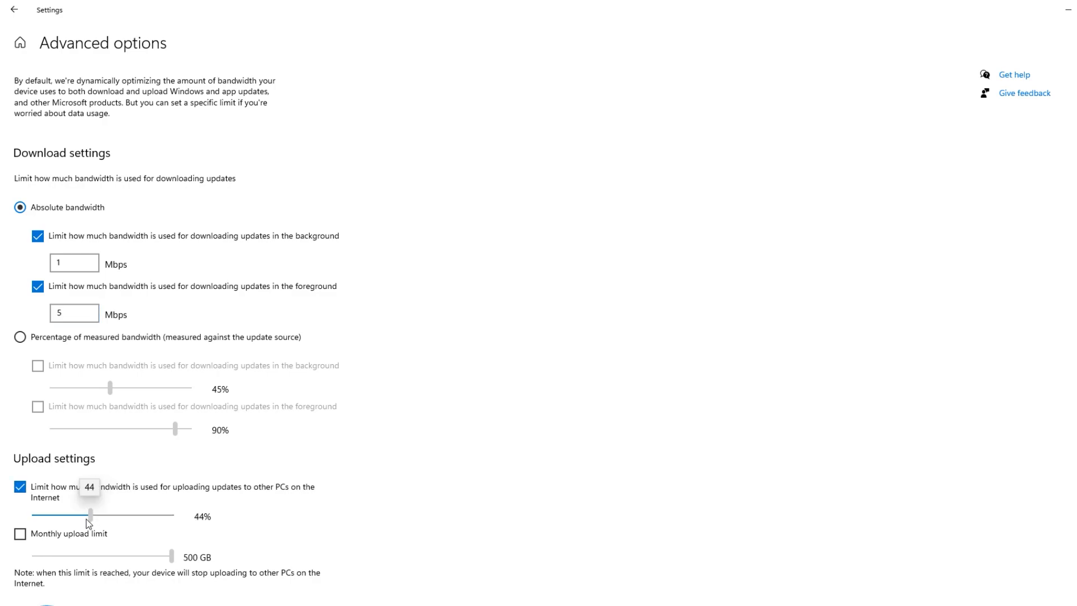